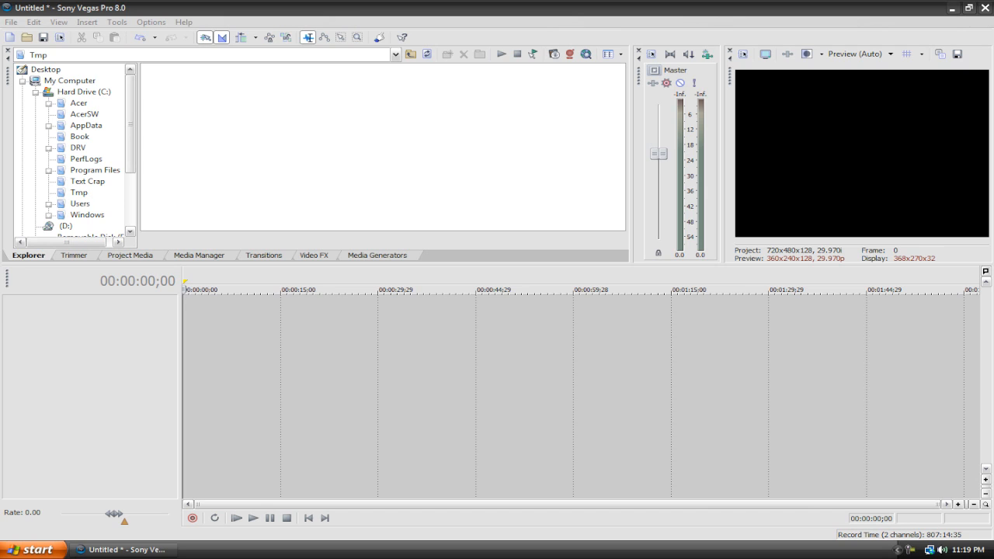
mouse_move(671, 174)
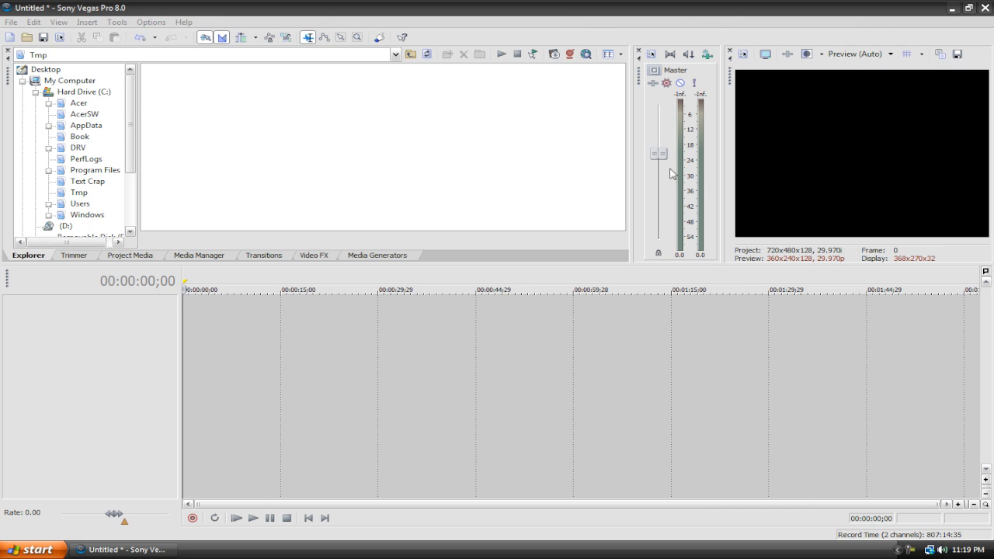
mouse_move(572, 122)
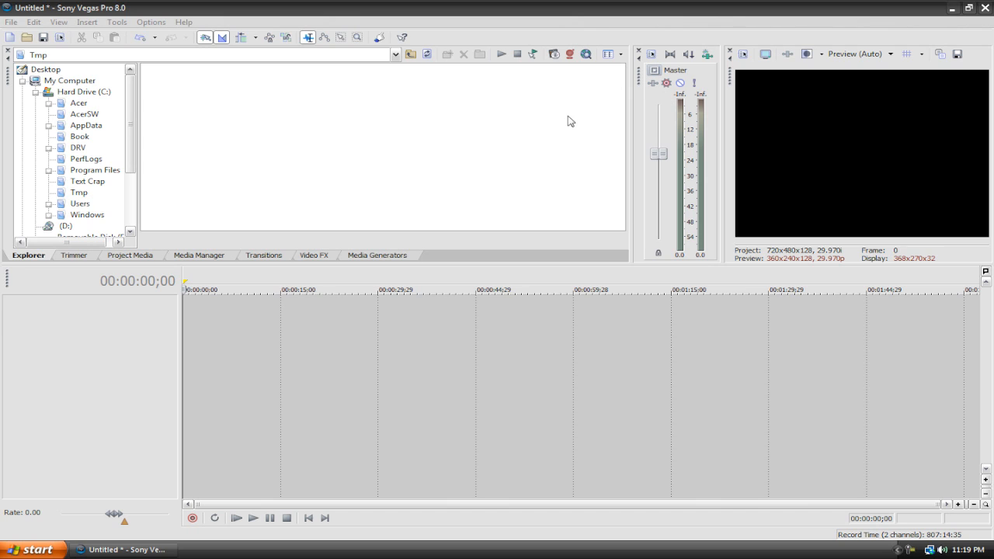
mouse_move(631, 100)
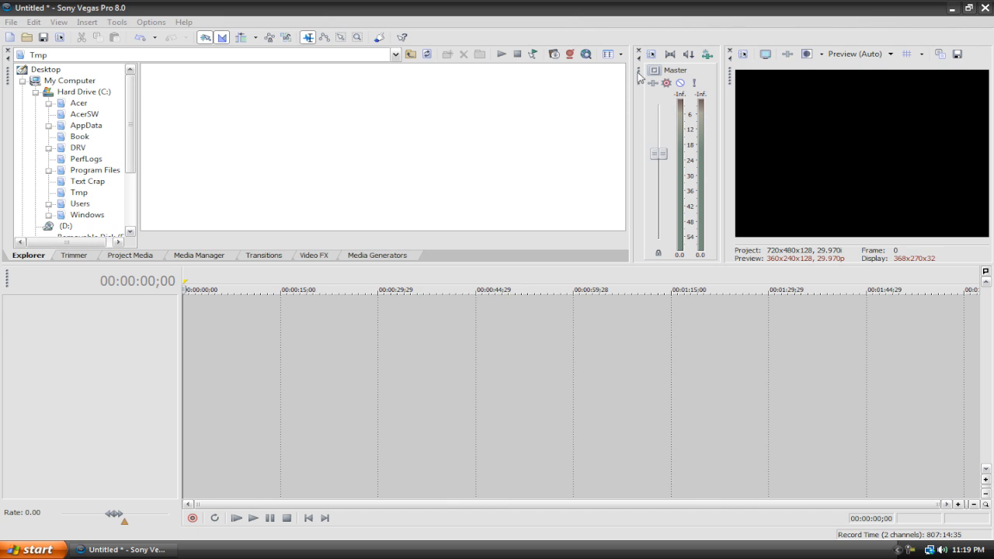
mouse_move(640, 80)
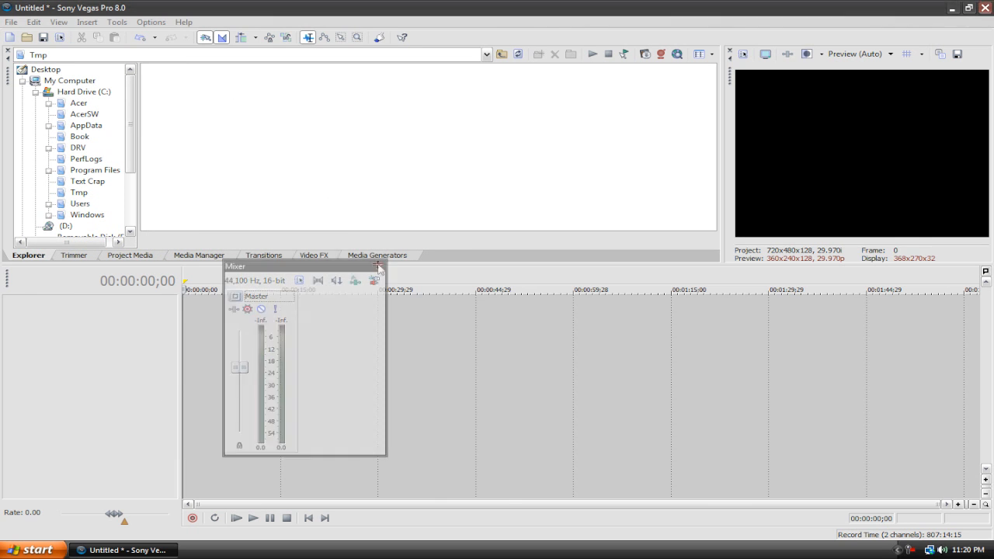
Step: Close the floating Mixer and show the Media Generators presets in the docking area
left_click(380, 267)
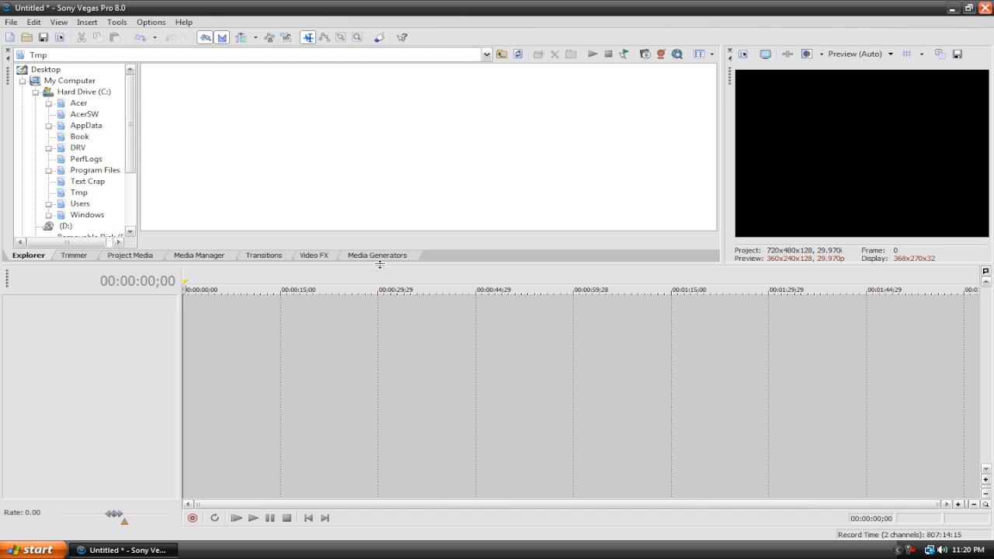
mouse_move(381, 267)
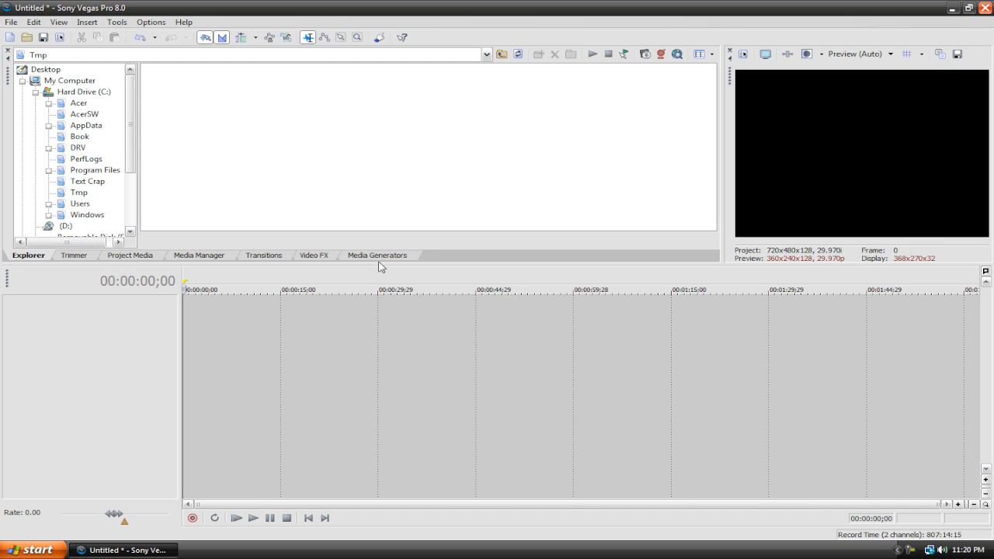
mouse_move(236, 258)
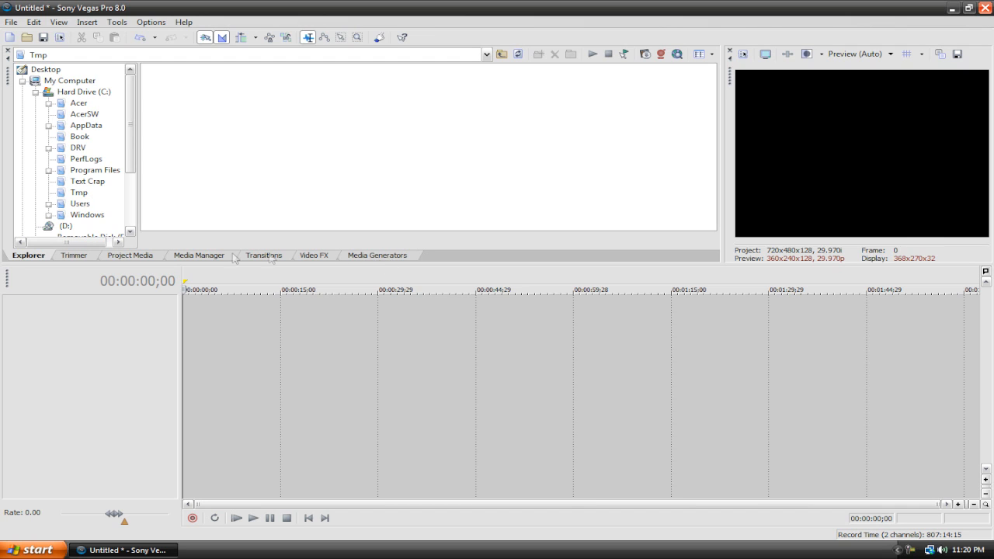
mouse_move(395, 261)
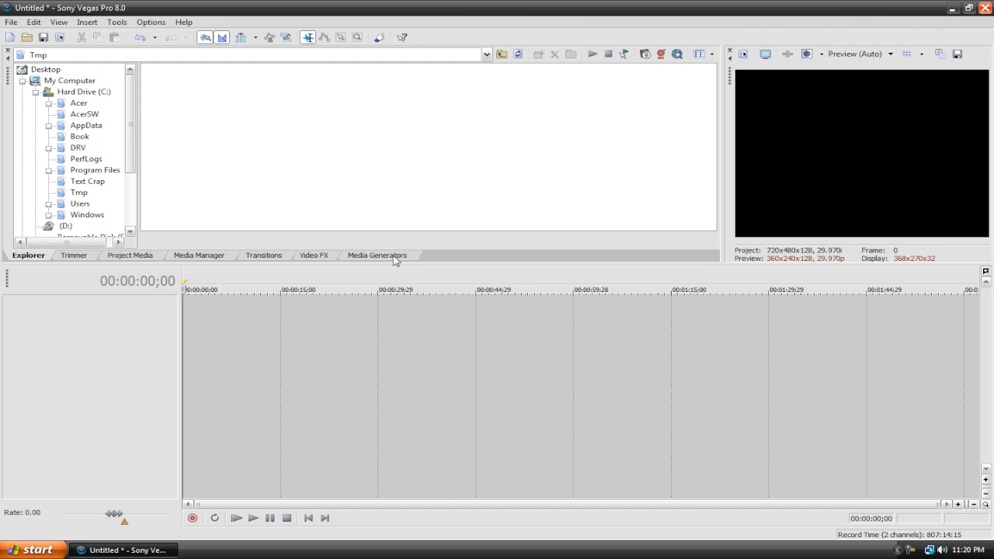
mouse_move(389, 258)
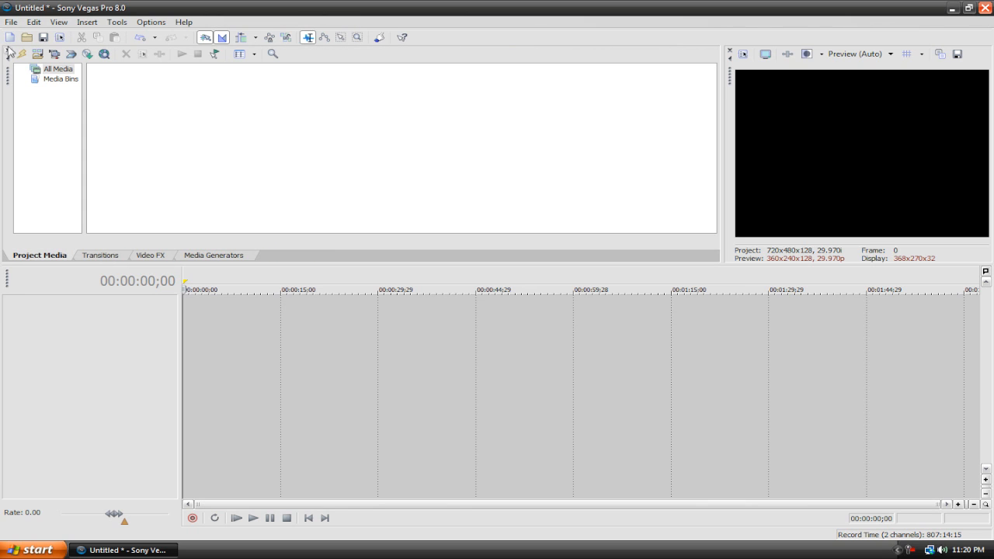
mouse_move(8, 224)
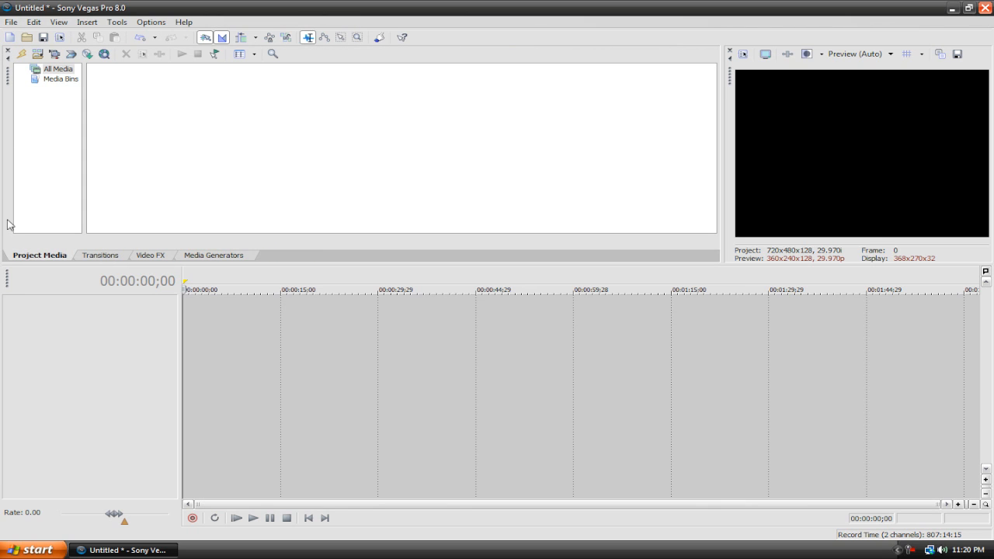
left_click(149, 255)
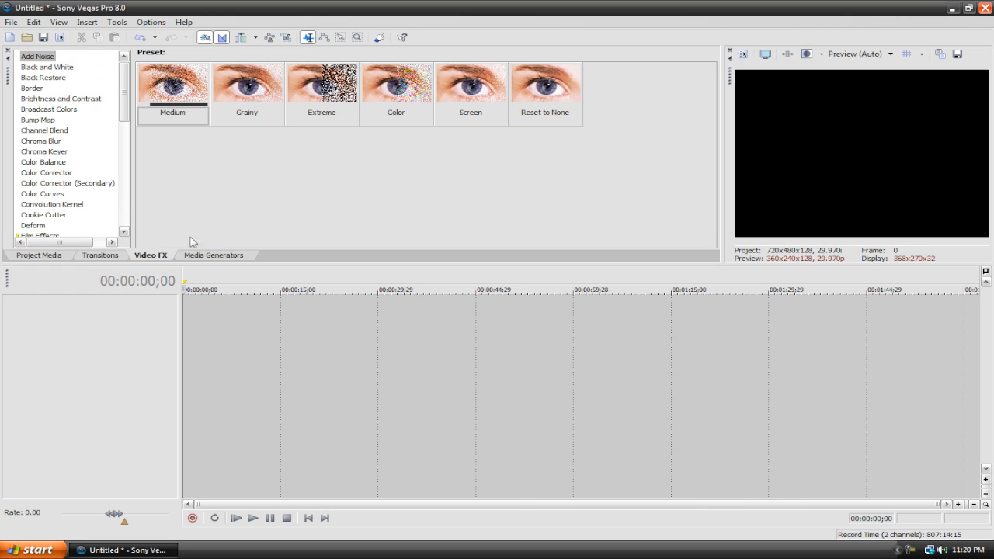
left_click(215, 254)
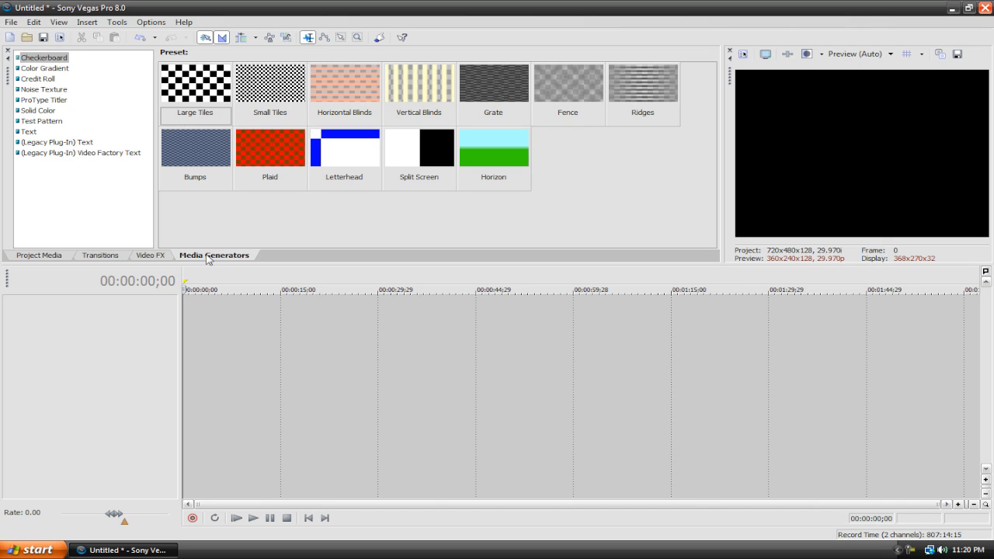
mouse_move(423, 283)
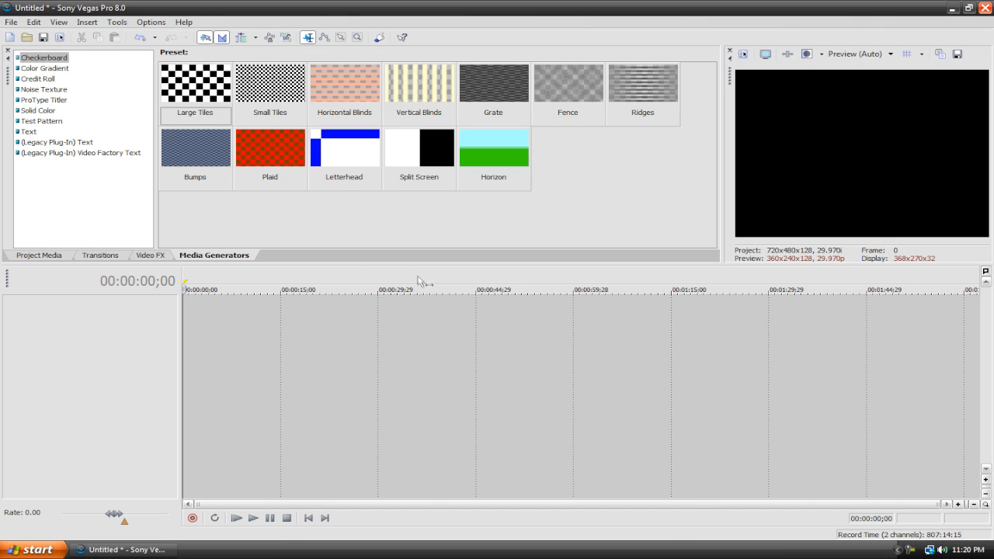
mouse_move(426, 281)
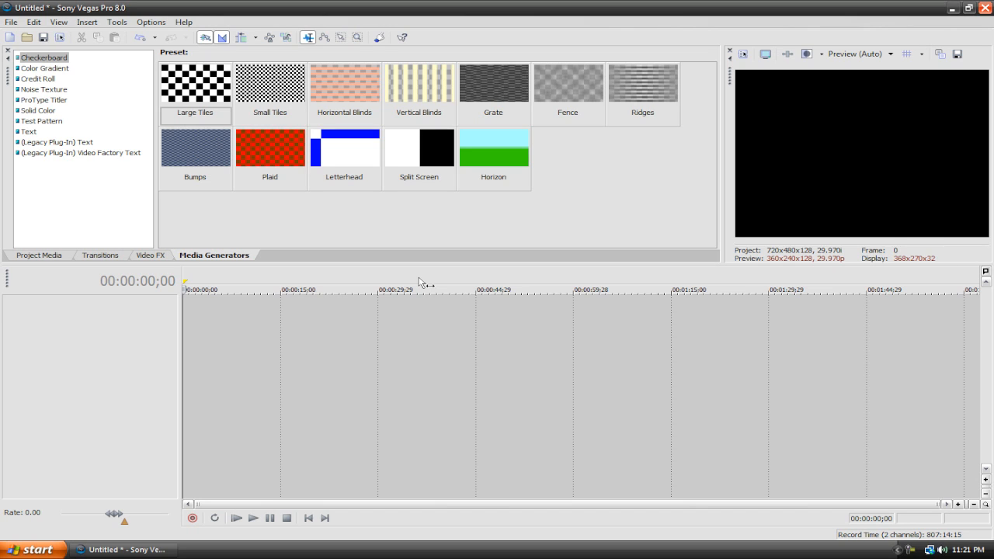
mouse_move(398, 283)
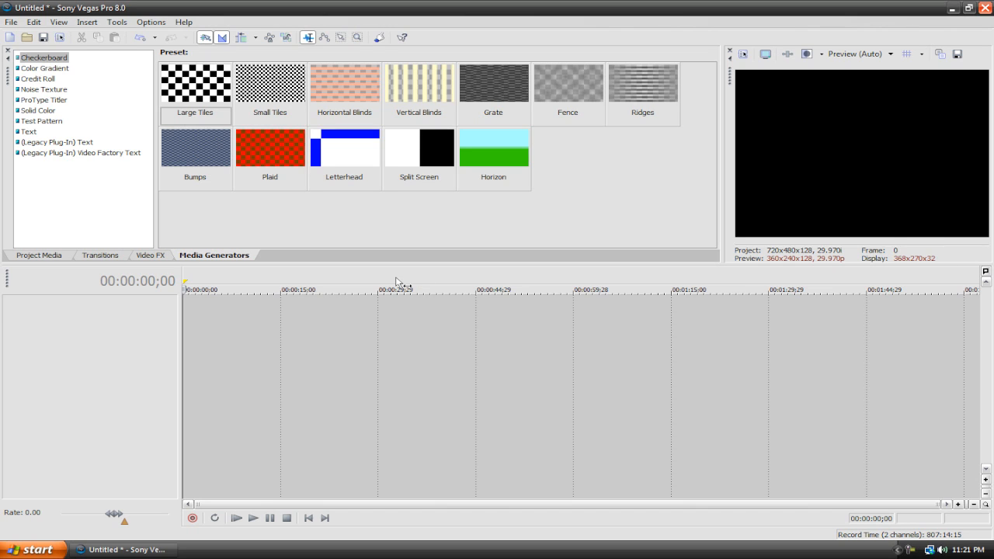
mouse_move(447, 162)
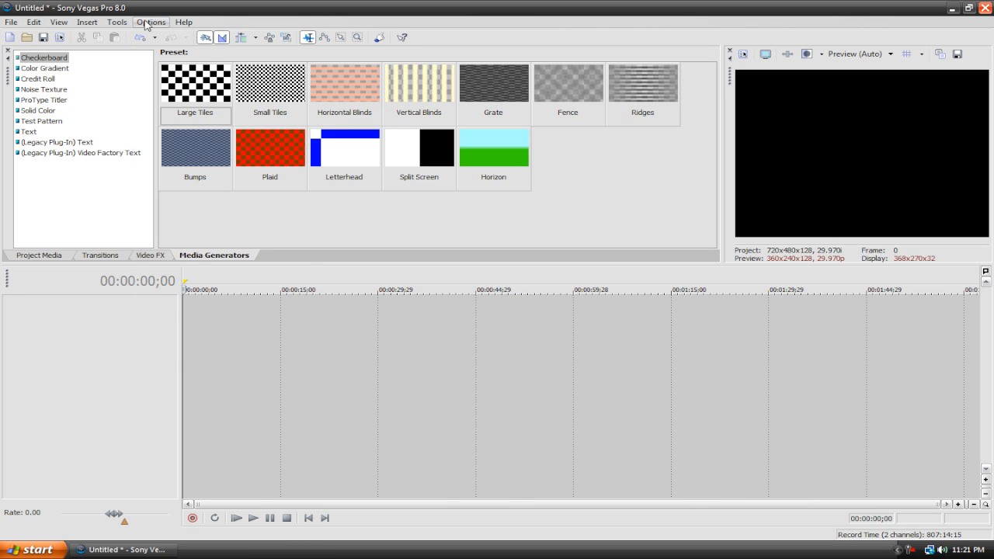
left_click(151, 21)
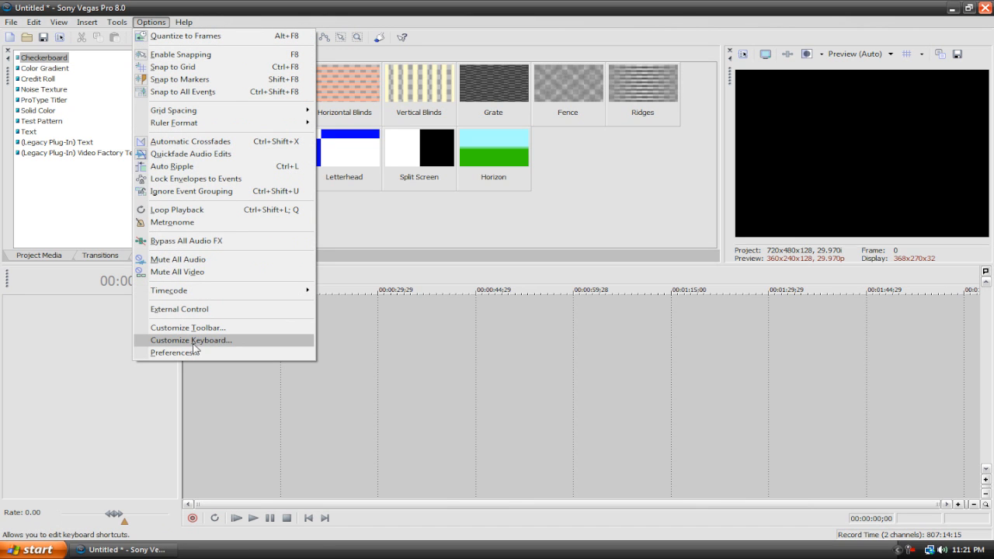
left_click(174, 351)
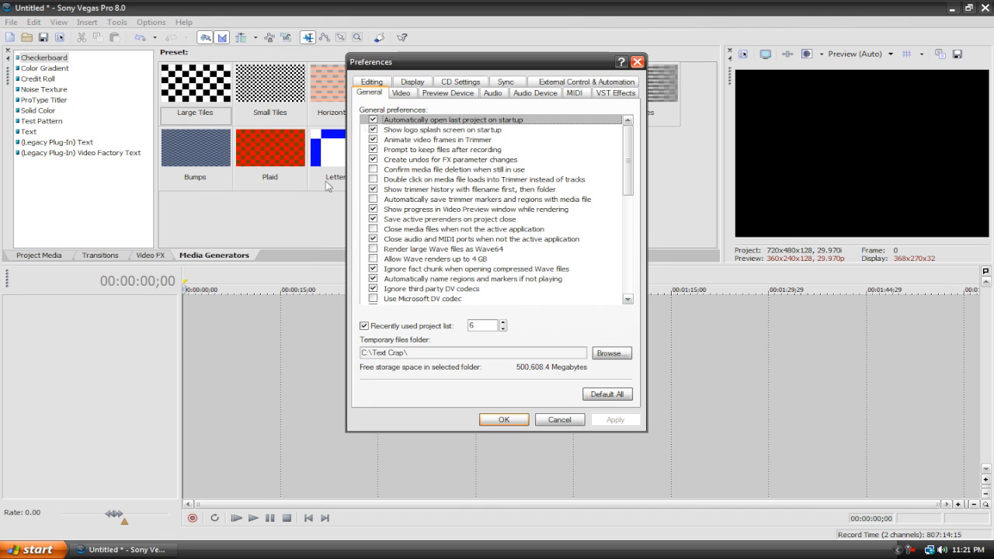
left_click(413, 93)
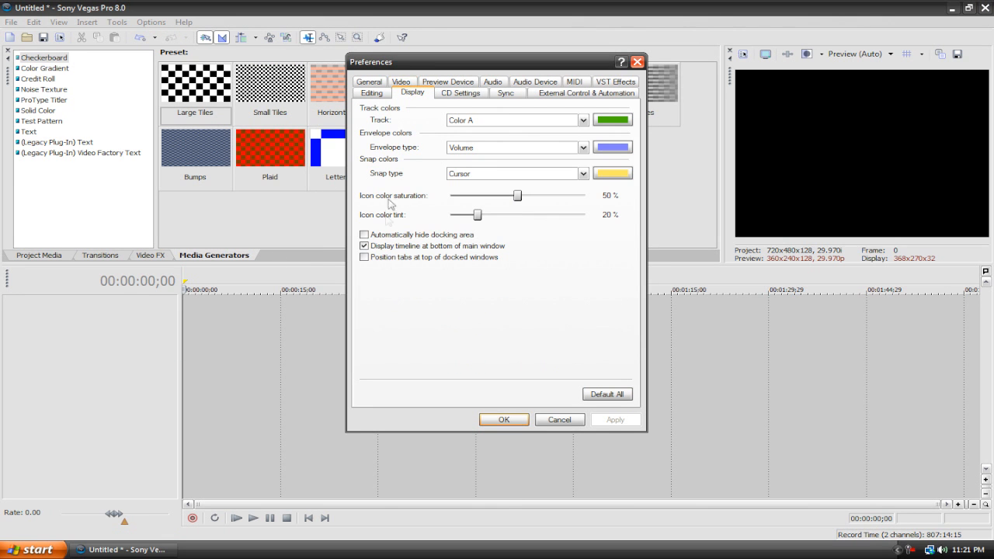
left_click(364, 246)
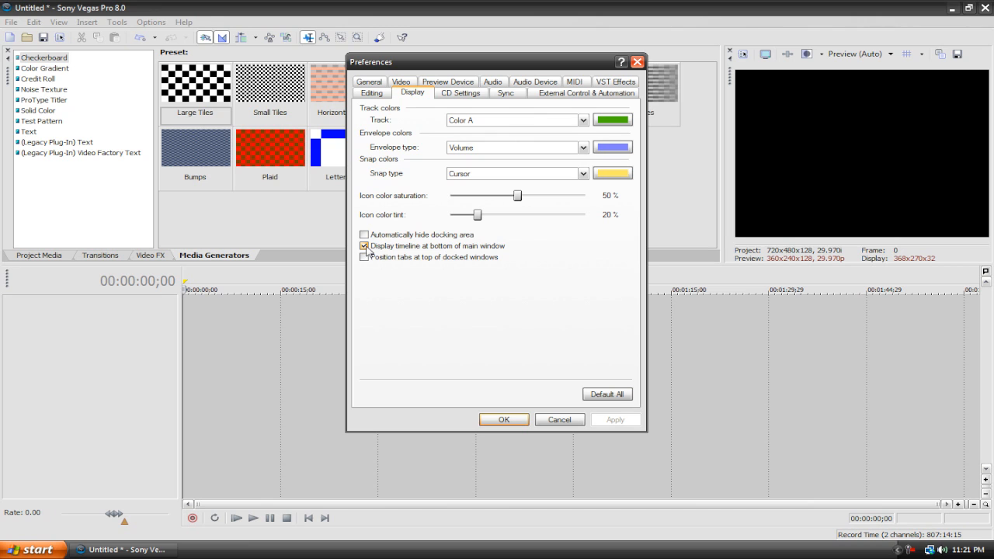
left_click(363, 246)
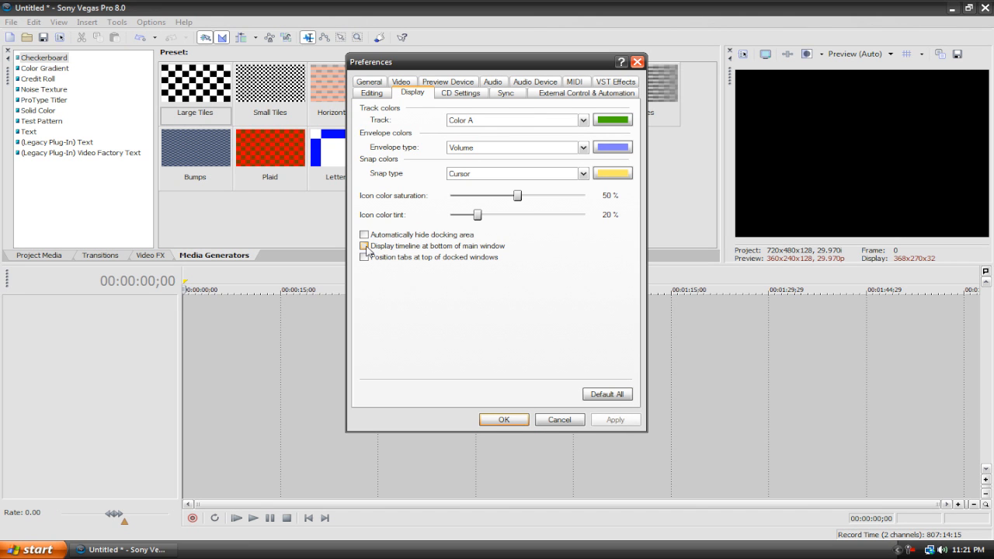
left_click(503, 420)
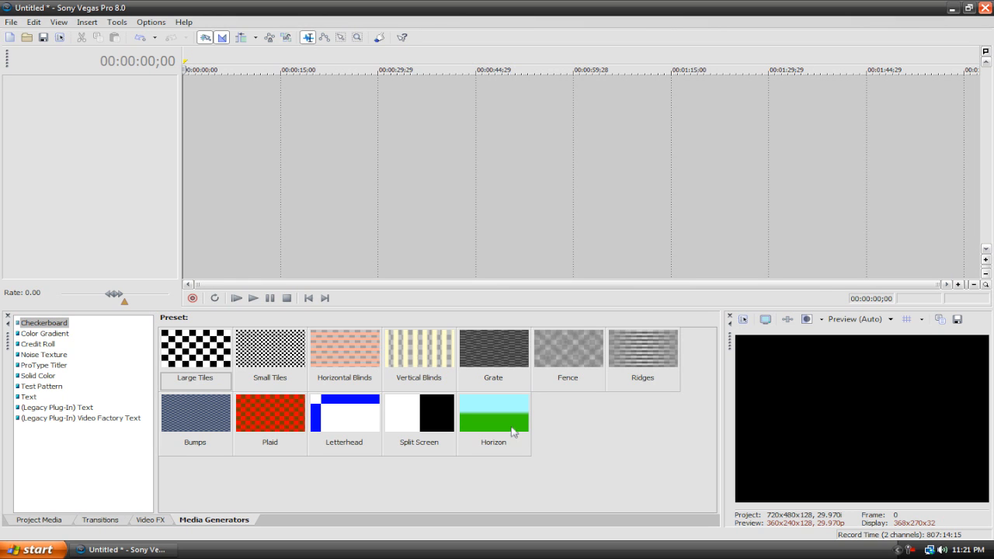
left_click(151, 21)
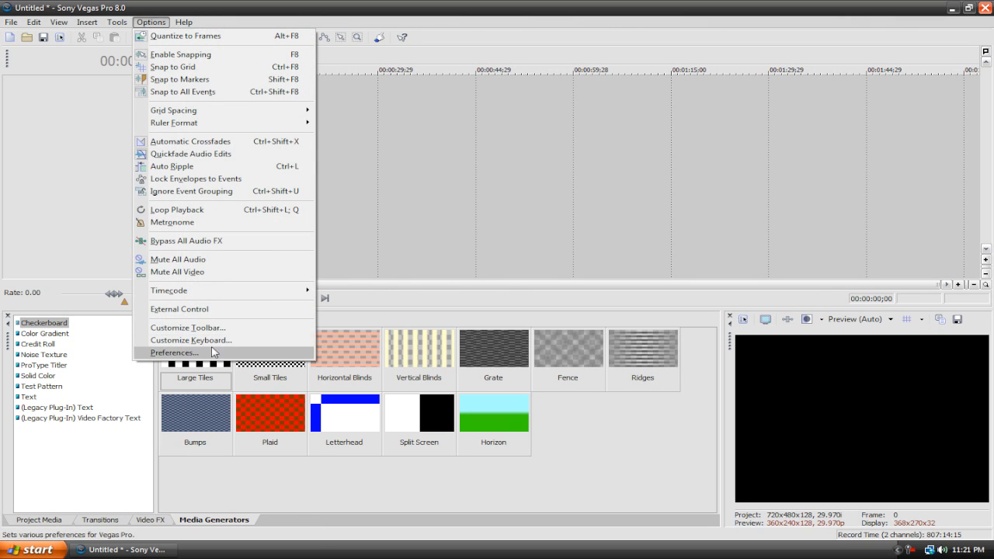
left_click(174, 352)
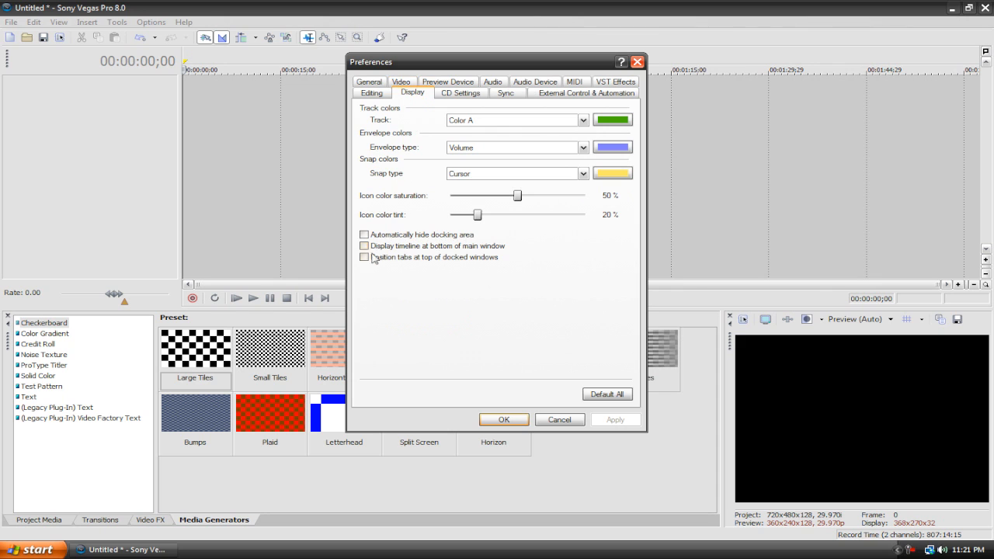
left_click(363, 245)
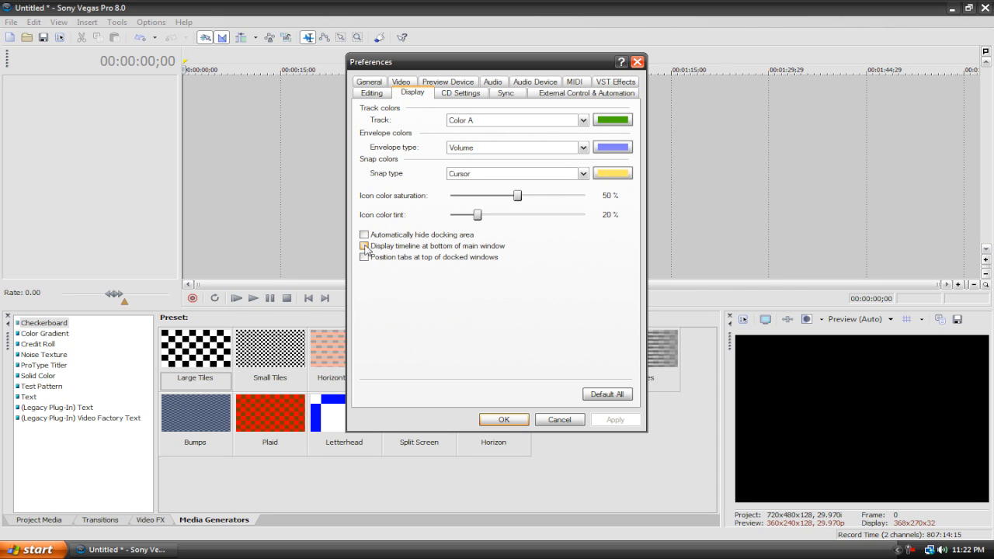
left_click(503, 419)
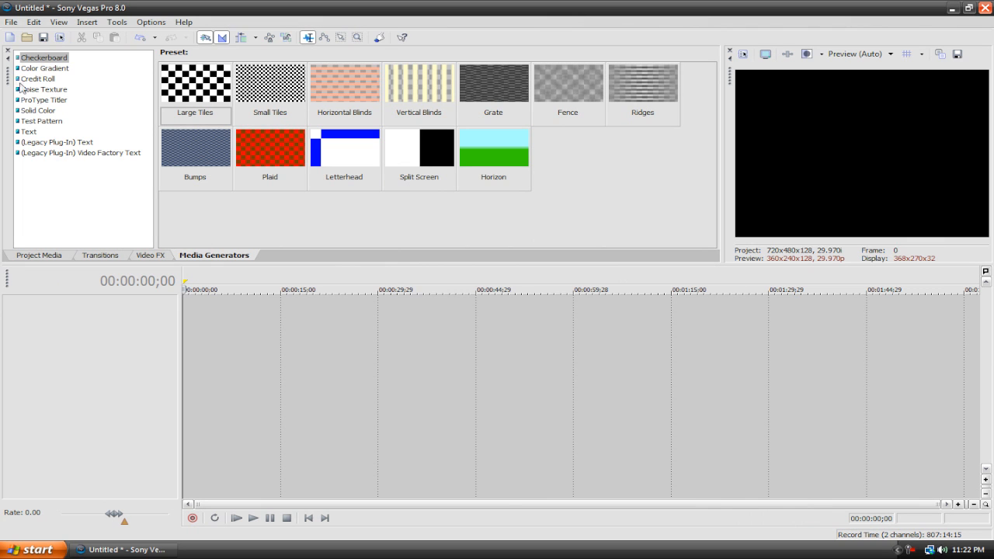
Step: In Project Properties choose the NTSC DV Widescreen template
left_click(11, 21)
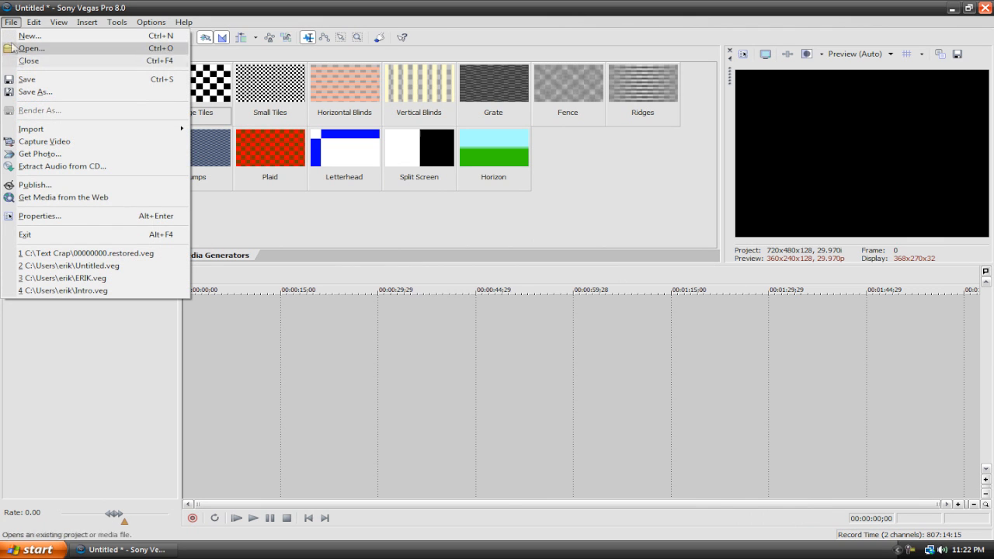
left_click(39, 216)
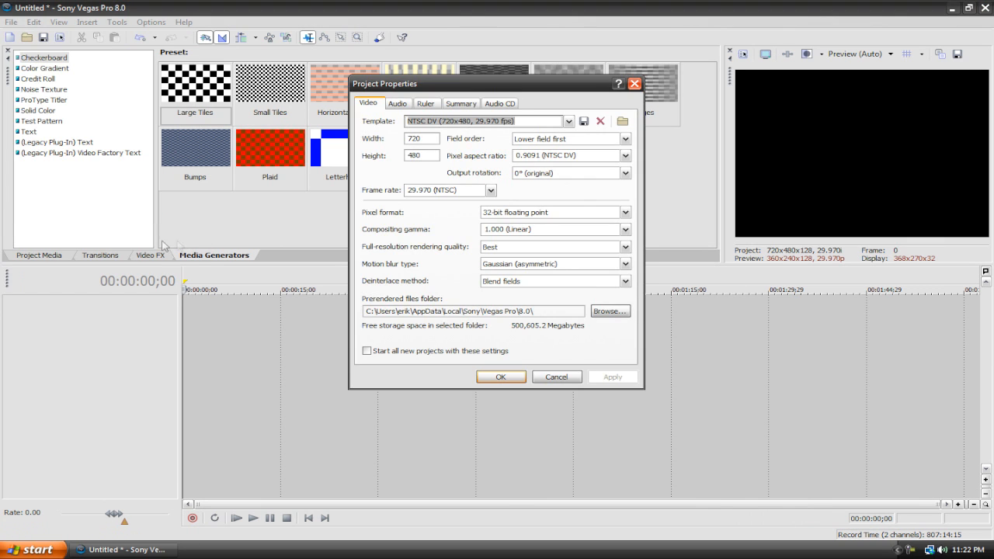
mouse_move(282, 193)
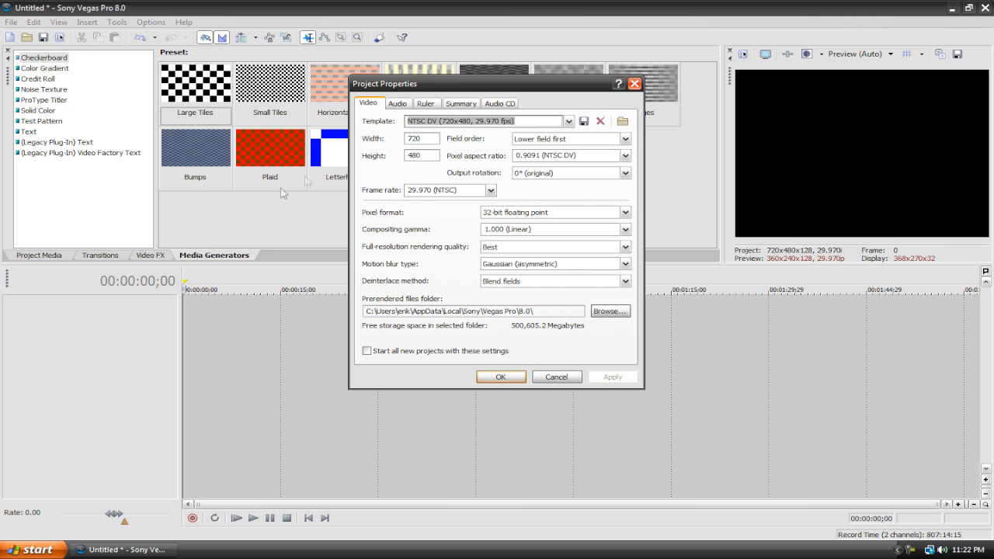
left_click(568, 121)
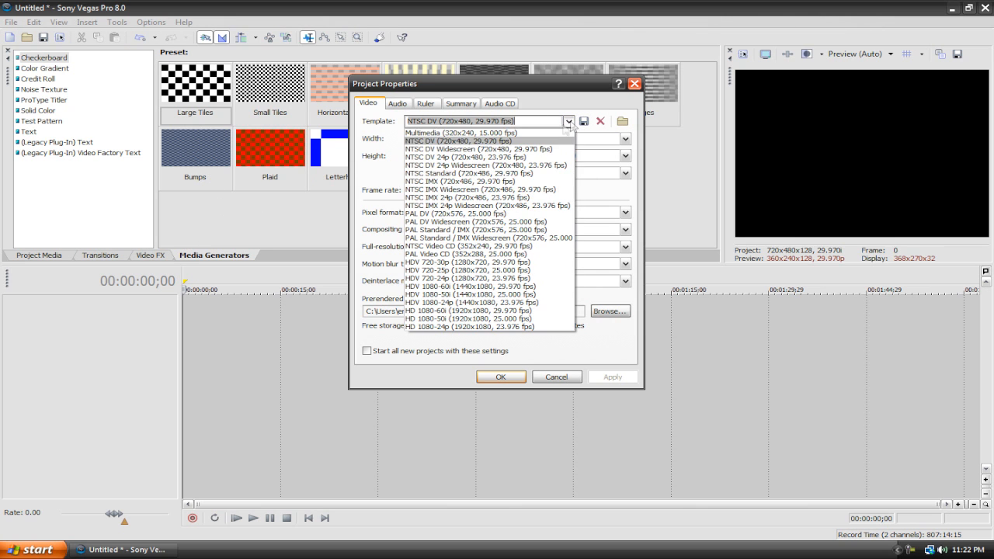
mouse_move(454, 147)
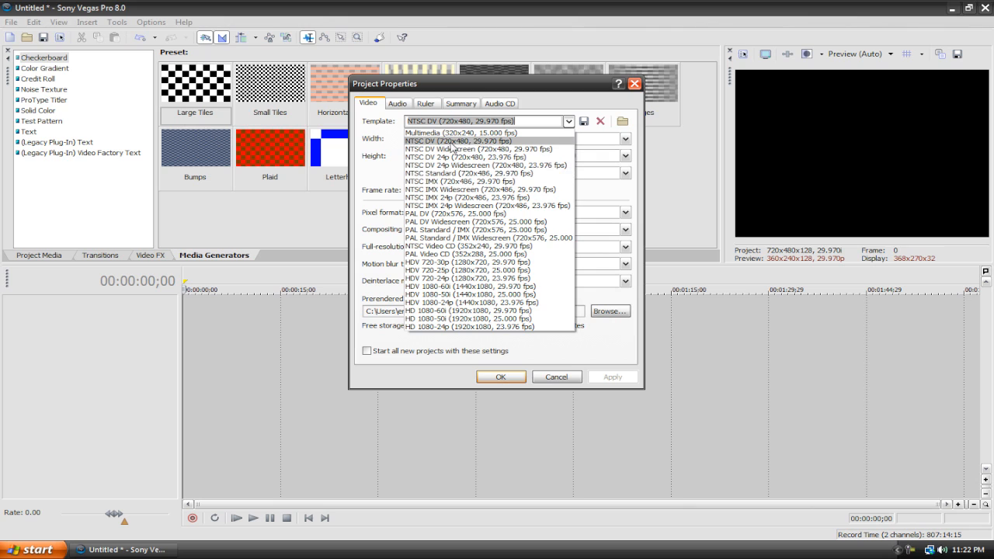
mouse_move(454, 149)
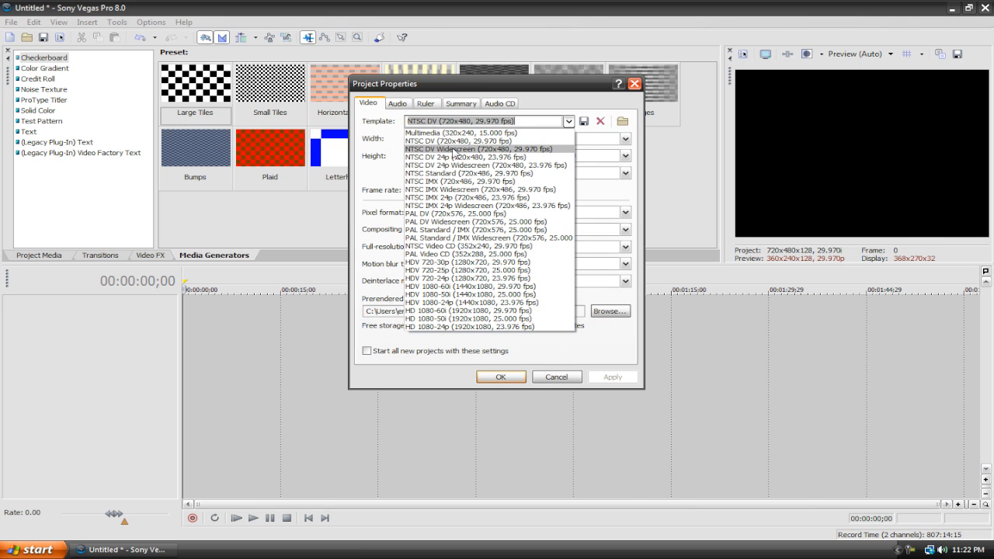
left_click(479, 149)
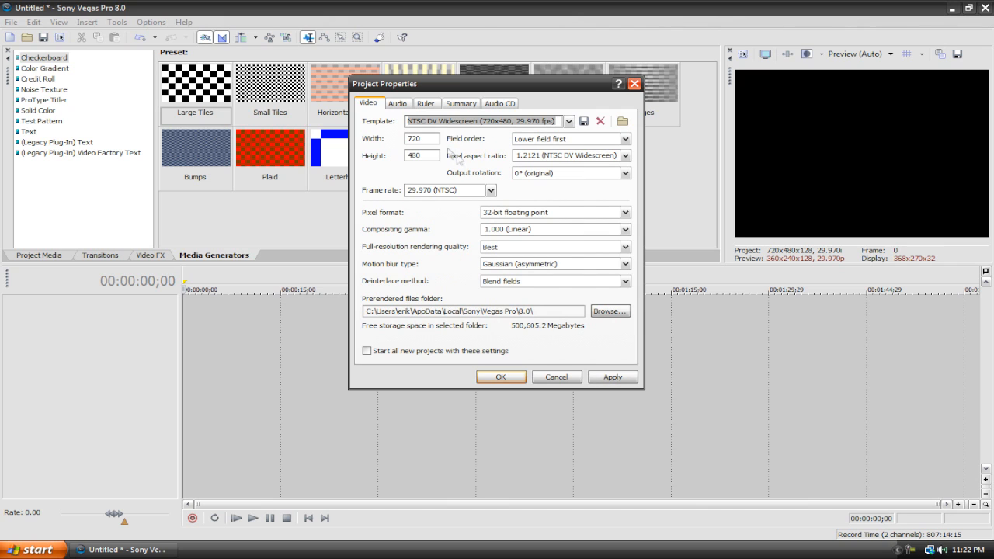
Step: Set the frame size to 1280 by 720, make it the default for new projects, and apply
type("12")
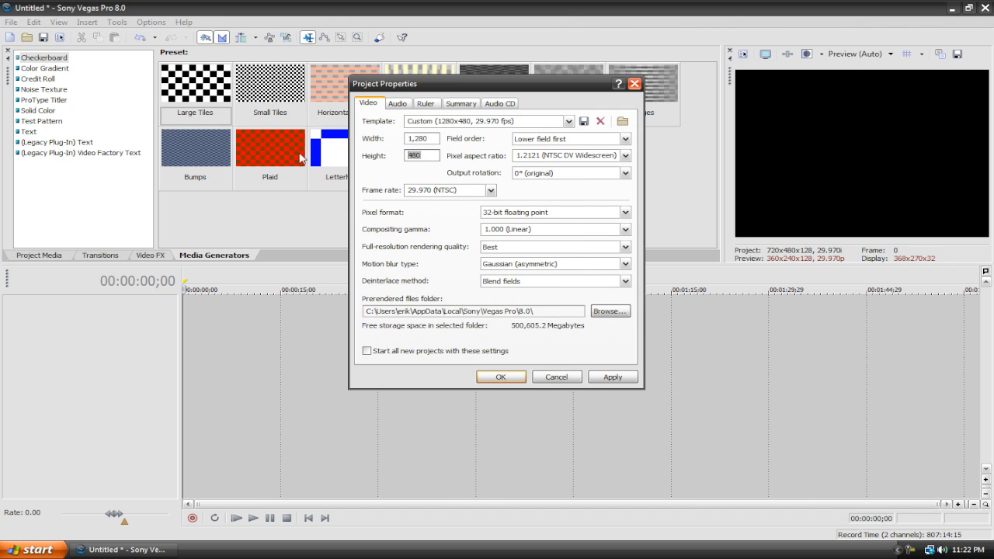
type("720")
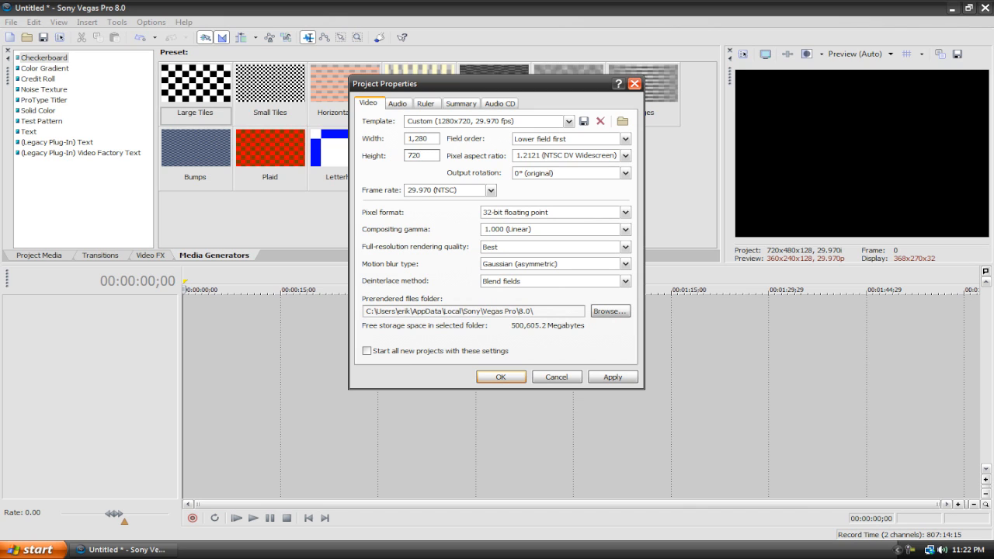
mouse_move(308, 140)
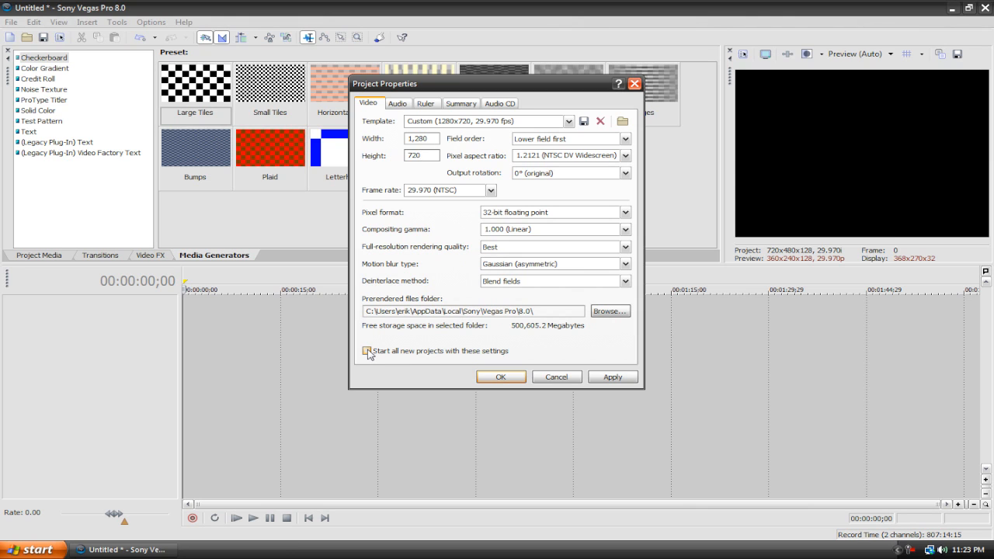
left_click(366, 351)
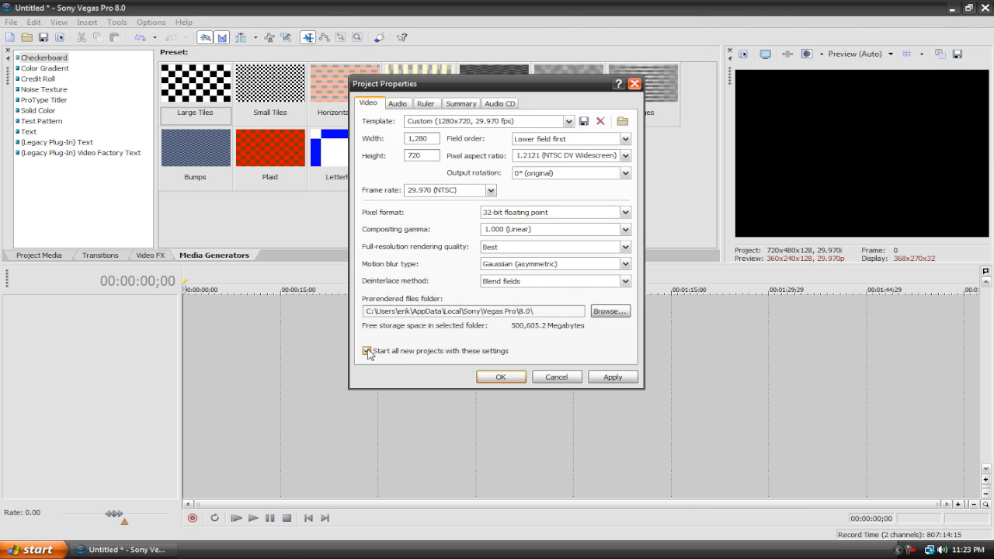
left_click(500, 378)
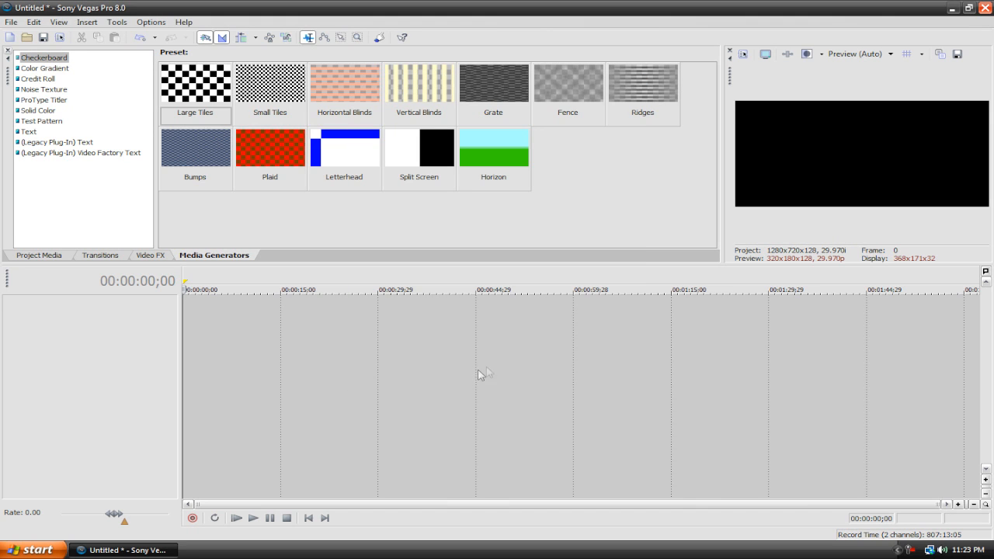
mouse_move(752, 223)
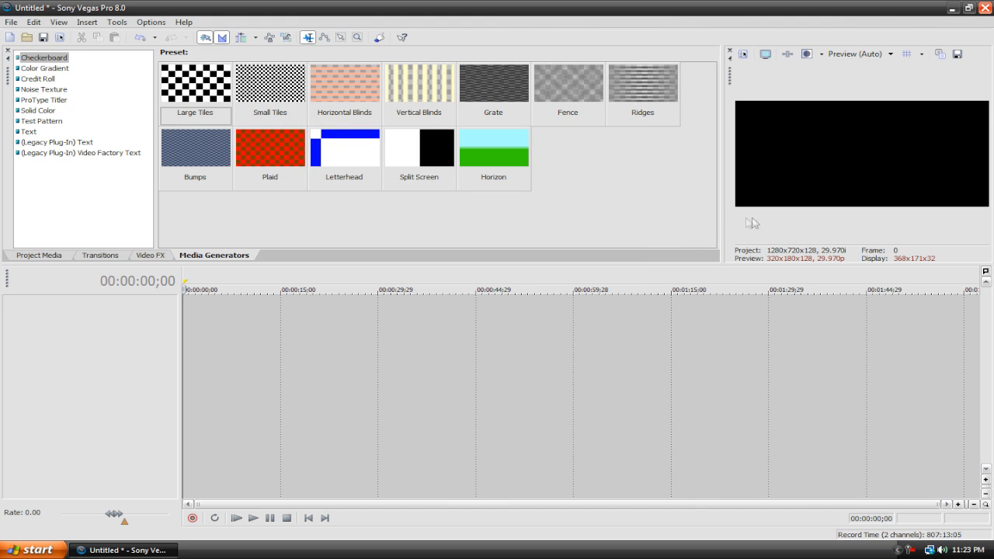
mouse_move(724, 217)
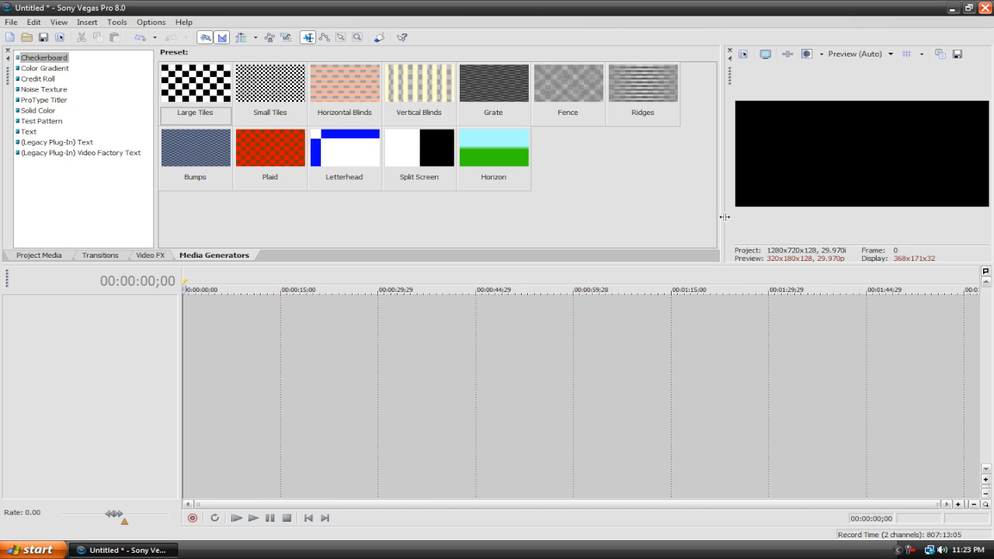
mouse_move(774, 214)
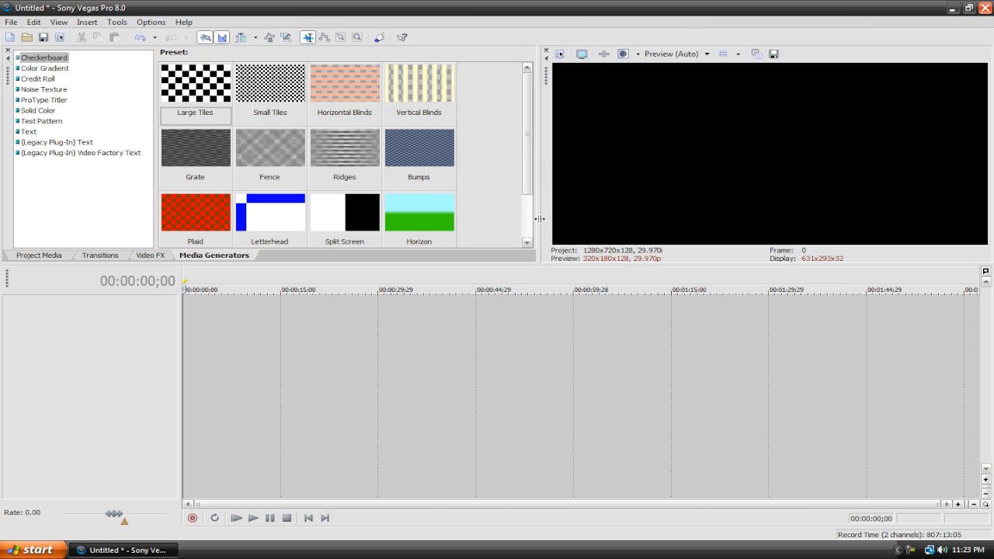
mouse_move(546, 208)
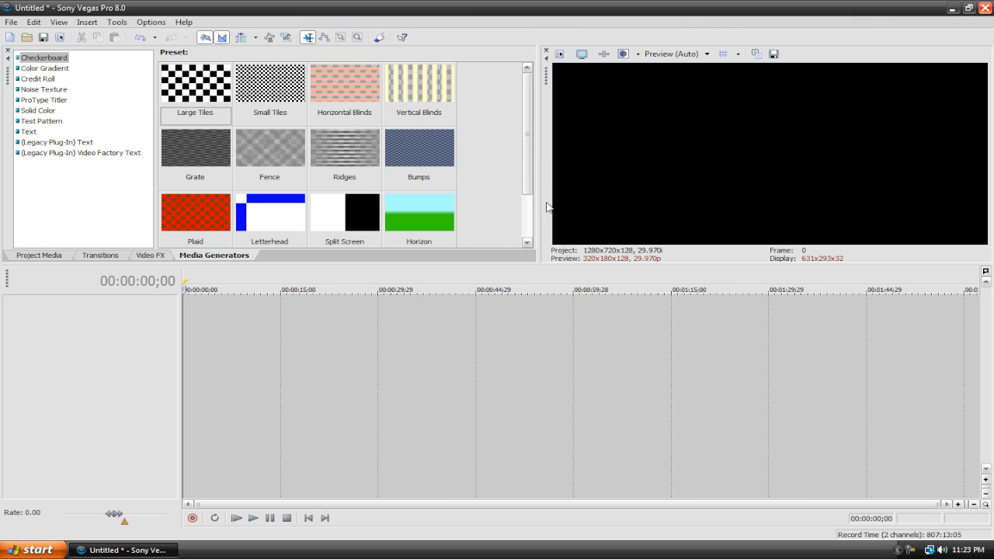
mouse_move(541, 202)
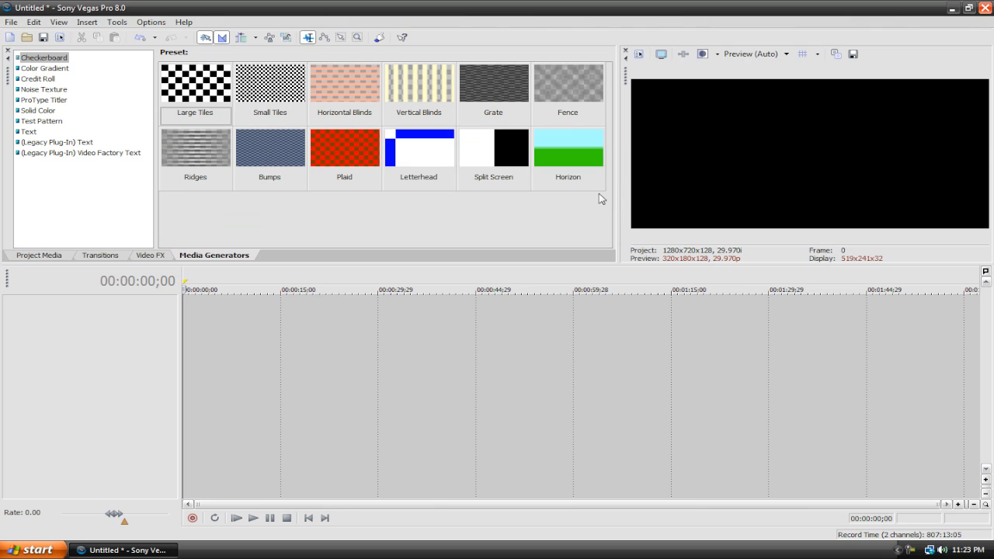
mouse_move(604, 194)
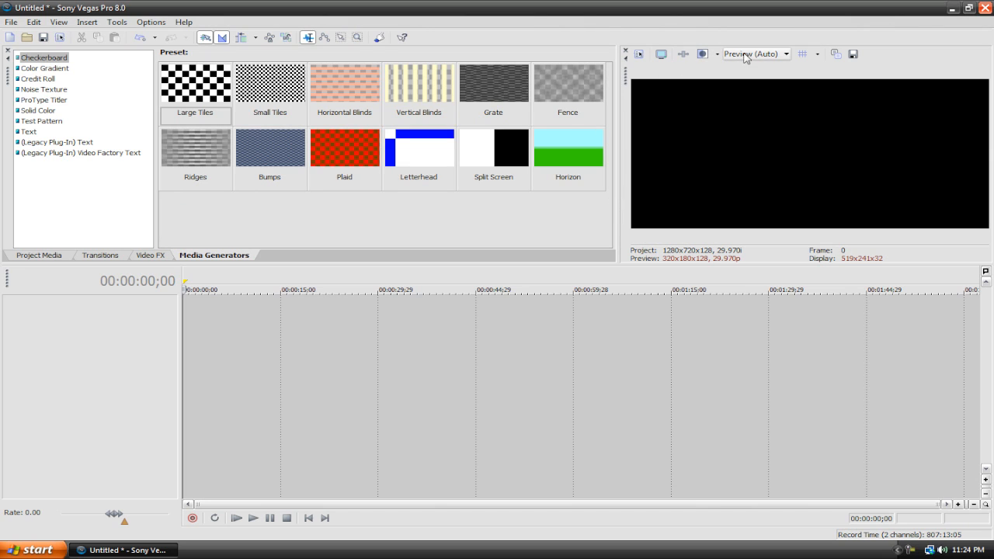
mouse_move(753, 53)
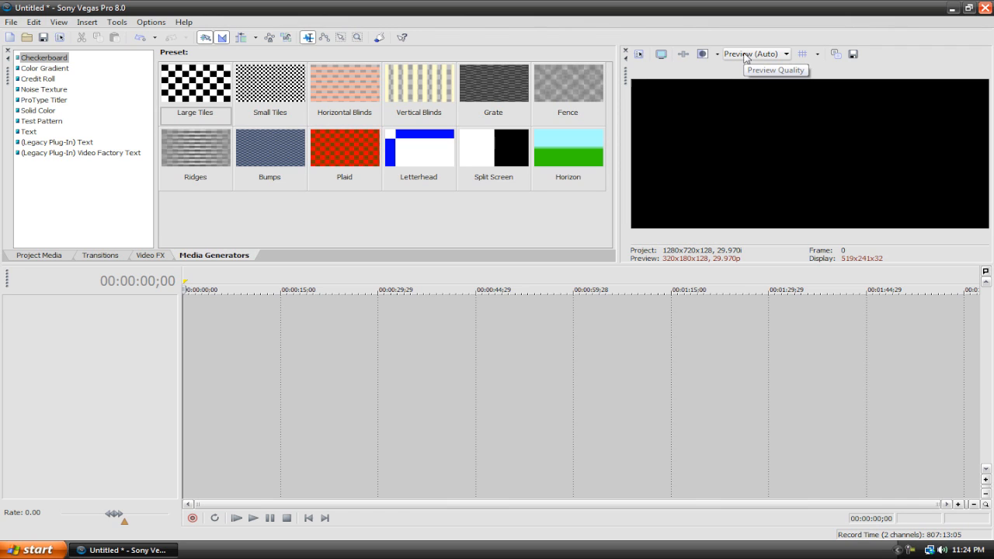
left_click(787, 53)
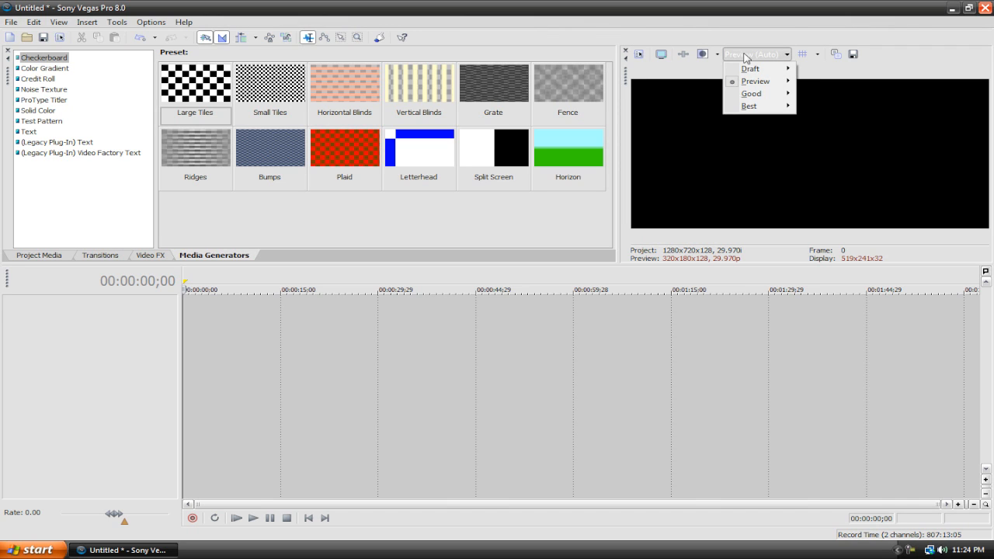
mouse_move(749, 105)
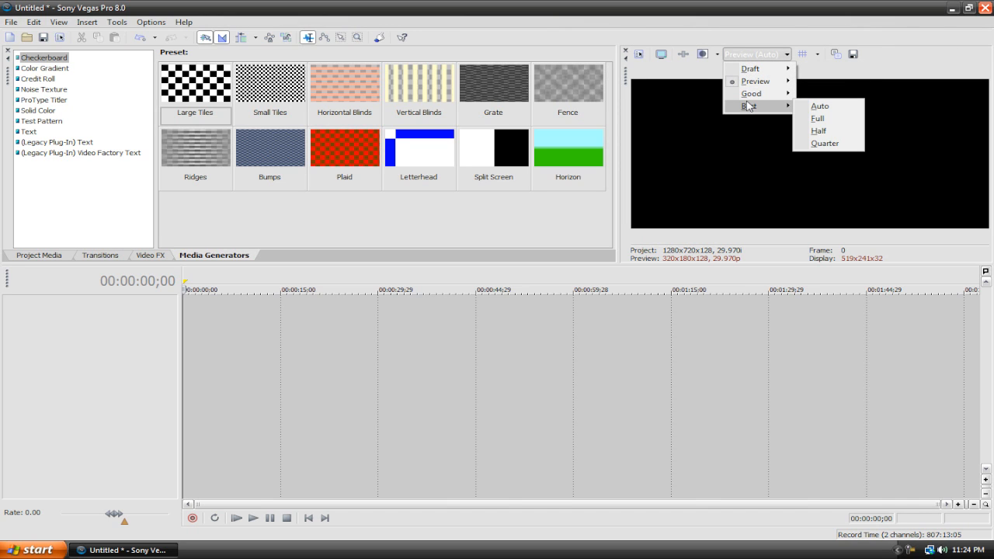
mouse_move(754, 107)
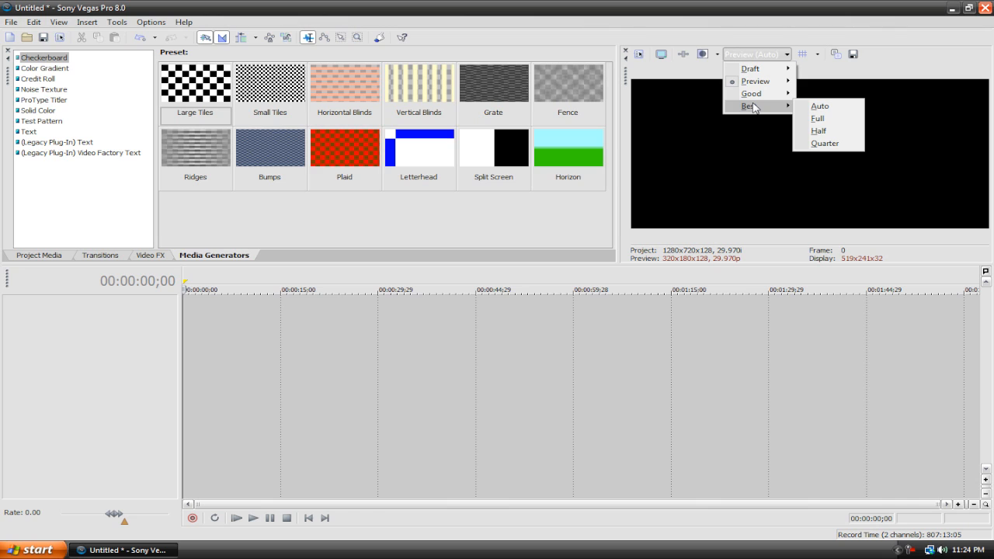
mouse_move(755, 81)
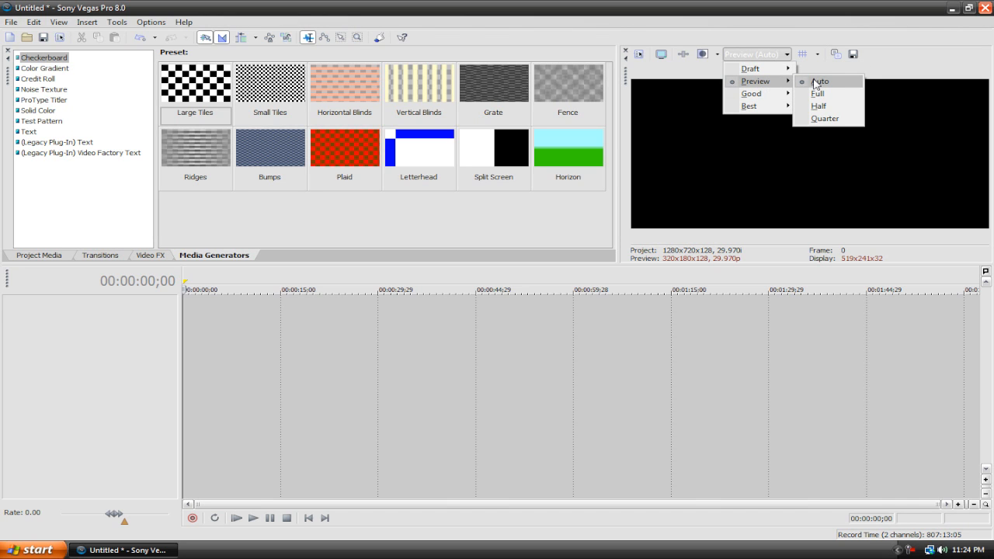
mouse_move(811, 84)
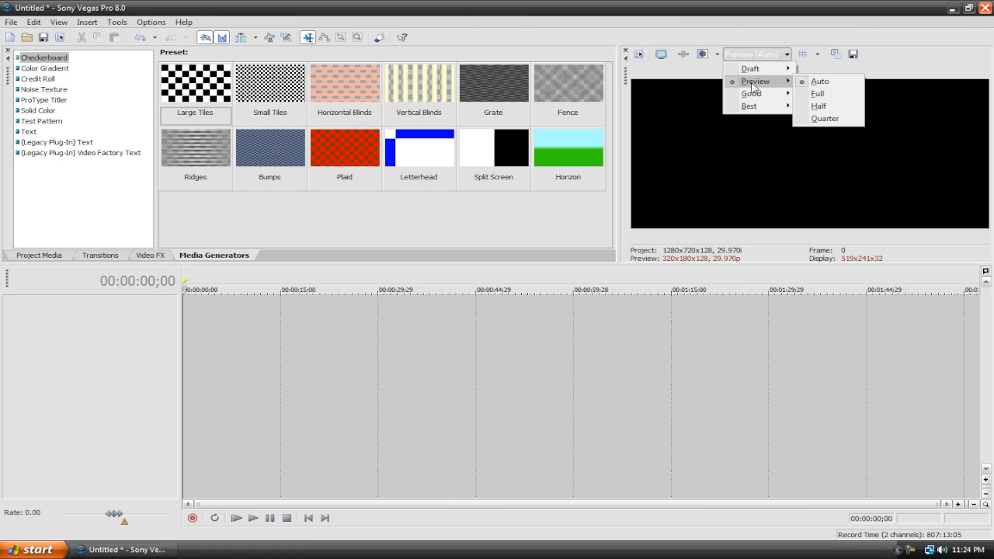
left_click(821, 87)
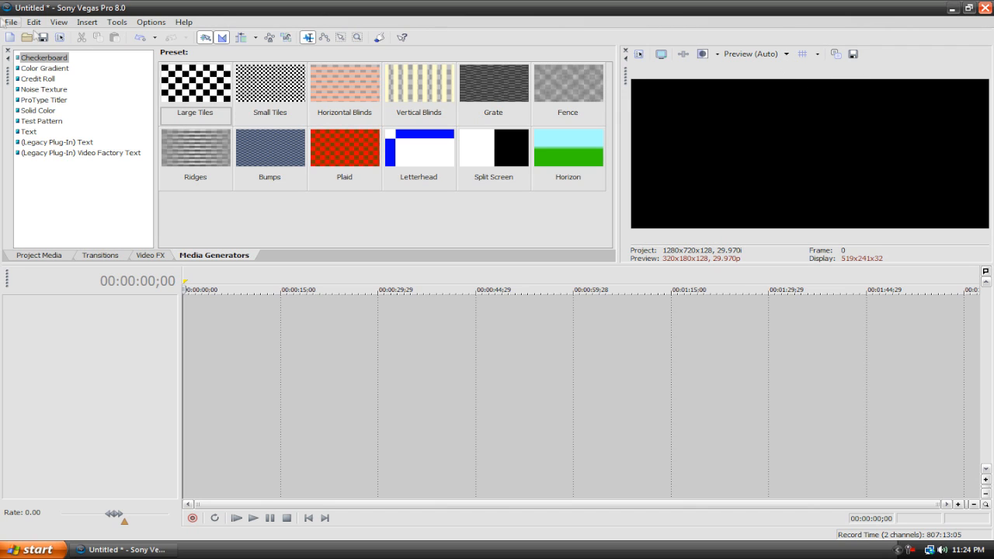
left_click(11, 22)
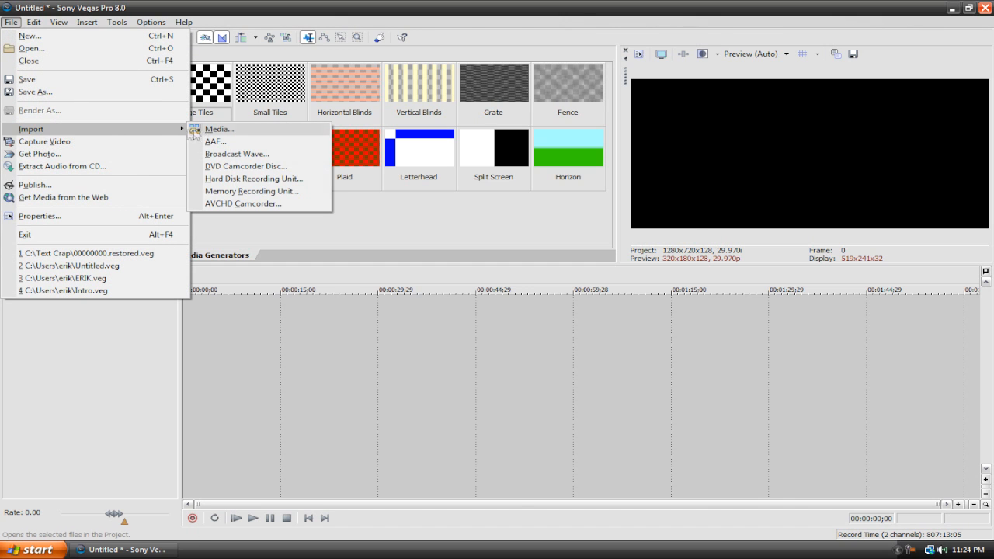
Step: Import the Waterfalls clip from the Stock Video folder into the project media
left_click(217, 129)
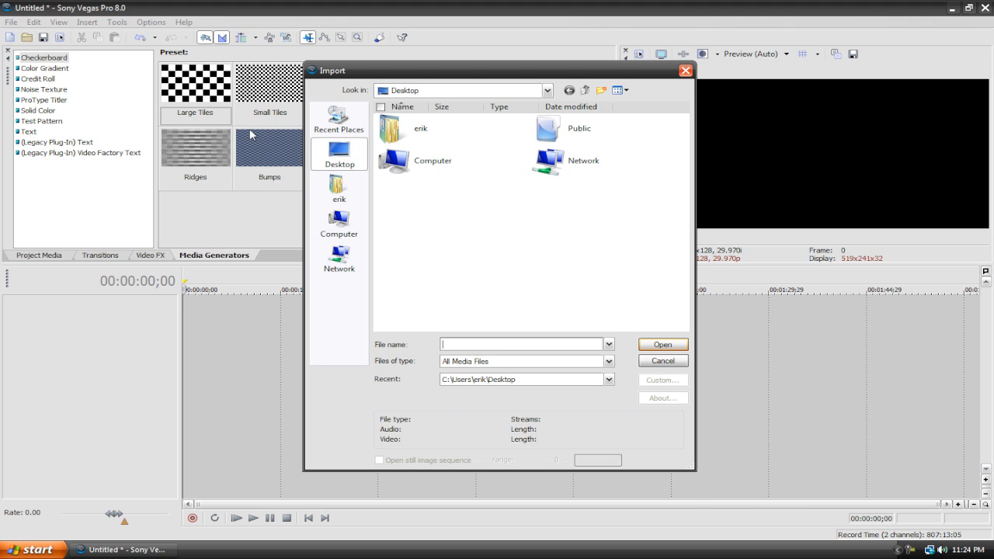
mouse_move(261, 124)
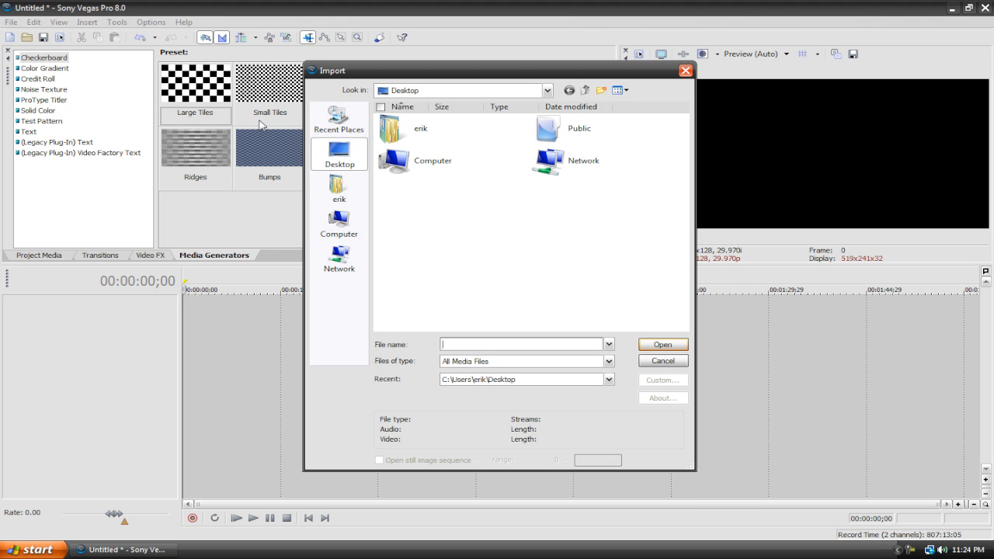
left_click(339, 190)
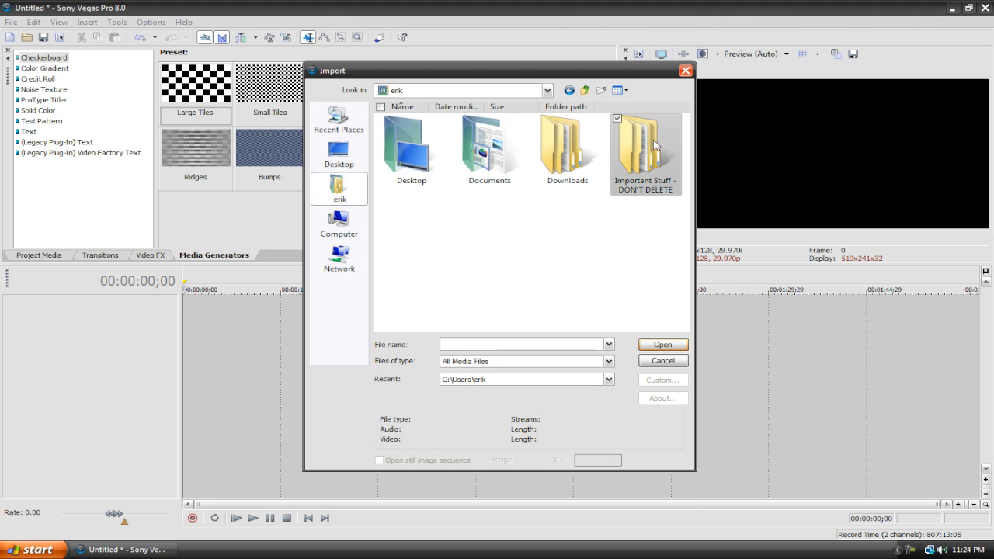
double_click(646, 148)
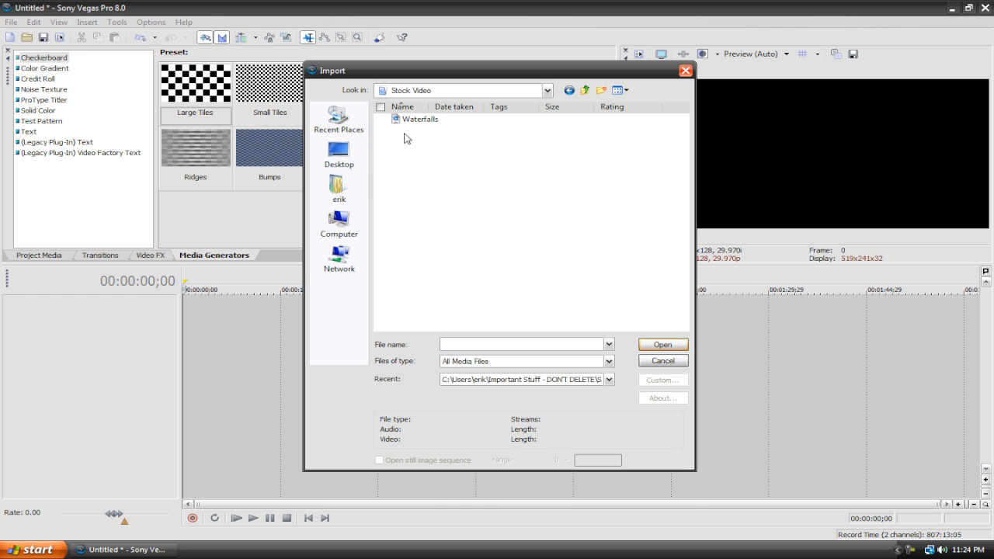
double_click(421, 118)
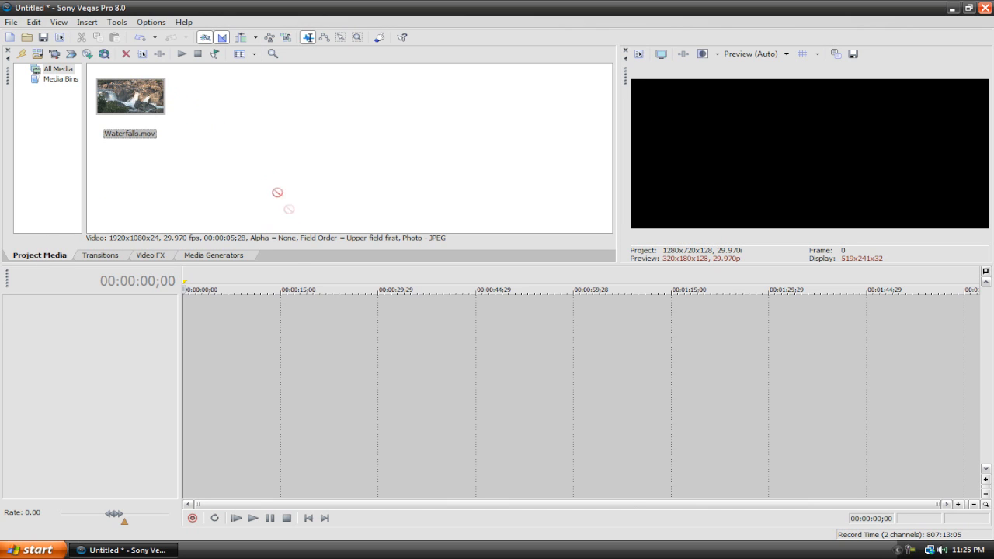
left_click_drag(130, 96, 202, 313)
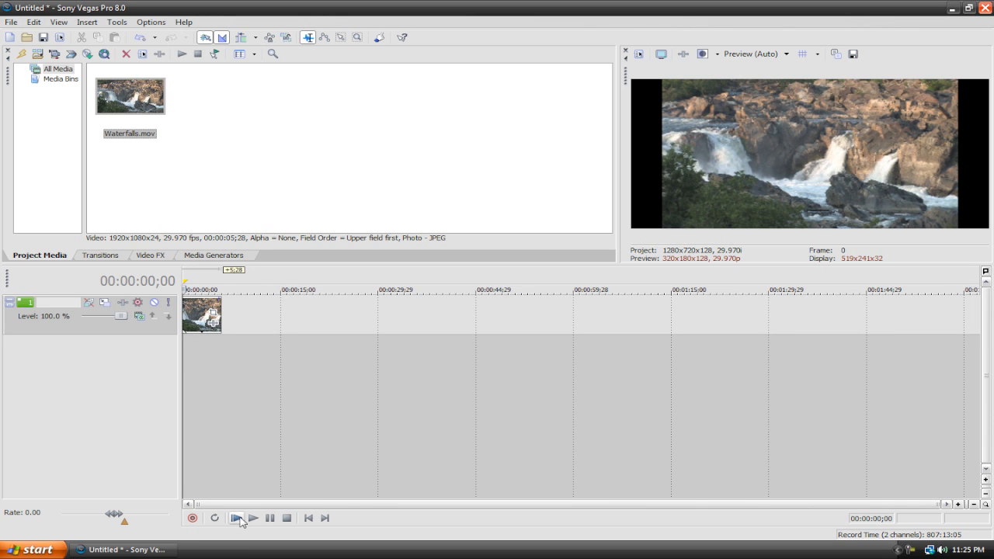
mouse_move(236, 518)
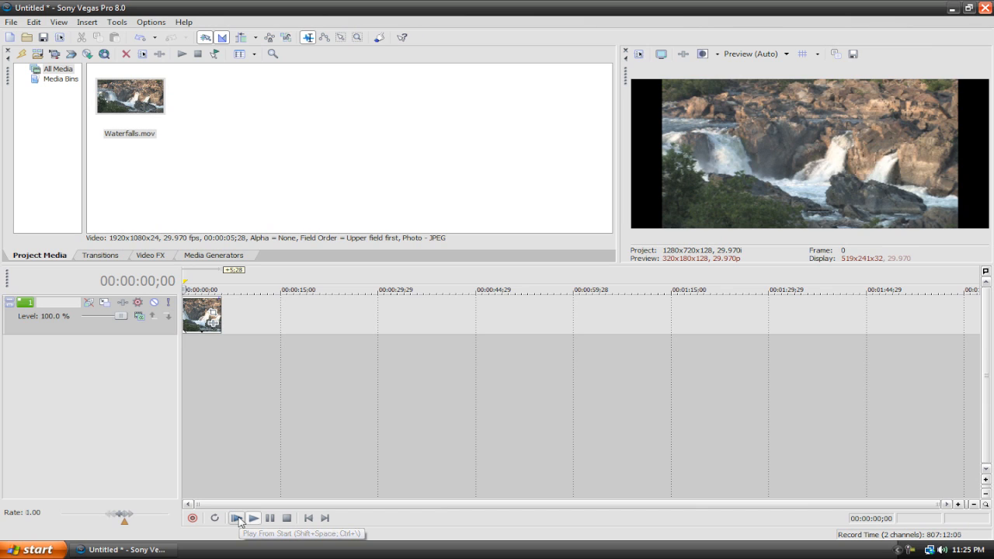
left_click(252, 519)
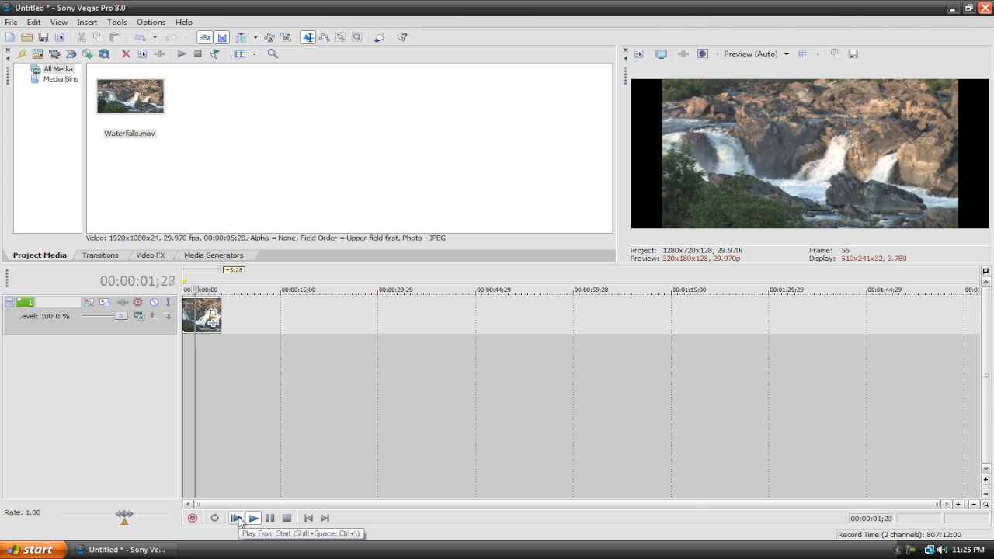
left_click(252, 518)
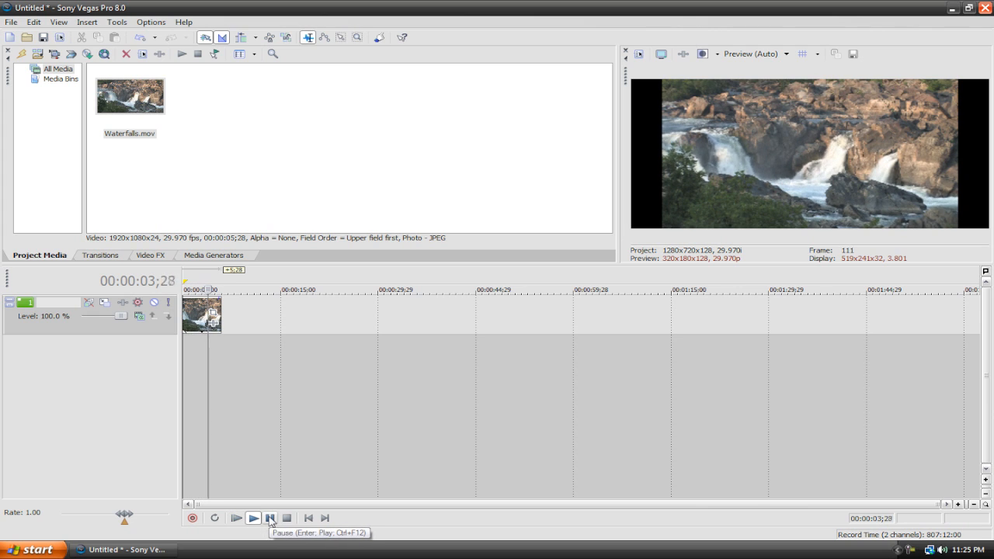
left_click(308, 519)
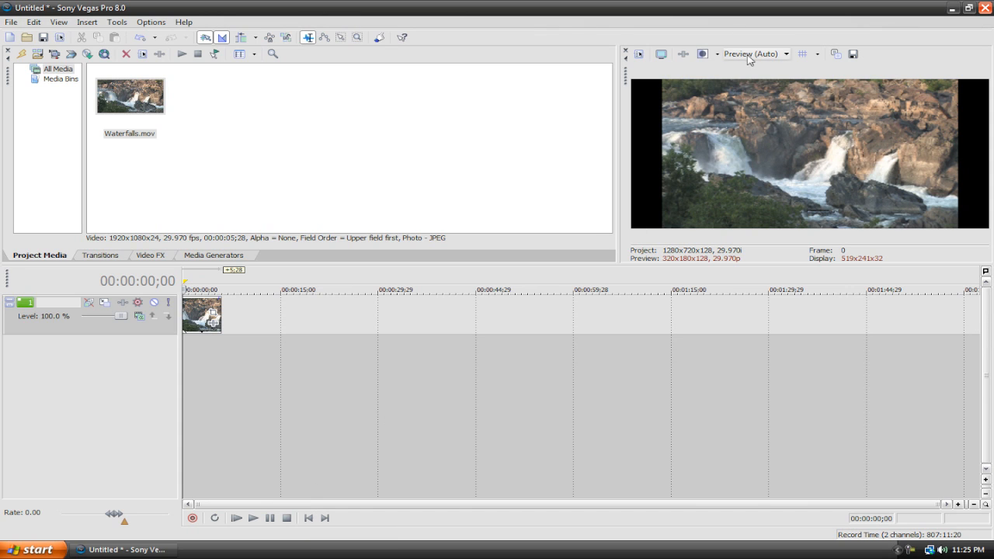
left_click(753, 52)
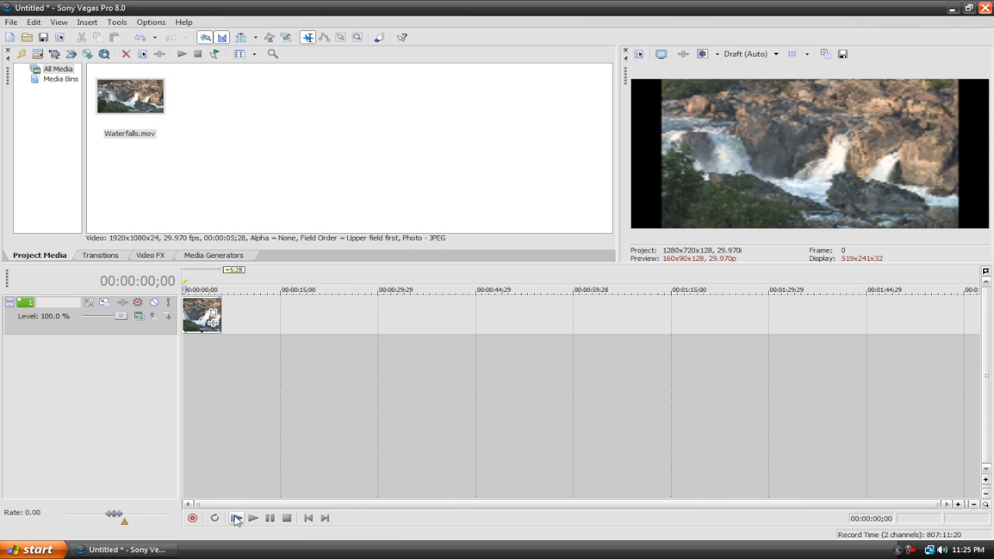
left_click(252, 519)
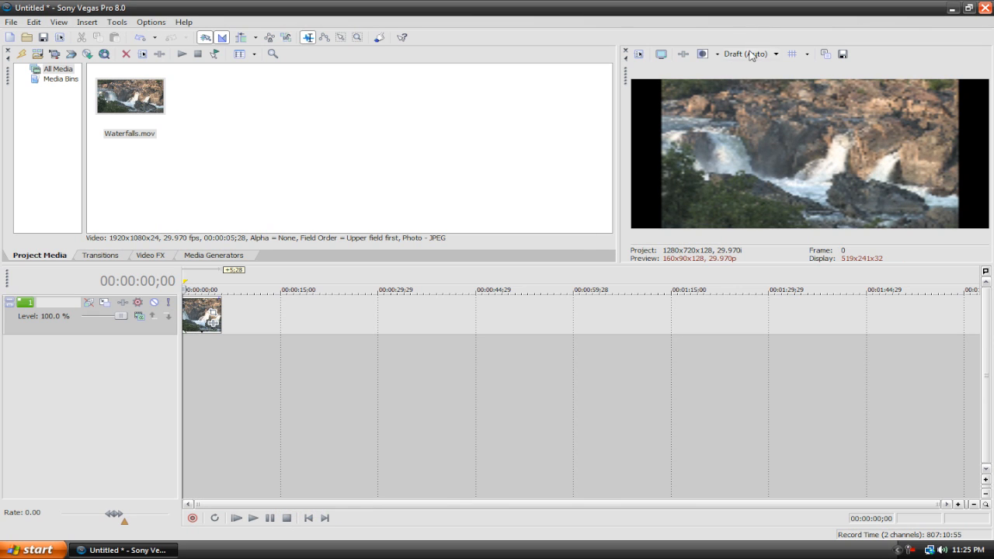
left_click(746, 53)
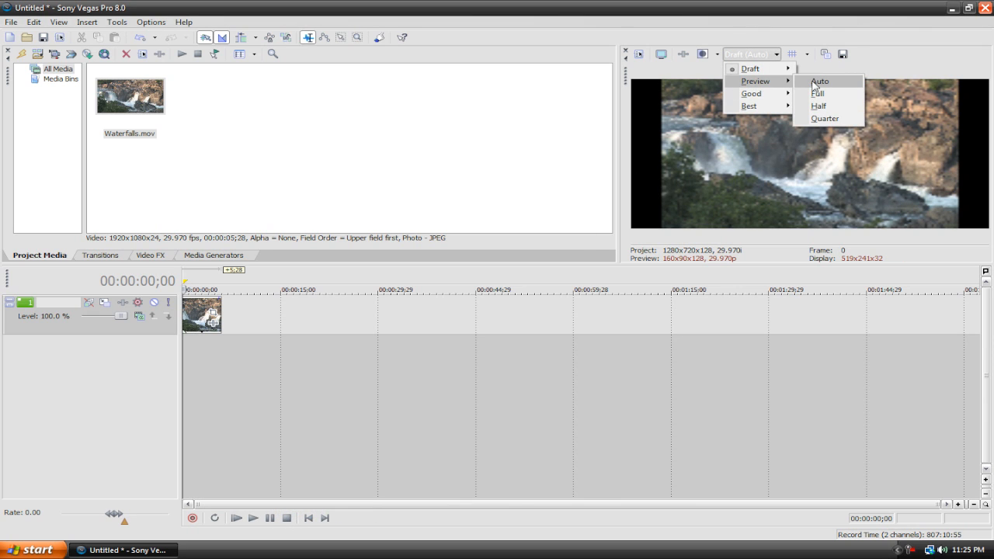
left_click(817, 93)
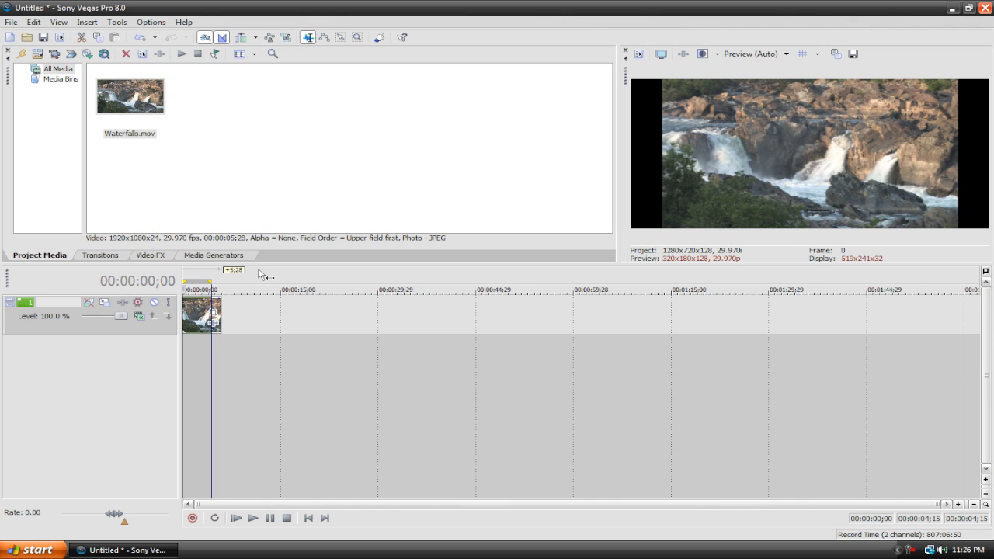
left_click(236, 519)
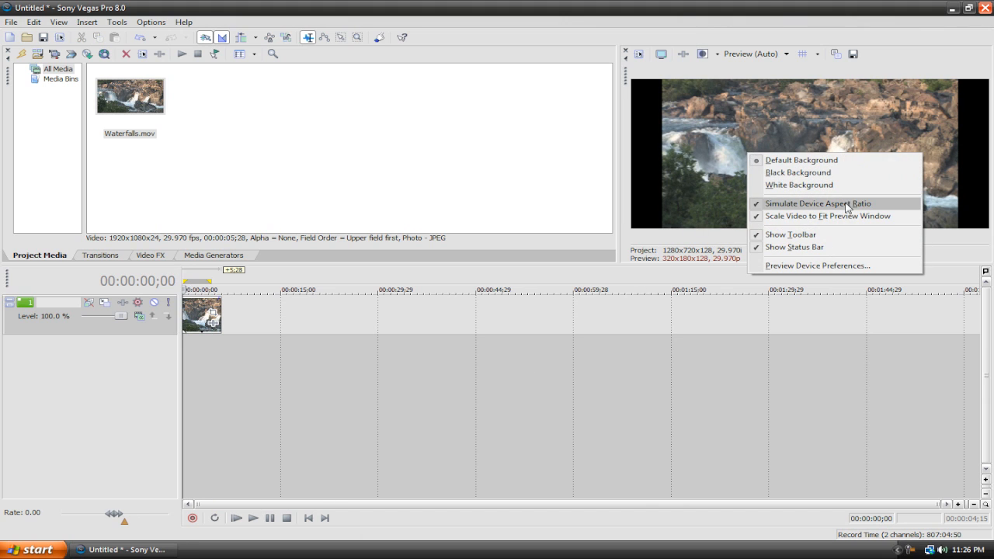
mouse_move(827, 216)
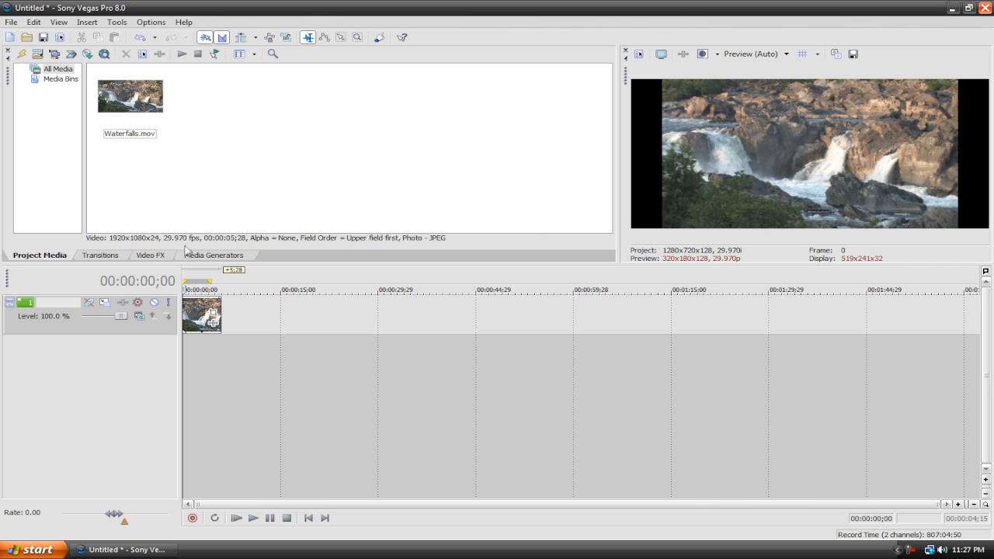
Step: Browse the Video FX presets and select the TV Simulator effect for the Waterfalls clip
left_click(149, 255)
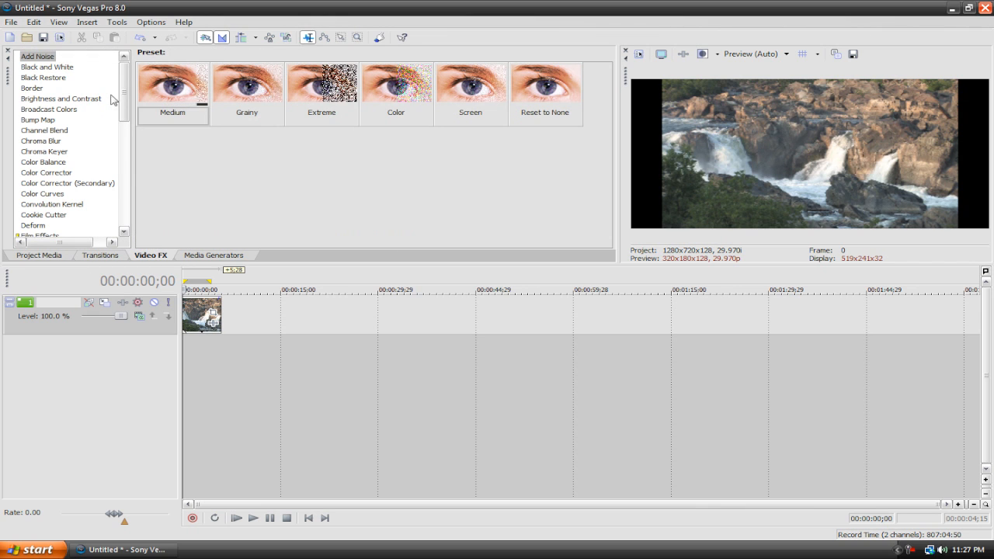
scroll("down", 3)
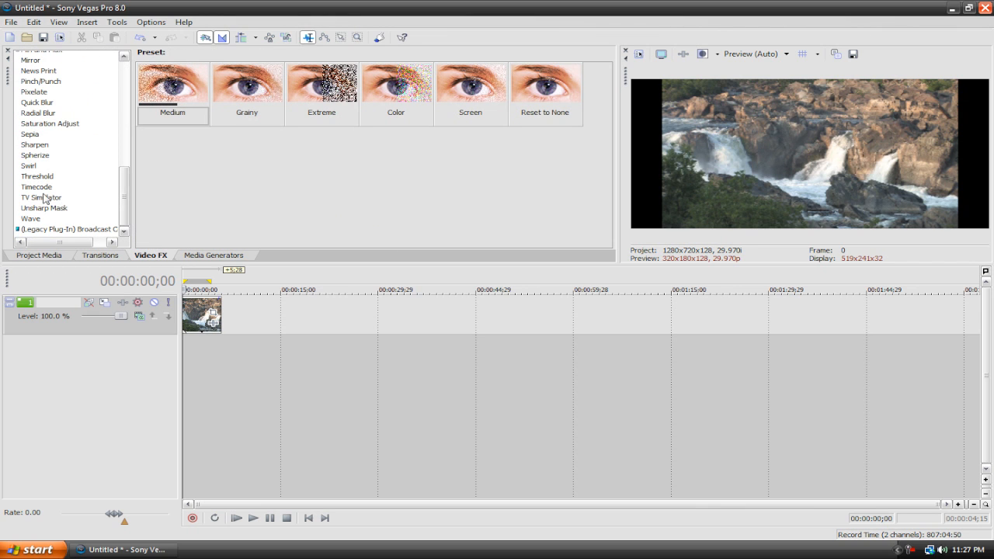
left_click(41, 197)
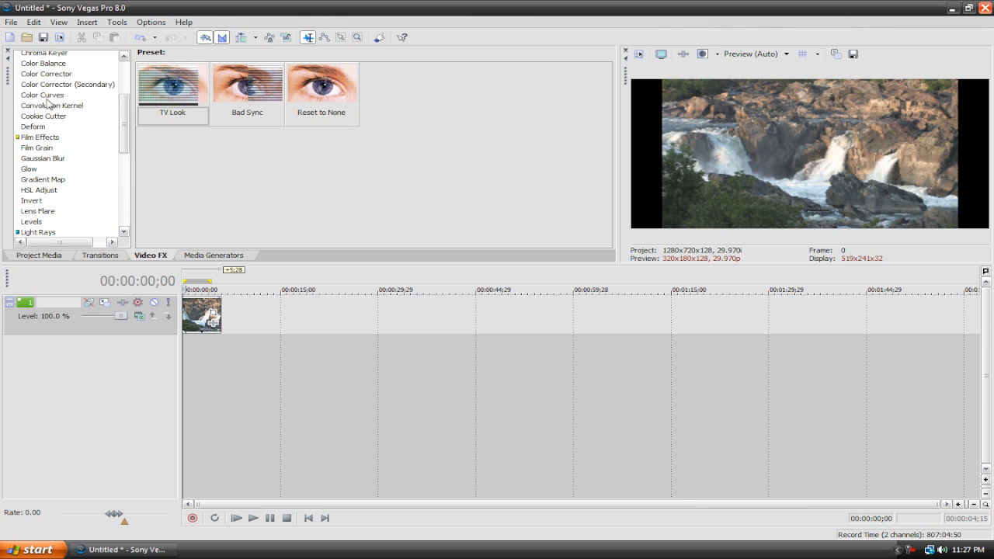
left_click(46, 73)
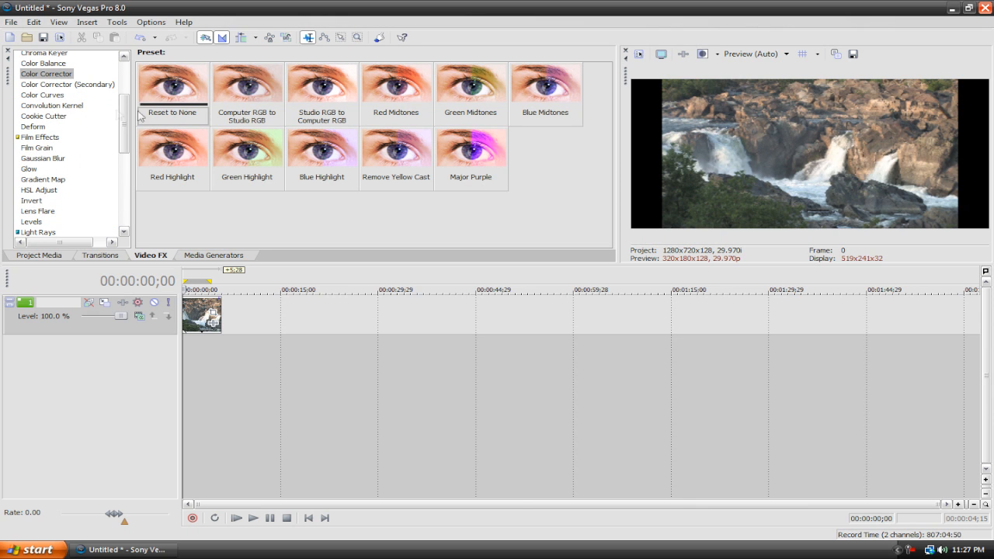
left_click(40, 197)
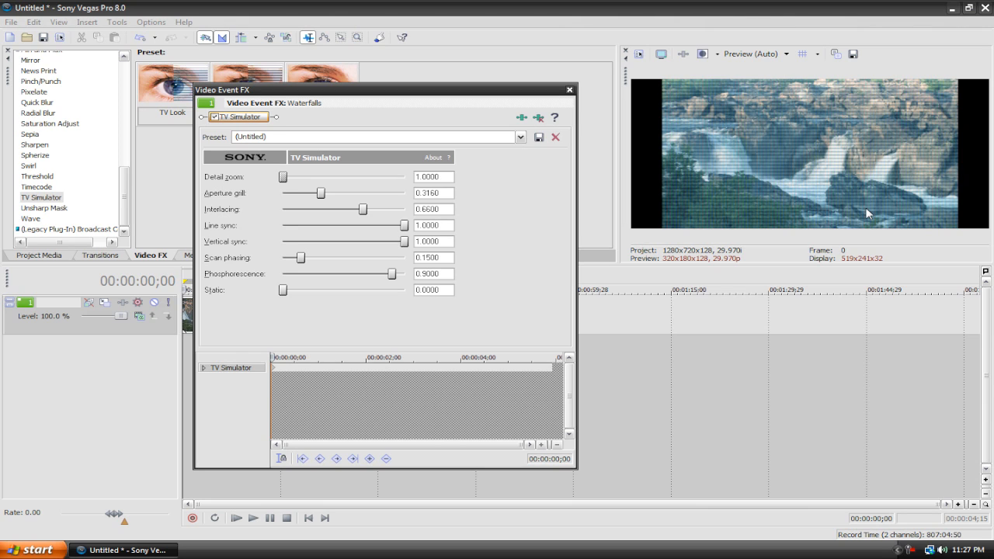
mouse_move(851, 227)
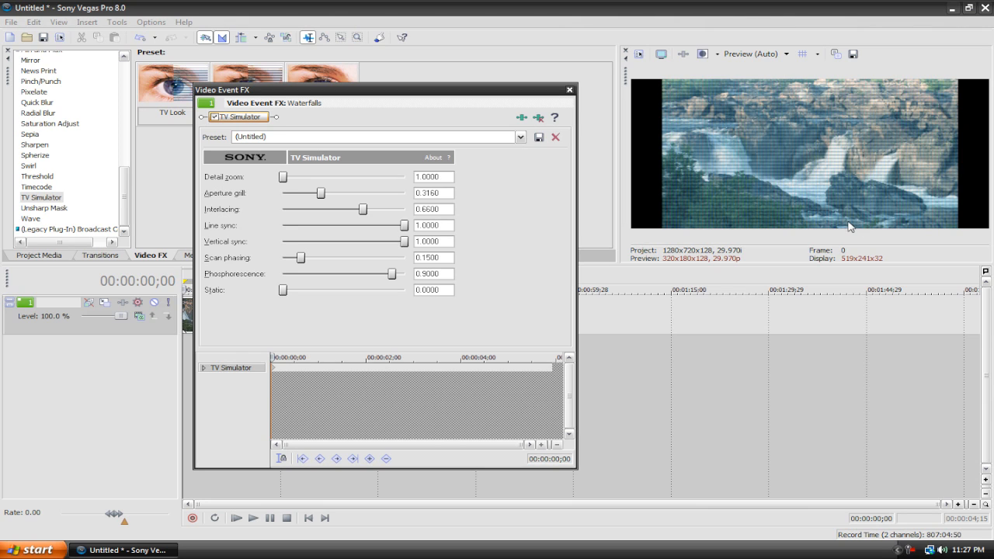
mouse_move(305, 186)
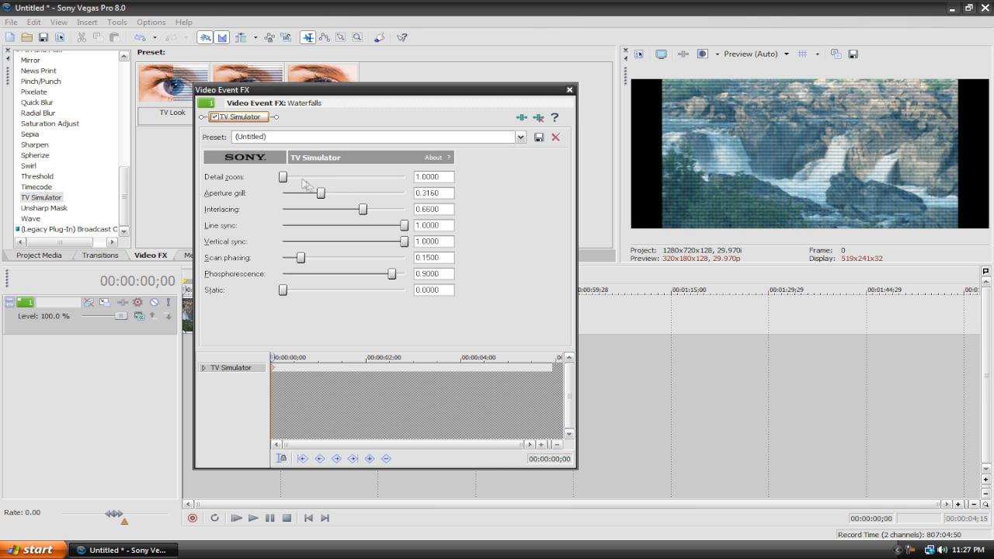
Step: Try stronger detail zoom and aperture grill values, then remove the TV Simulator plug-in
left_click_drag(283, 177, 376, 178)
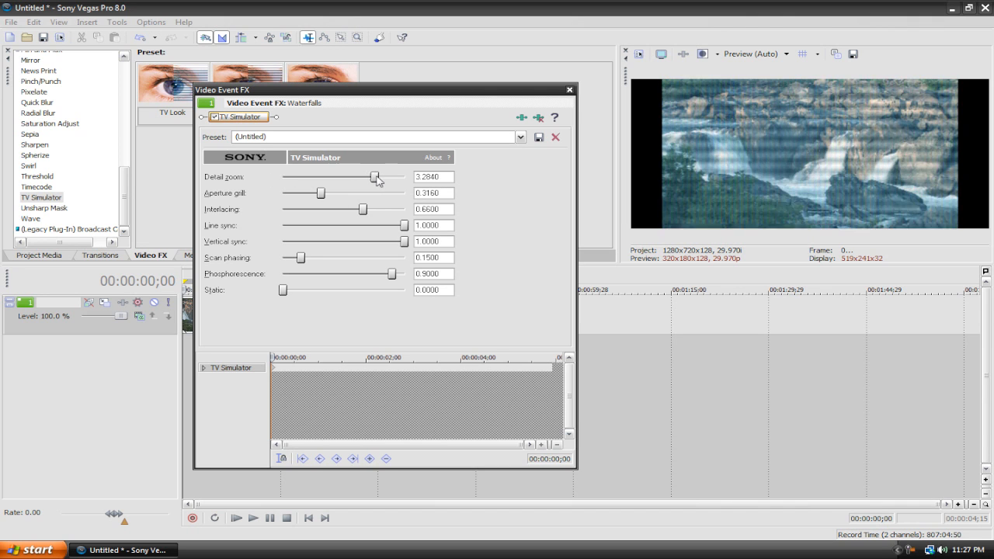
left_click_drag(376, 177, 398, 177)
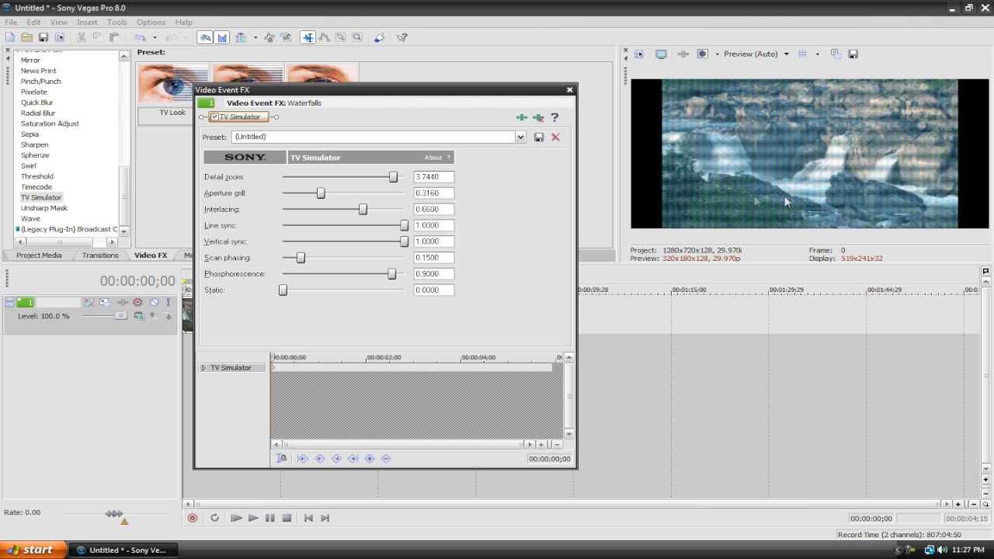
left_click_drag(395, 177, 338, 177)
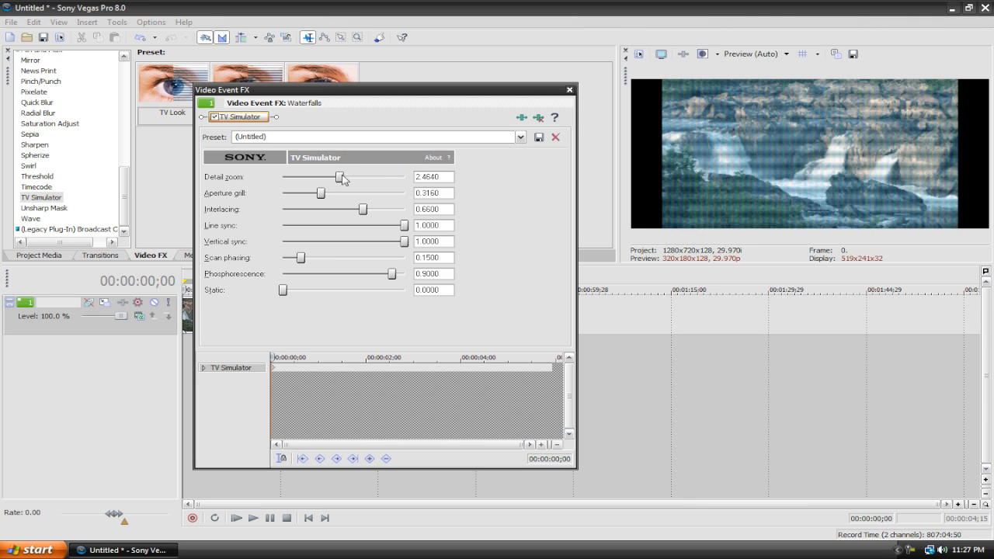
left_click_drag(341, 177, 332, 177)
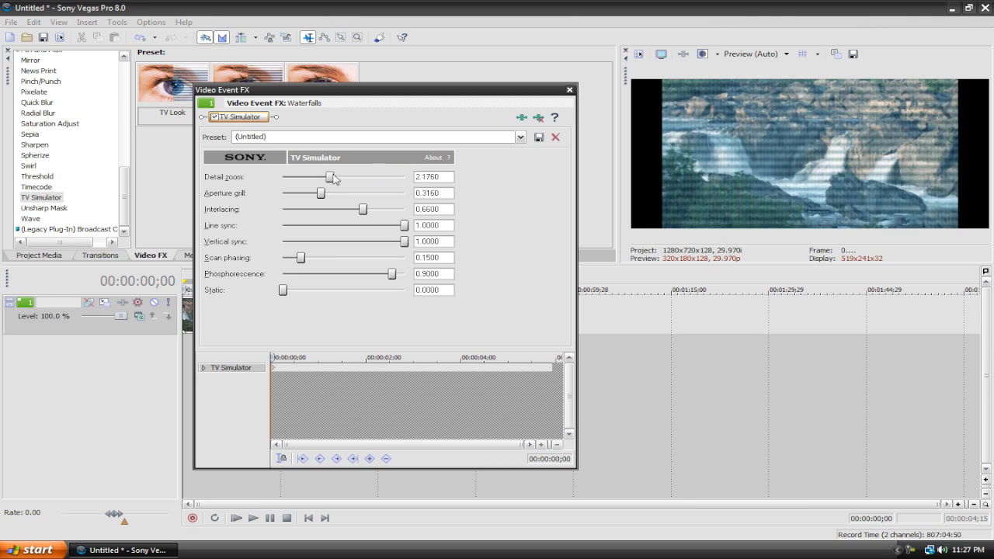
left_click_drag(320, 192, 360, 192)
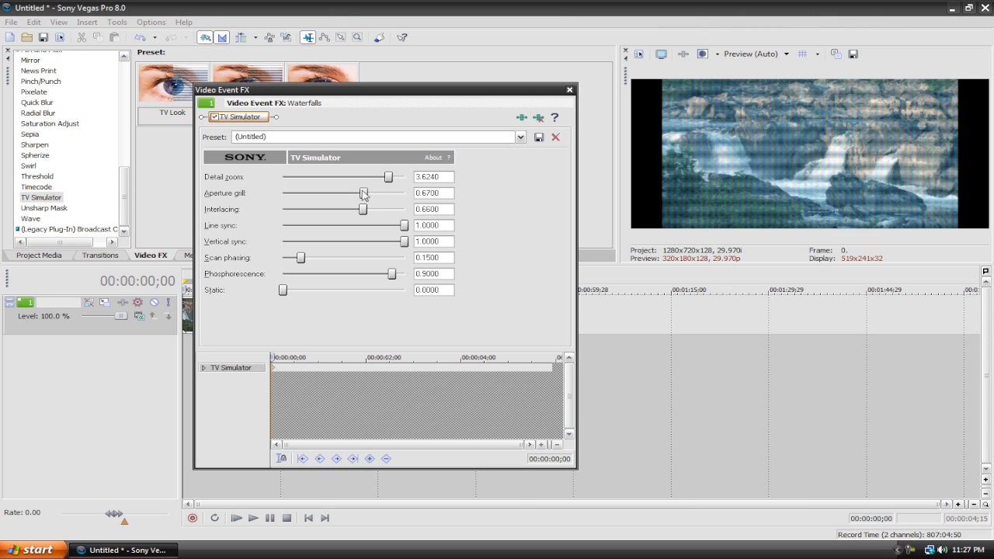
left_click_drag(360, 192, 370, 192)
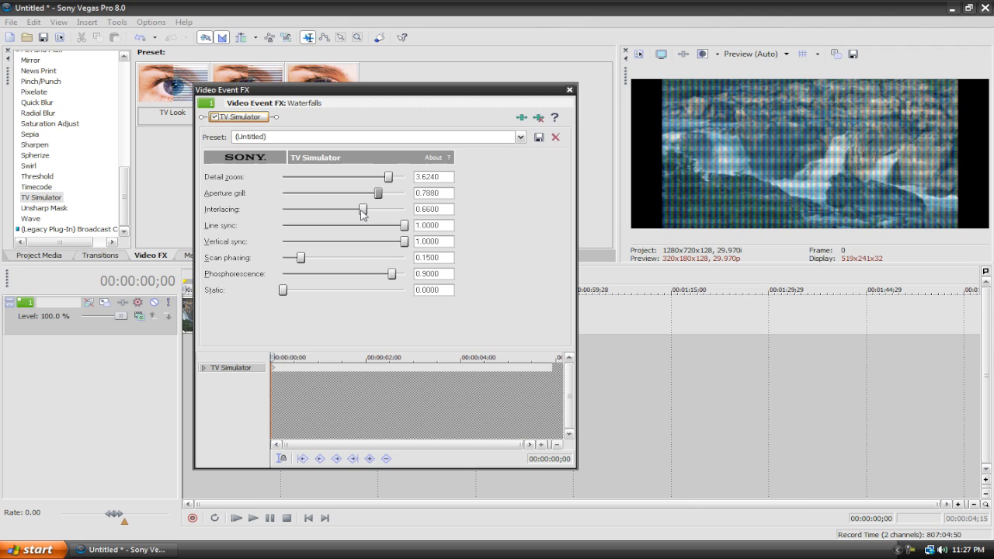
mouse_move(376, 217)
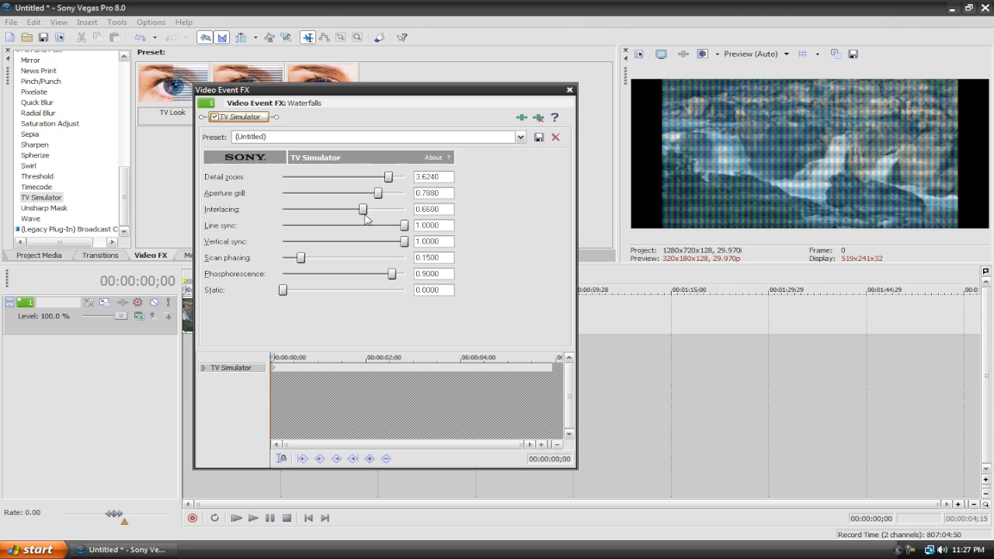
mouse_move(538, 118)
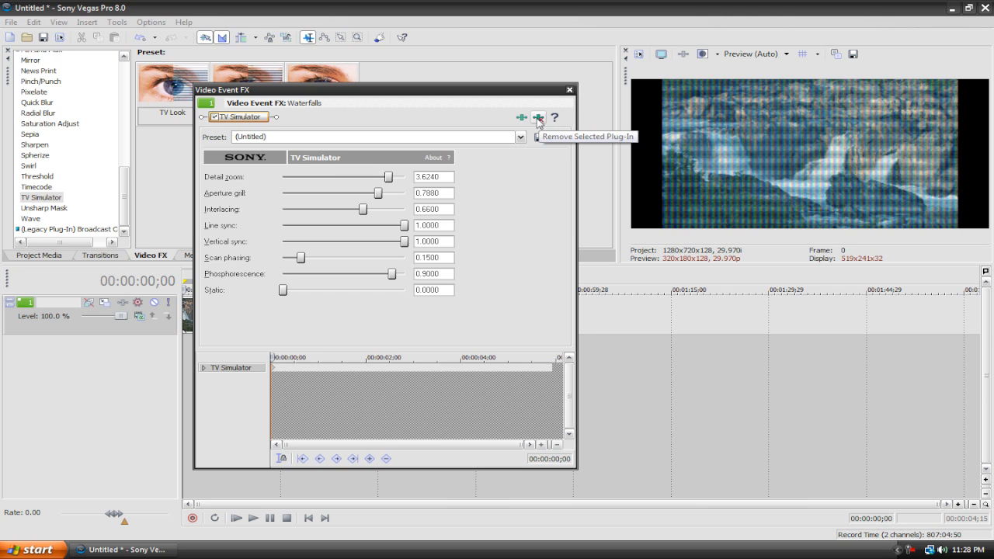
left_click(537, 118)
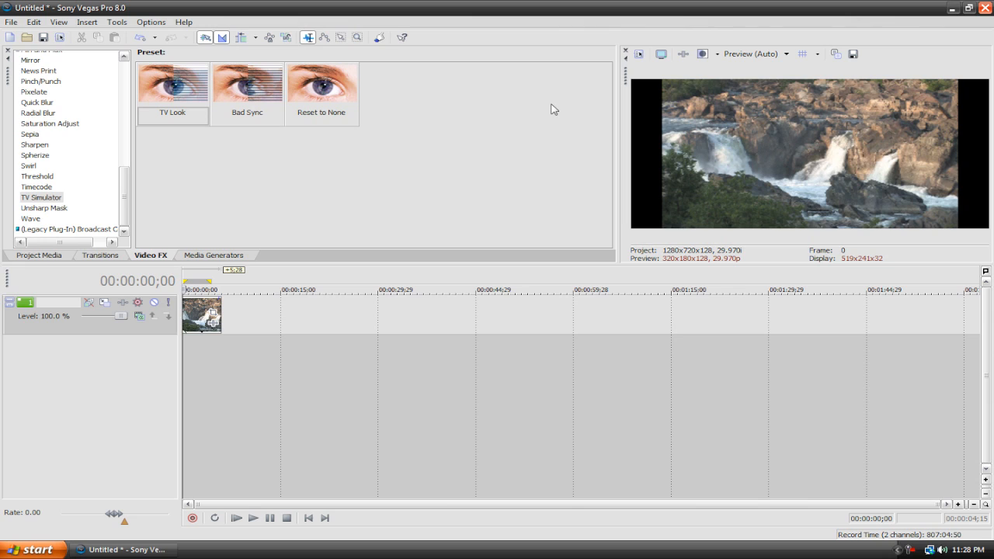
mouse_move(503, 115)
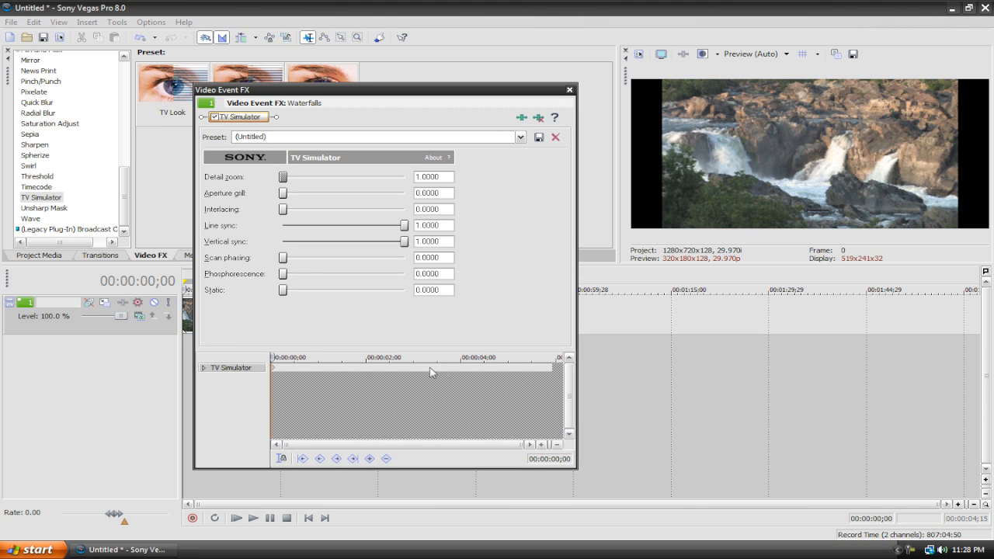
mouse_move(303, 388)
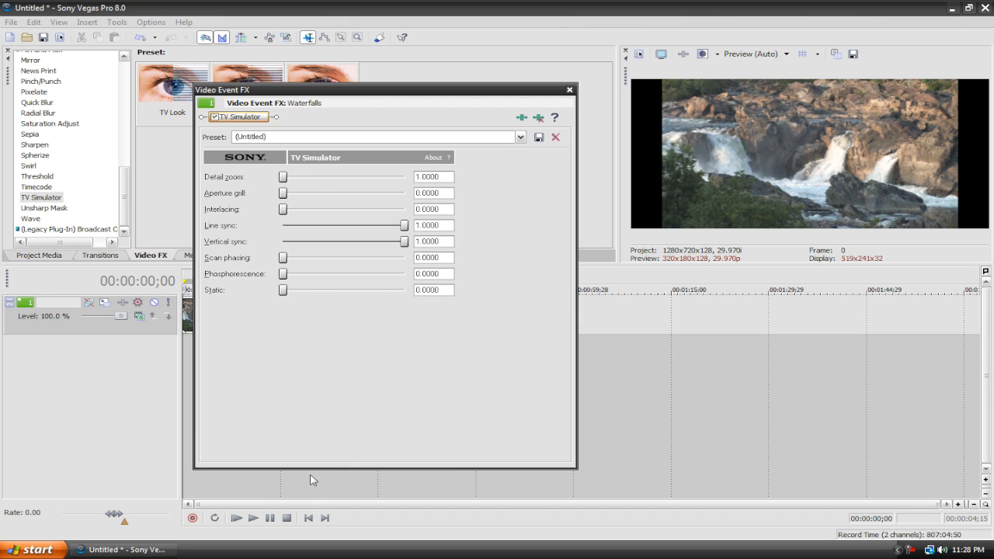
mouse_move(334, 457)
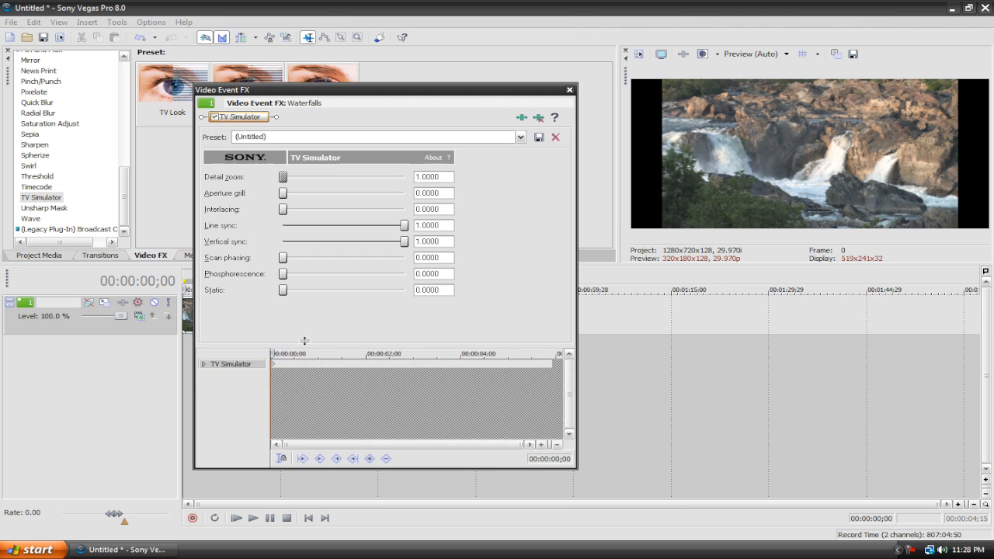
mouse_move(330, 309)
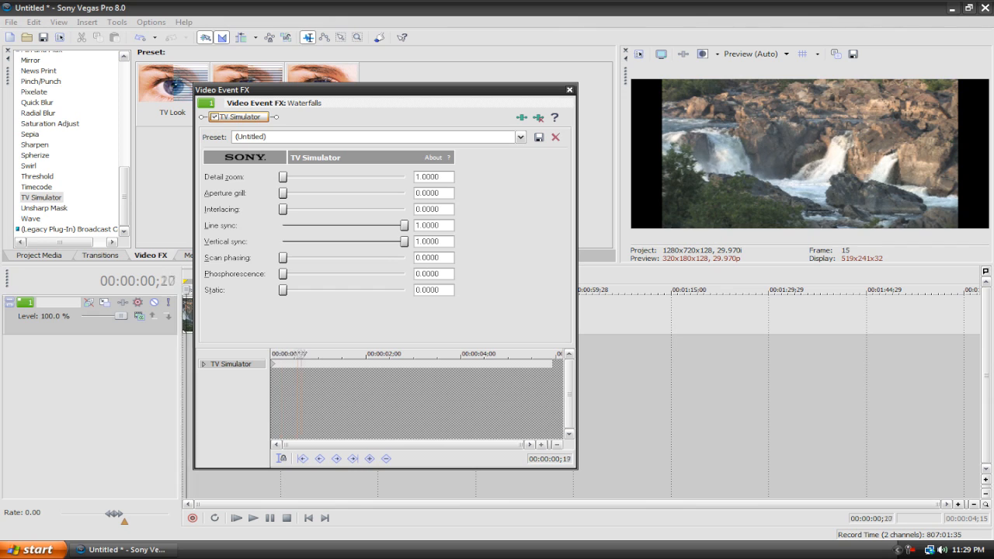
Step: At 2s set line sync ~0.26, detail zoom ~2.26, aperture grill ~0.58, interlacing ~0.56, scan shaking ~0.26
left_click(236, 517)
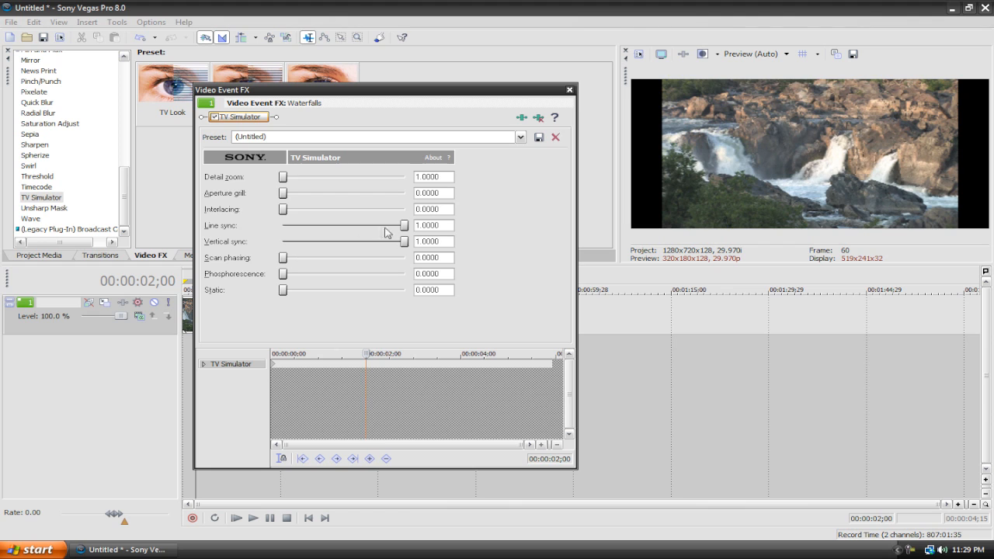
left_click_drag(398, 225, 330, 225)
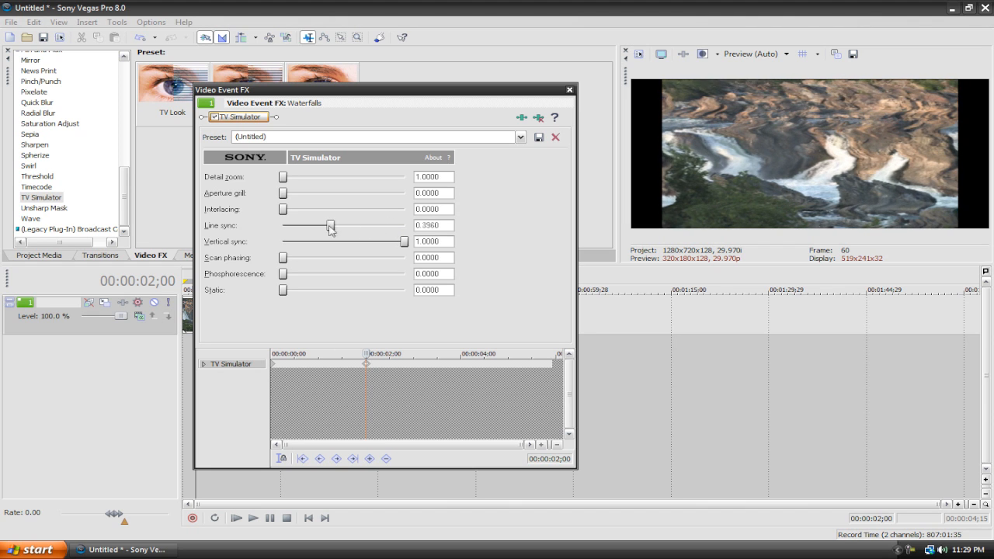
left_click_drag(329, 225, 312, 225)
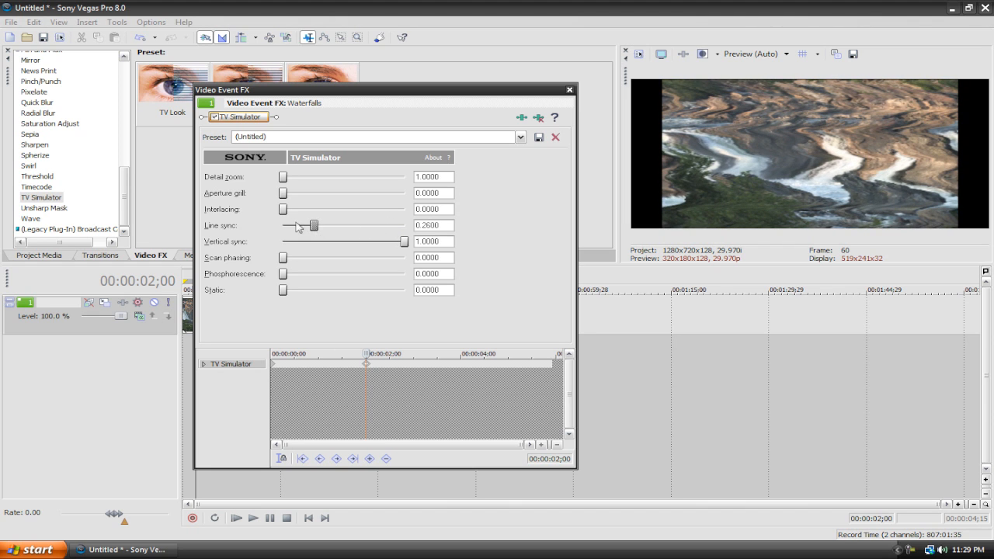
left_click_drag(283, 177, 332, 178)
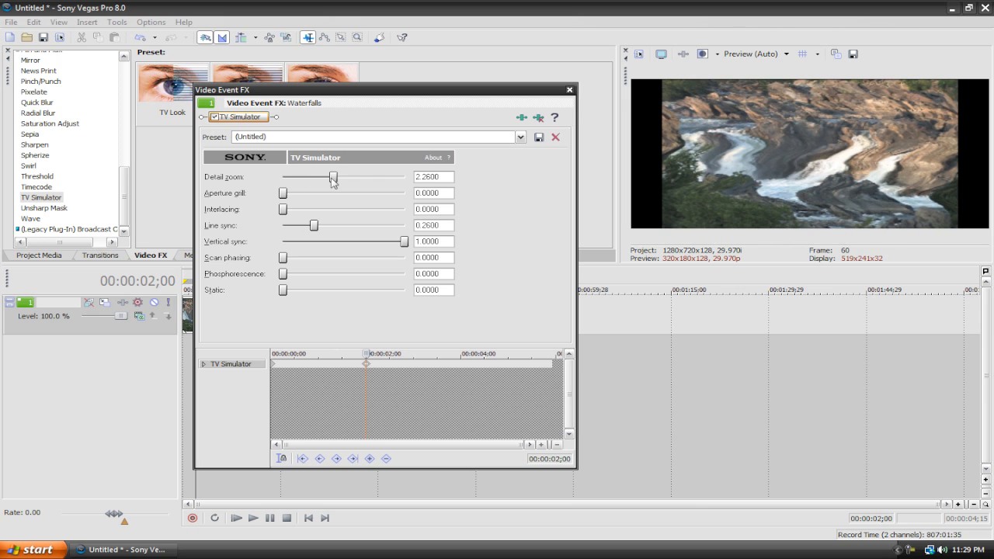
left_click_drag(283, 193, 351, 193)
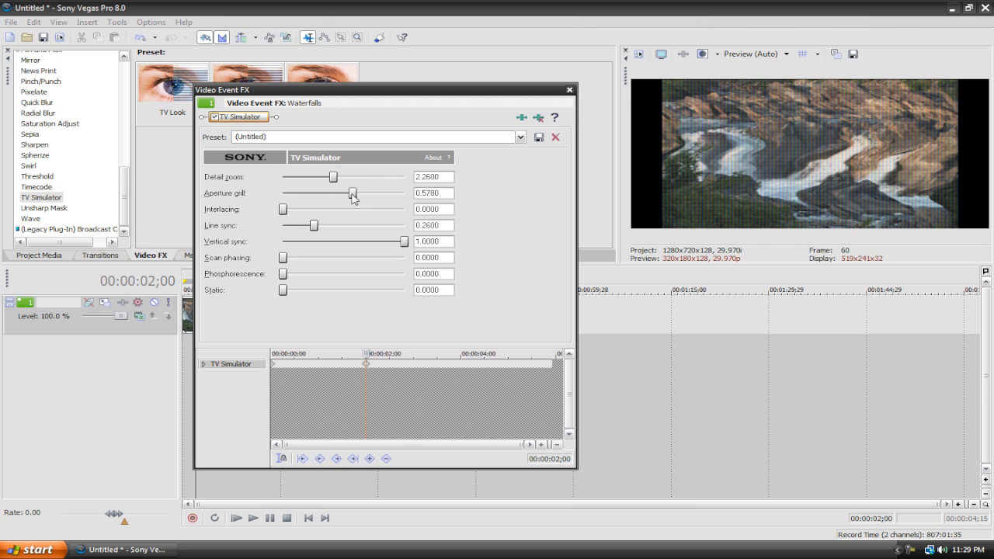
left_click_drag(283, 208, 351, 208)
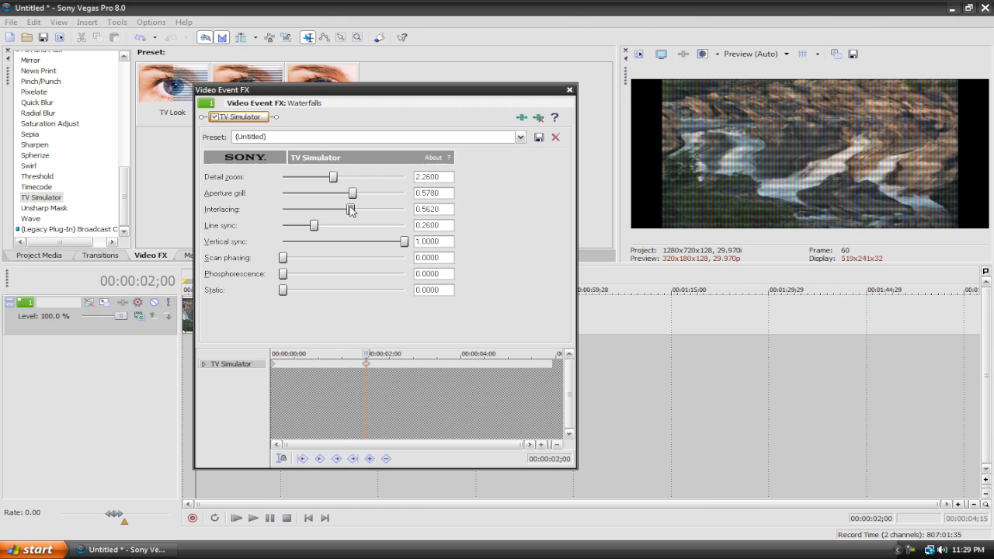
left_click_drag(283, 258, 317, 258)
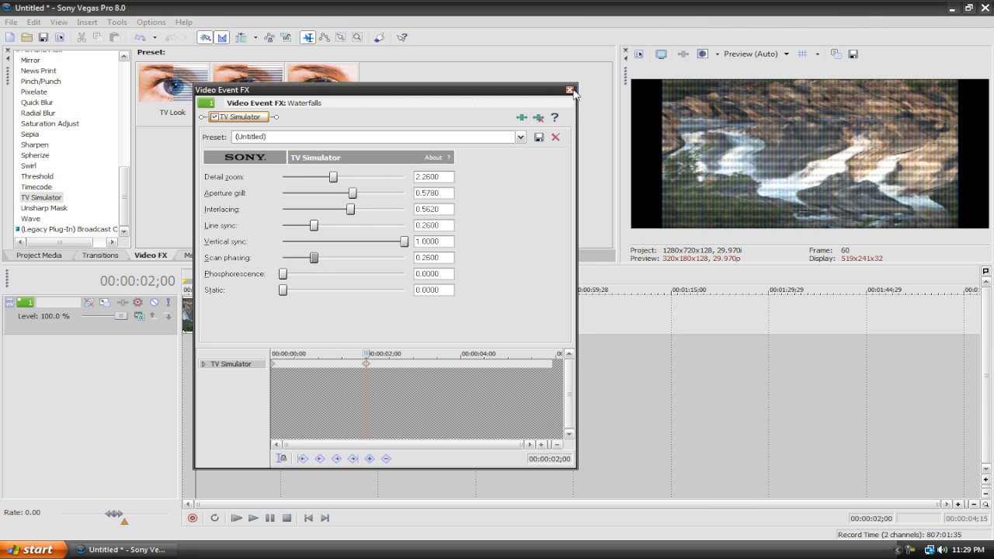
Step: Close the TV Simulator window and play the Waterfalls clip from the start
left_click(569, 89)
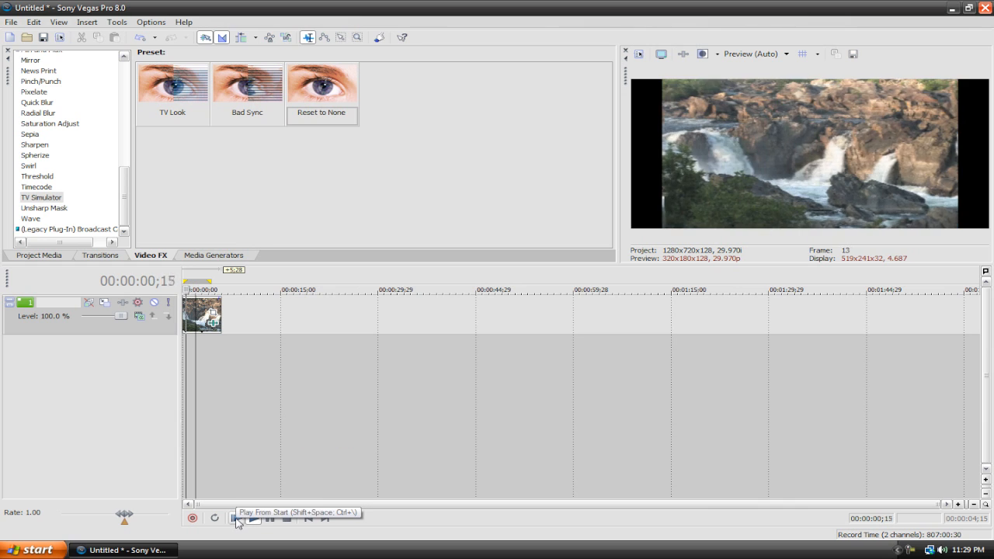
left_click(237, 519)
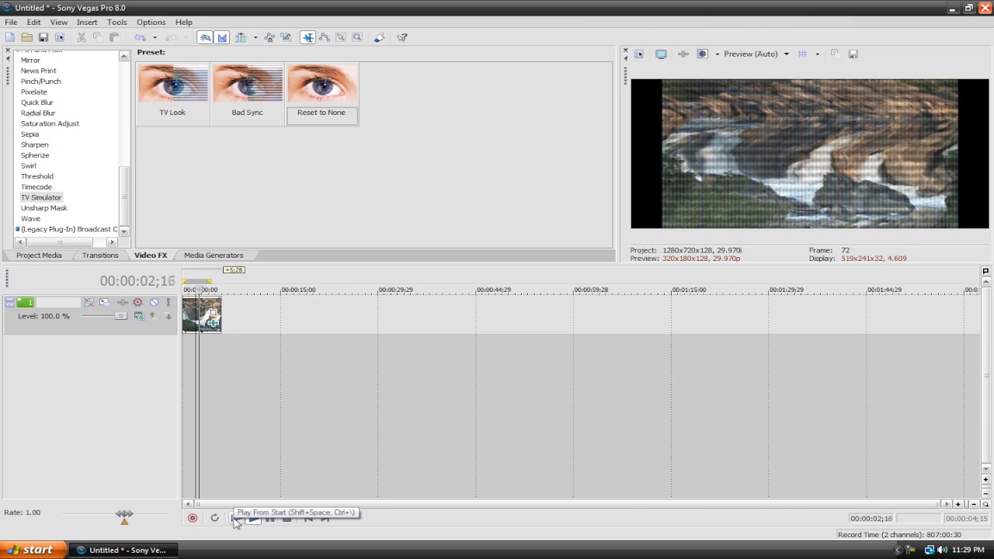
left_click(238, 519)
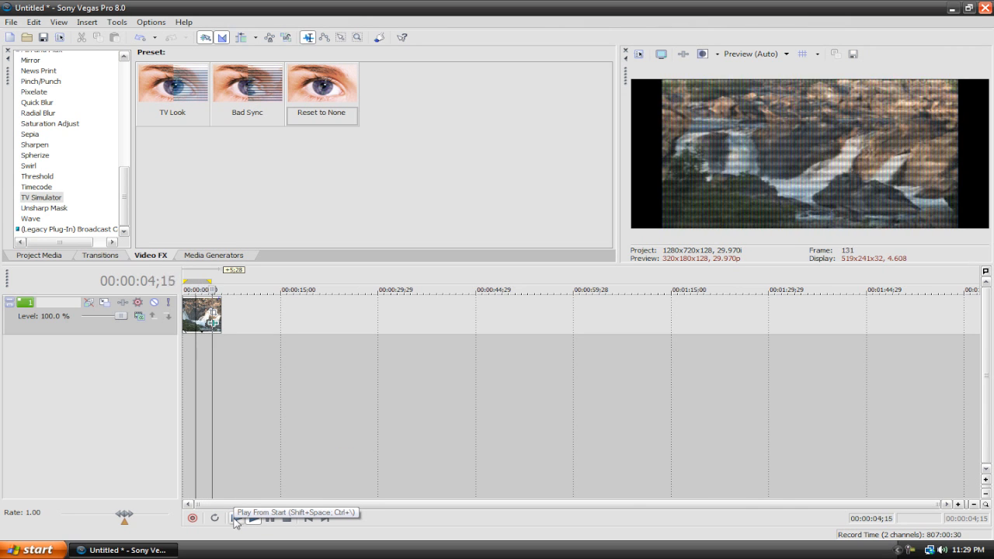
left_click(236, 519)
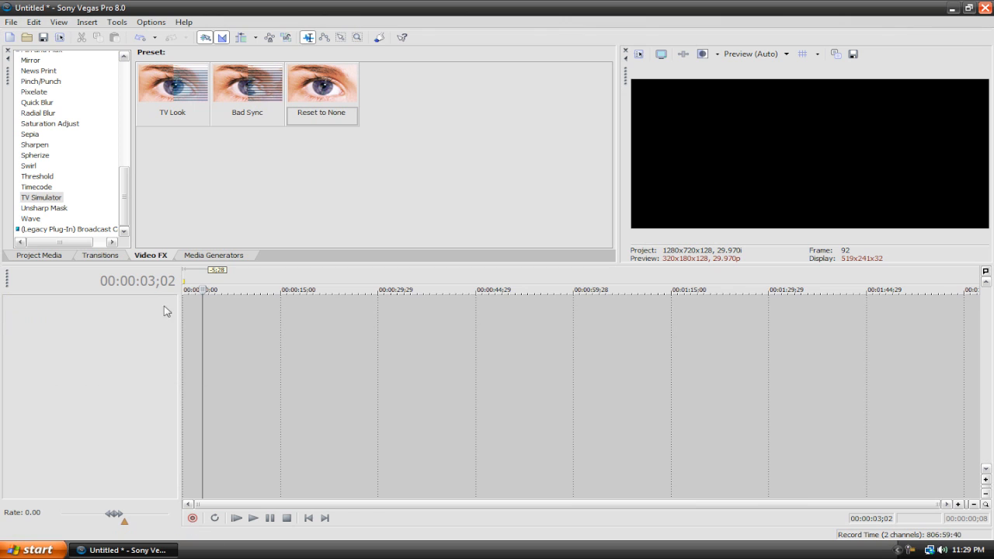
mouse_move(152, 311)
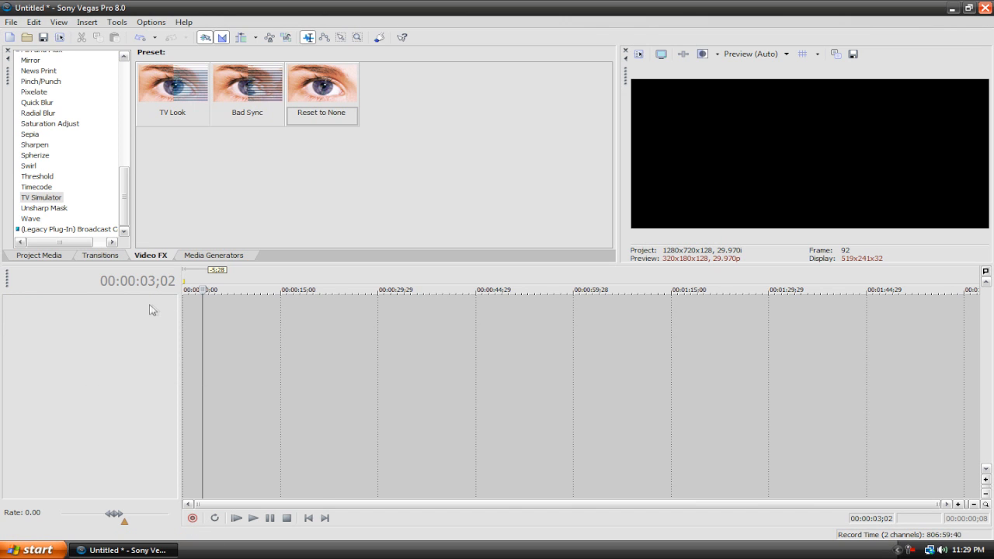
Step: Drag the Soft Clouds noise texture preset onto the timeline and play it
left_click(213, 255)
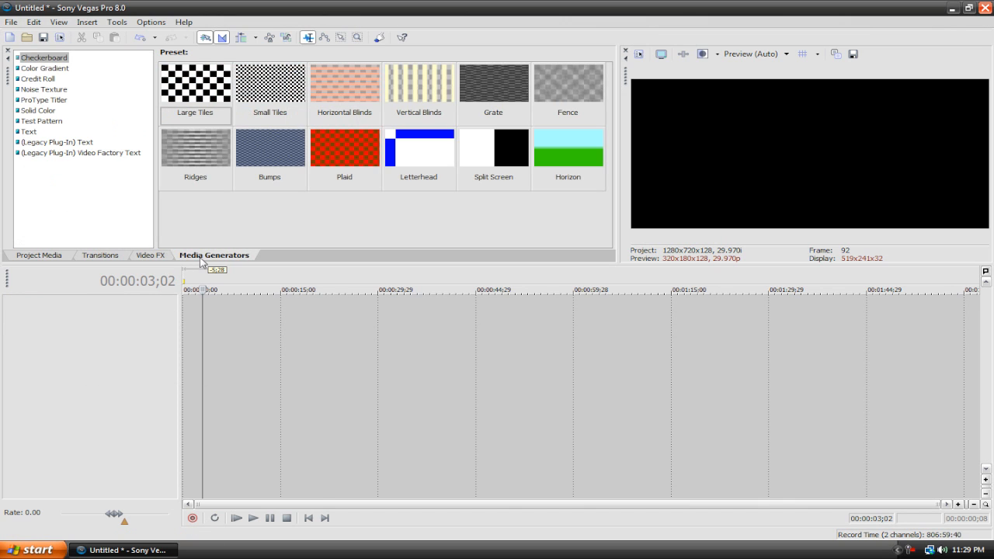
mouse_move(130, 184)
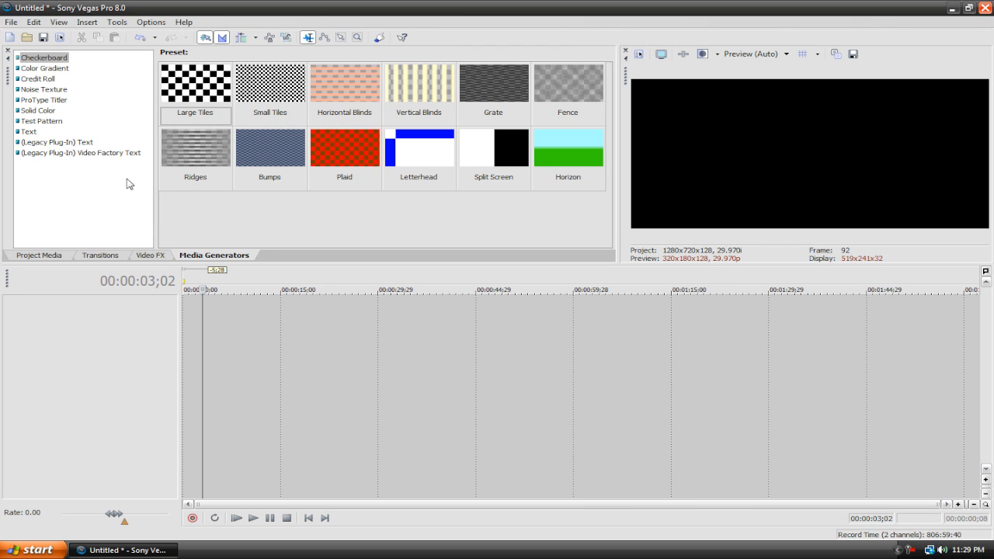
left_click(43, 89)
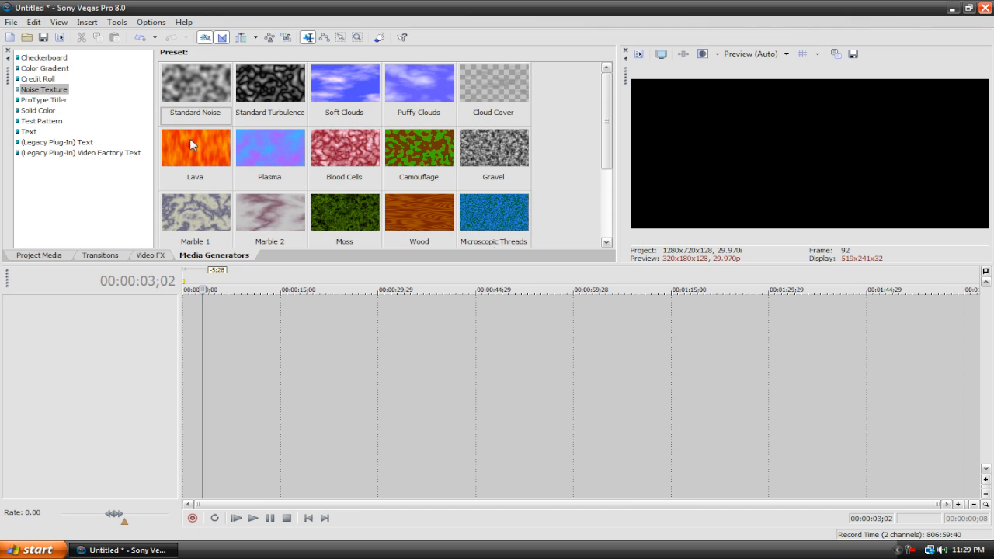
mouse_move(338, 81)
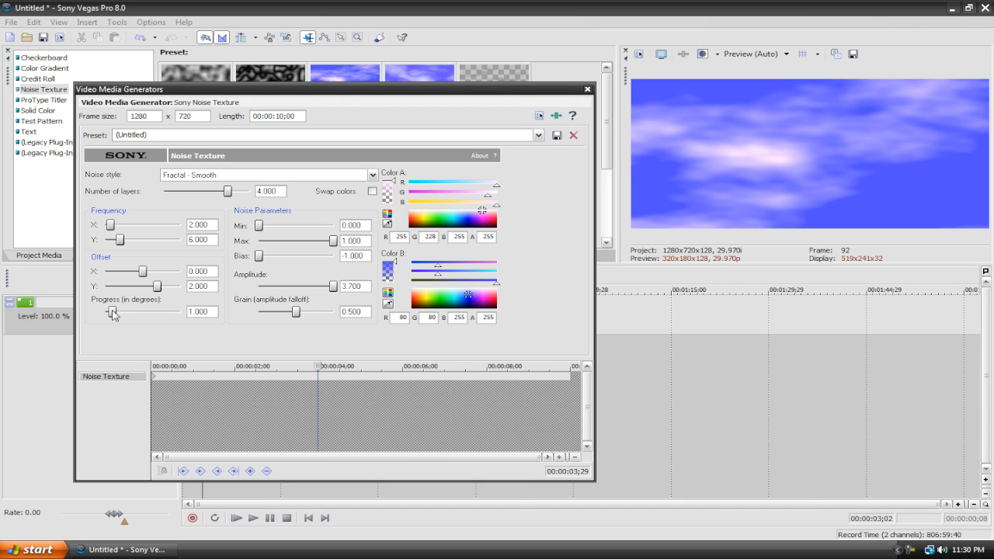
left_click_drag(112, 311, 179, 311)
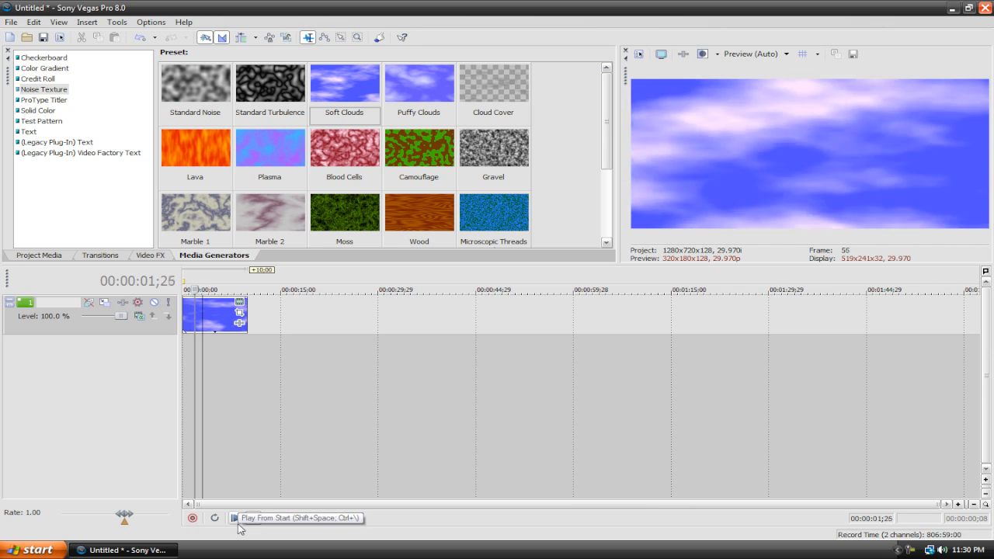
left_click(236, 519)
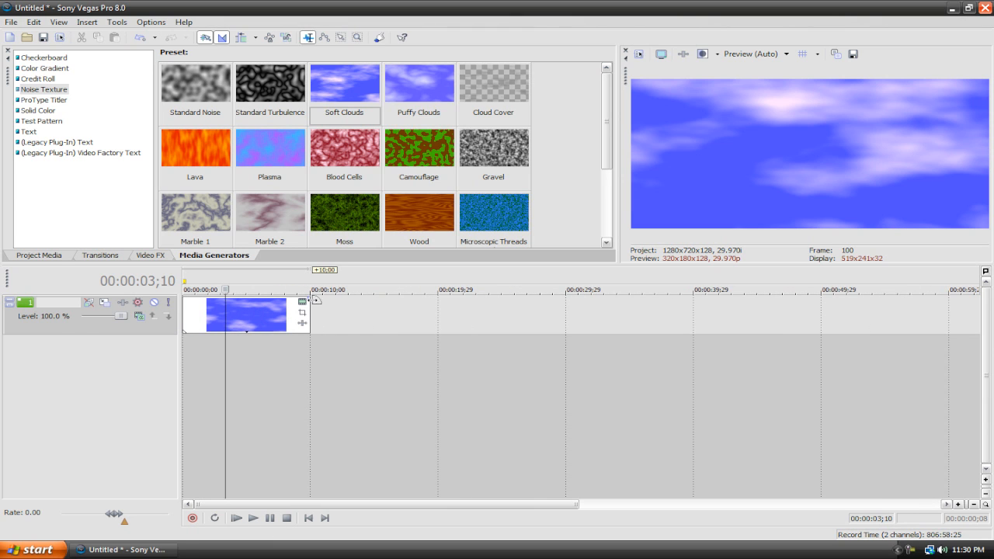
Step: In Event Pan/Crop shrink the crop frame at 4s to zoom into the clouds
left_click(302, 301)
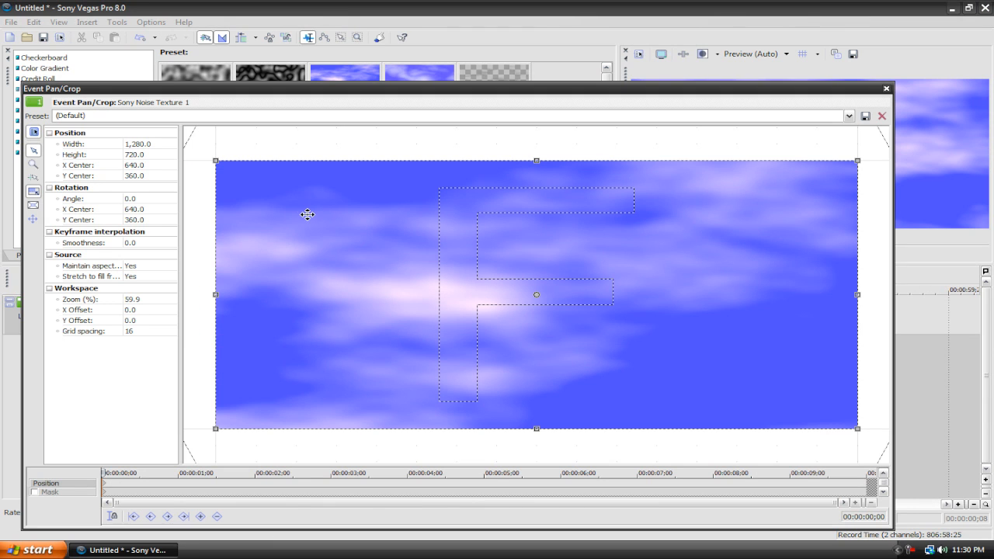
mouse_move(257, 191)
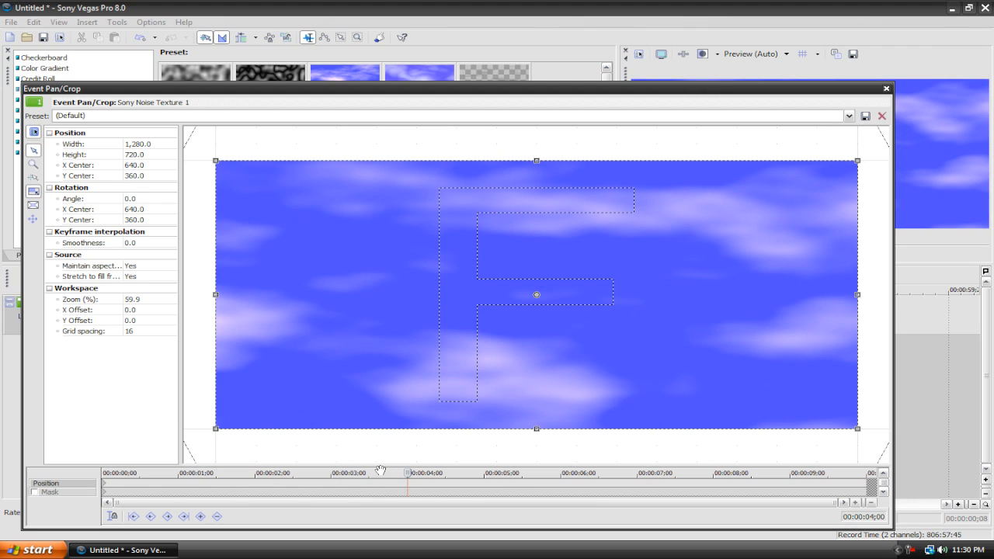
mouse_move(376, 484)
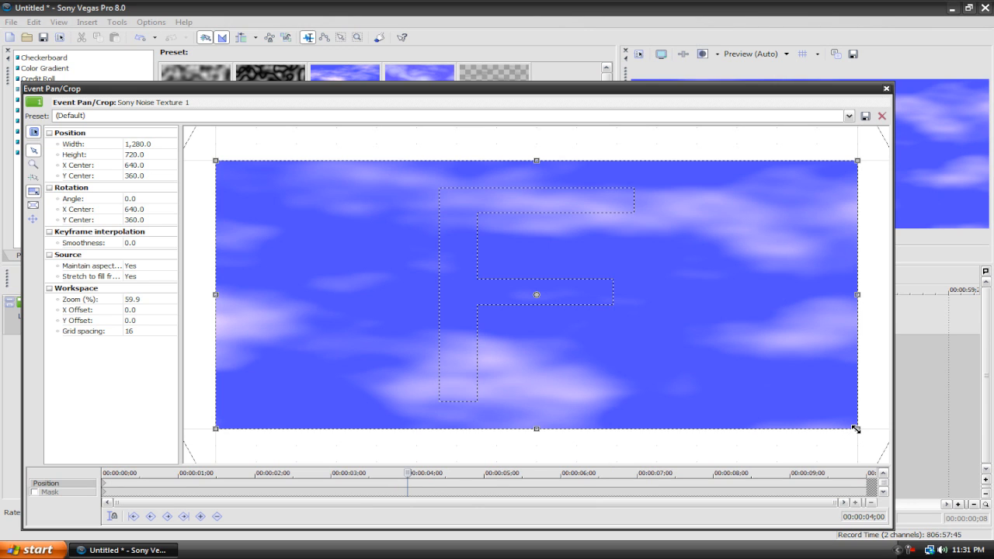
left_click_drag(855, 429, 593, 345)
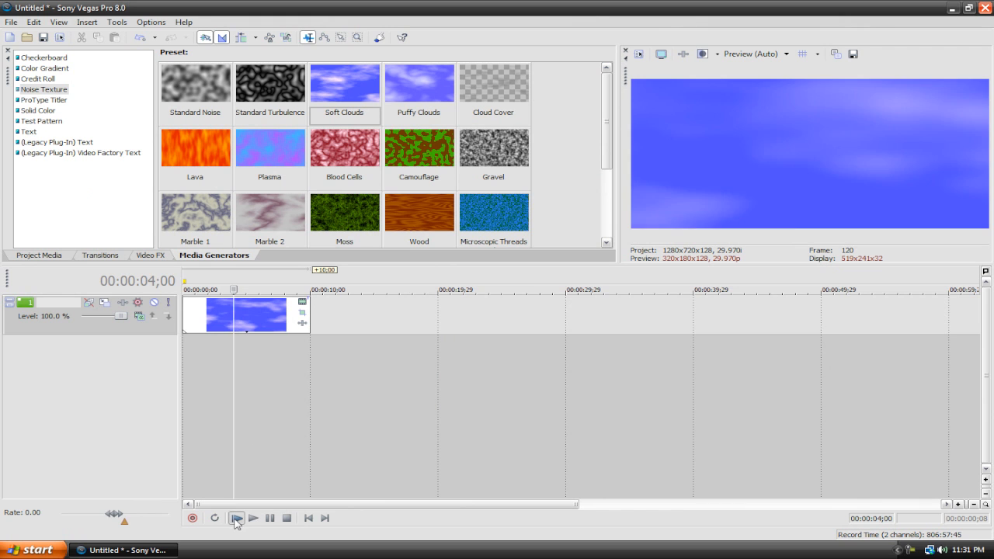
Step: Play the clouds clip from the start to preview the zoom, then pause
left_click(251, 519)
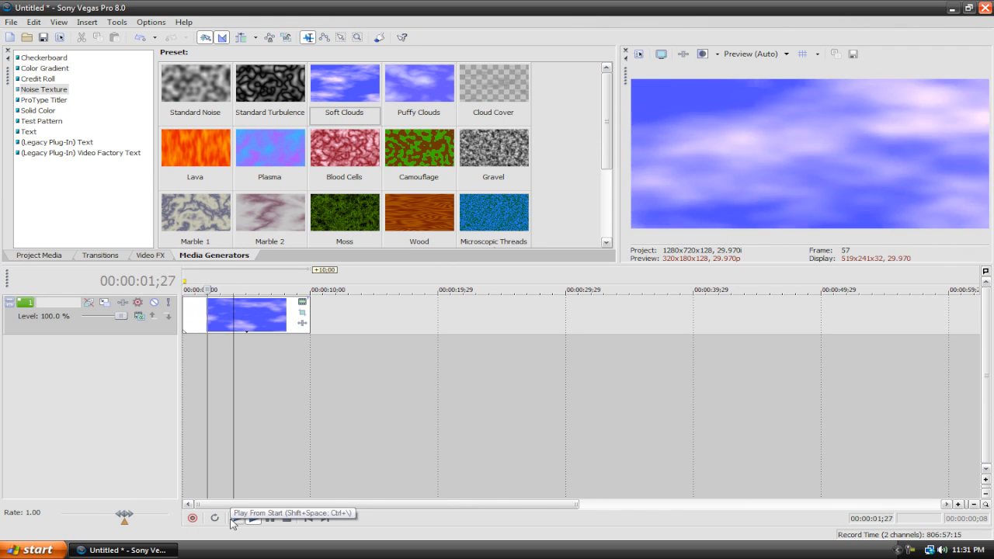
left_click(234, 519)
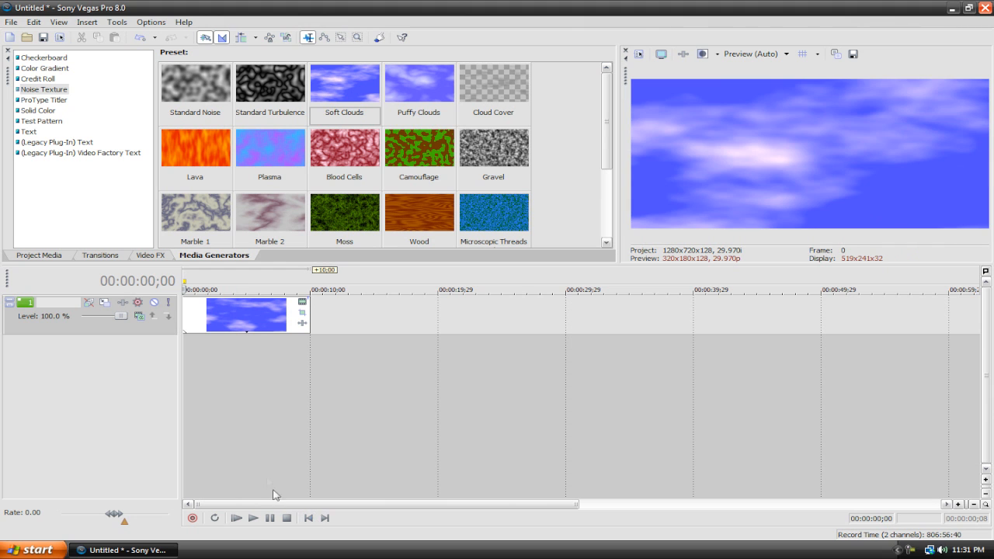
left_click(236, 519)
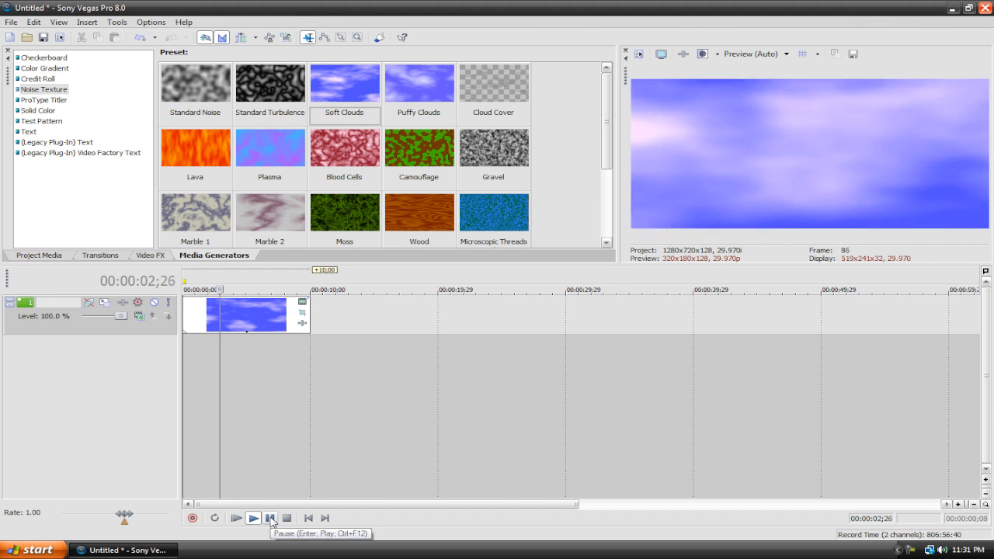
left_click(288, 519)
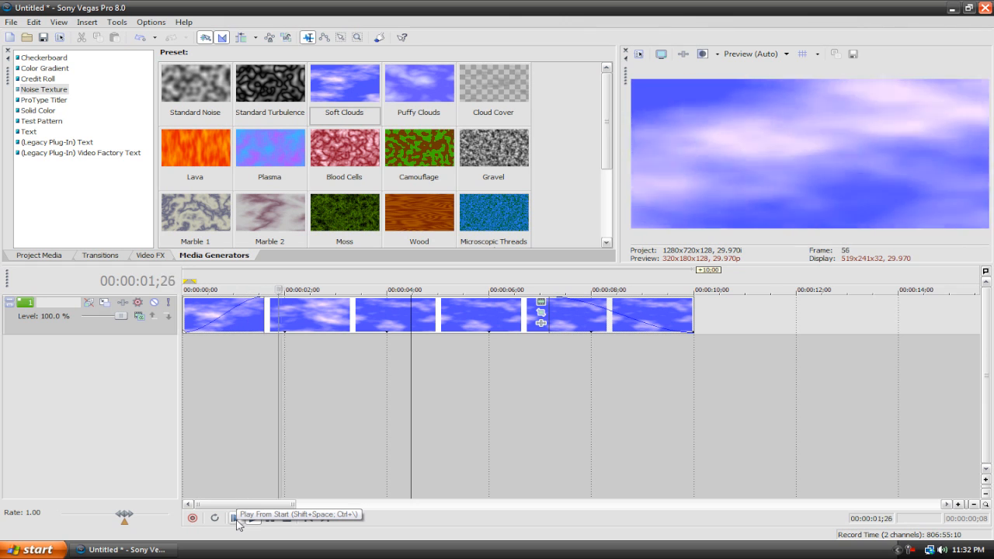
left_click(234, 518)
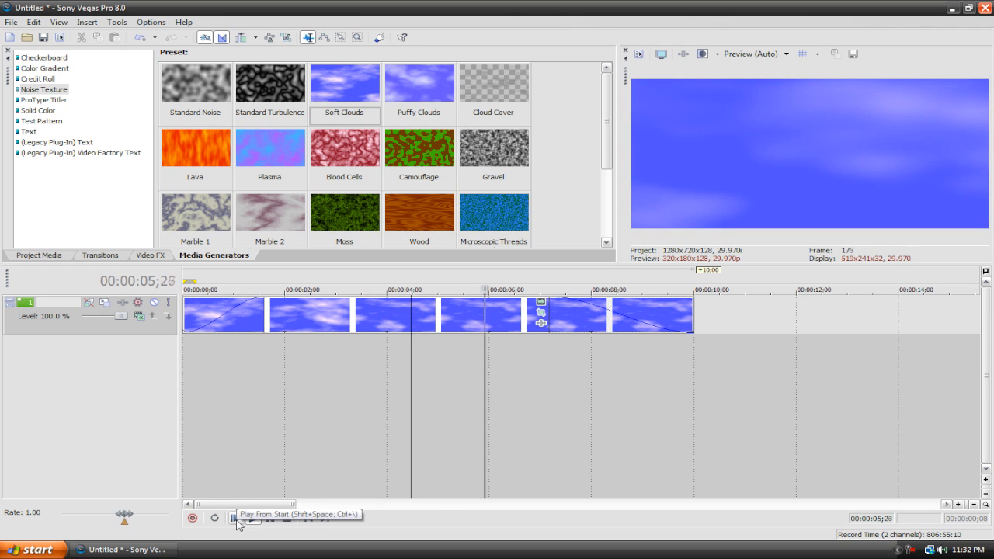
left_click(236, 519)
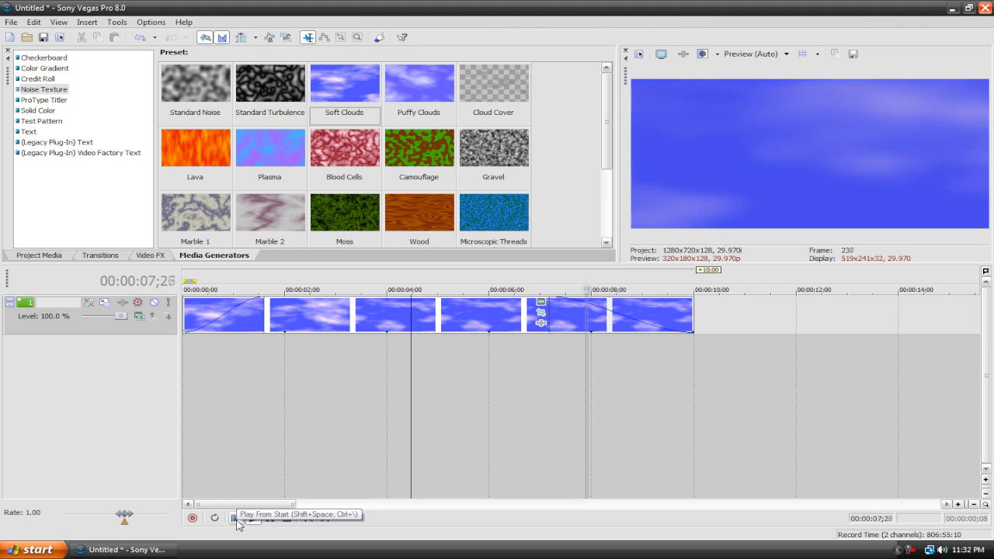
left_click(251, 519)
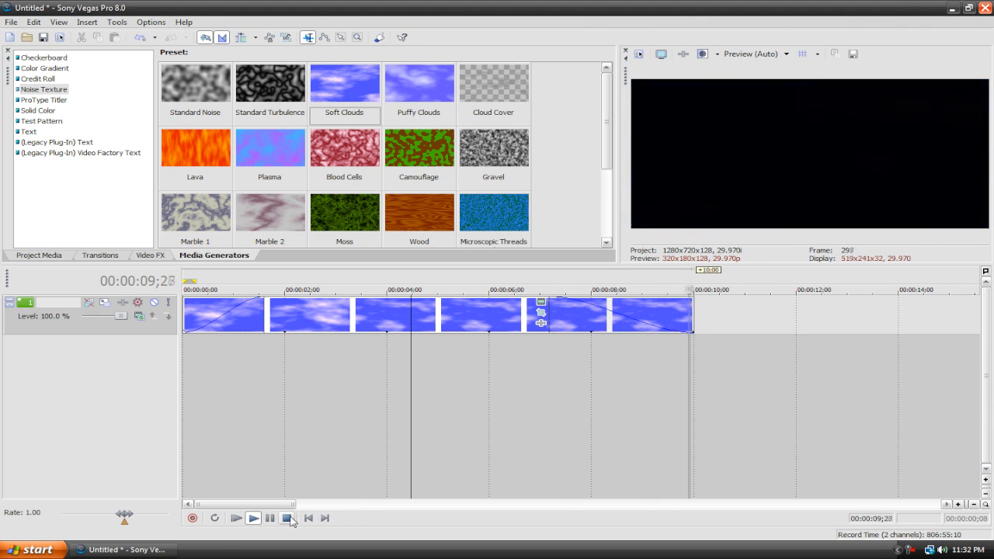
left_click(286, 519)
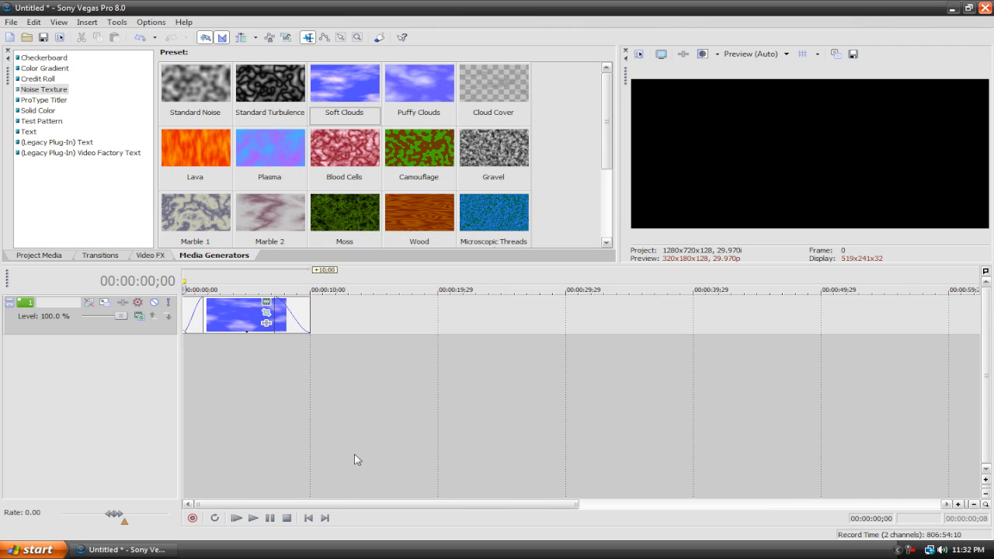
mouse_move(418, 463)
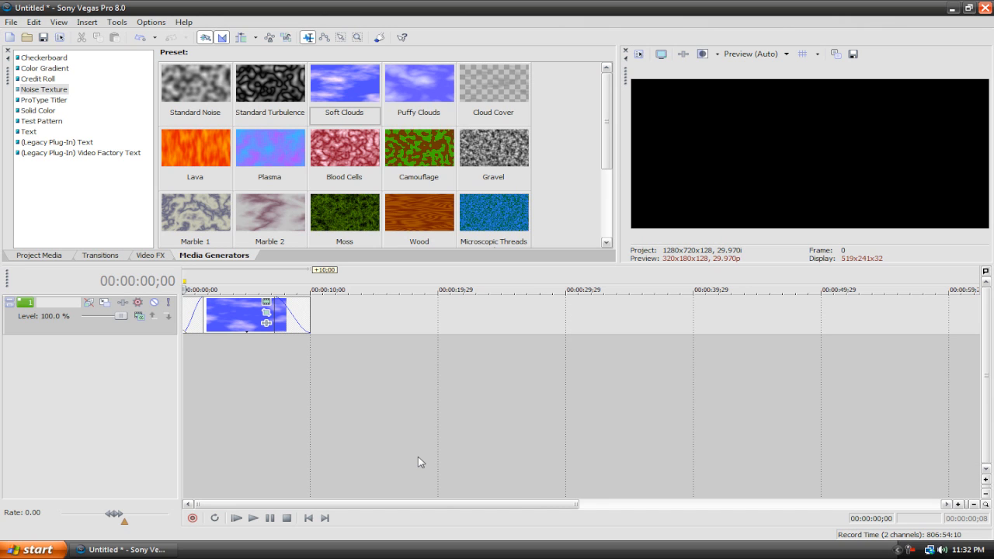
Step: In Render As pick the Desktop, name the file 'Test Video' and view the Save as type list
left_click(11, 21)
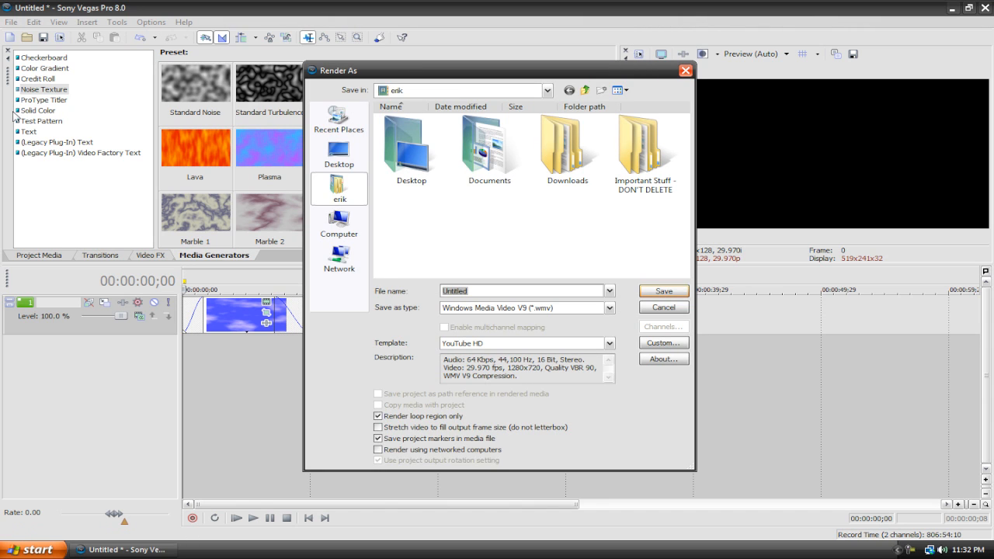
left_click(410, 147)
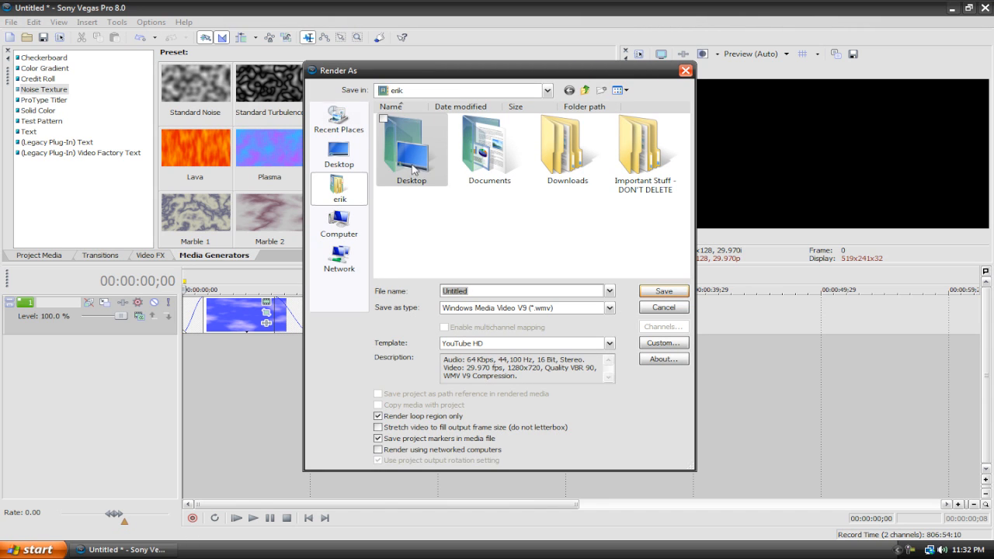
double_click(411, 148)
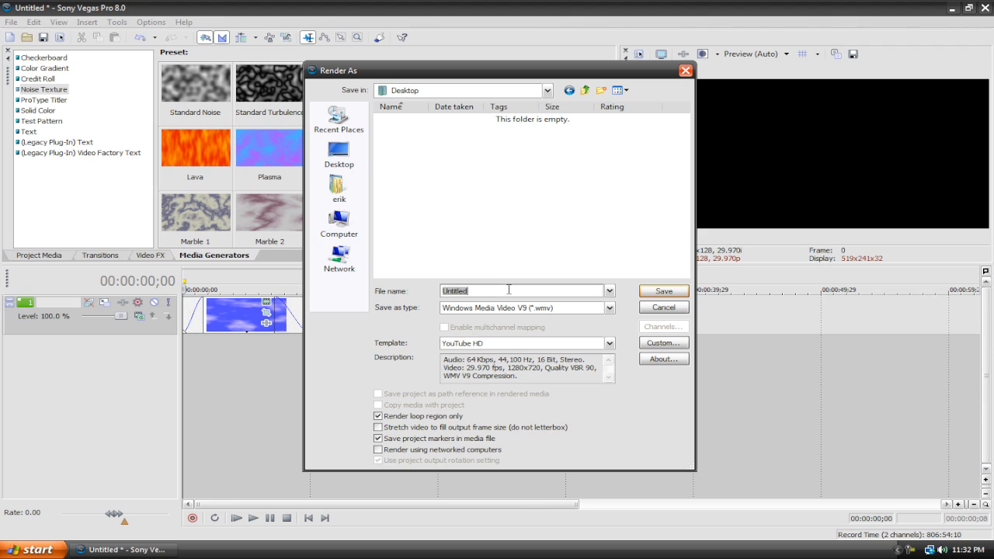
type("Test Video")
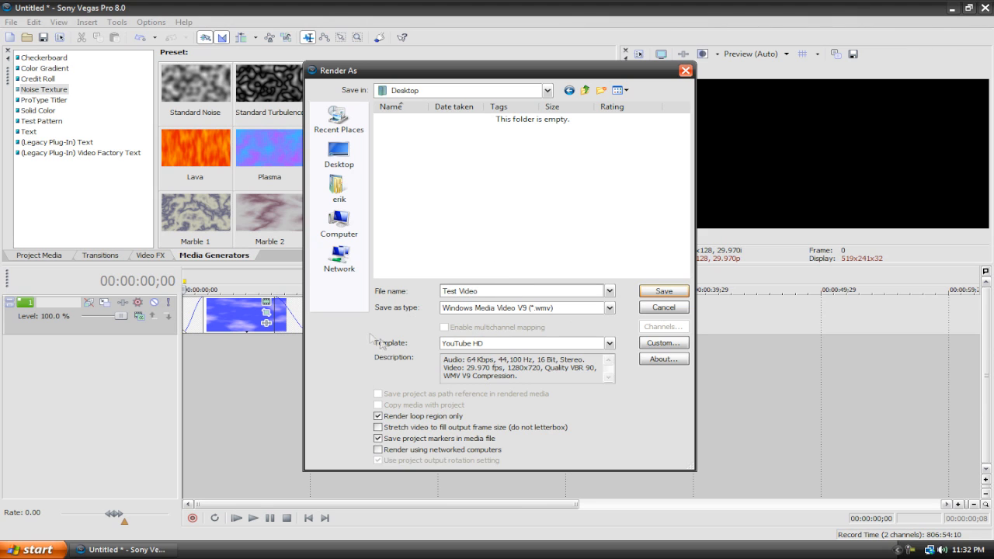
left_click(609, 308)
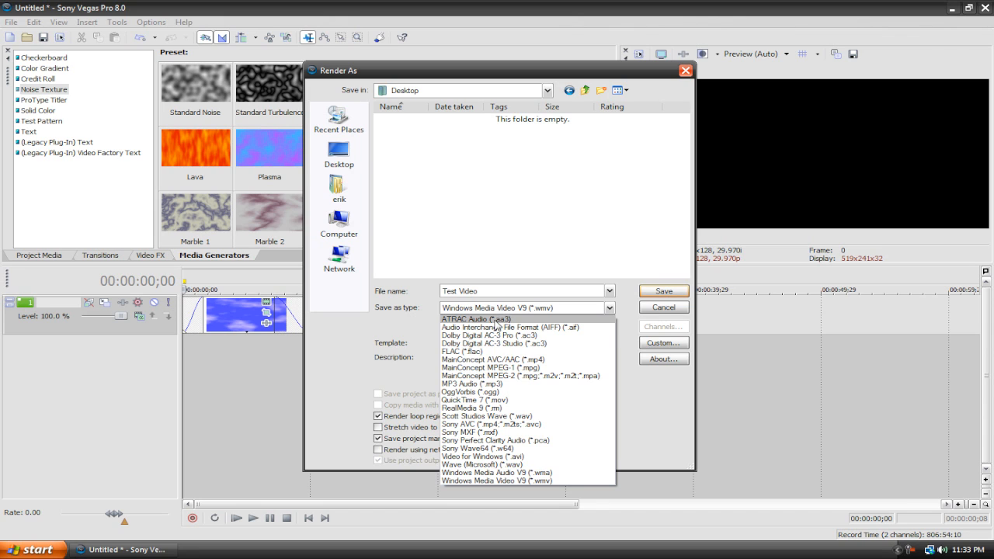
mouse_move(473, 384)
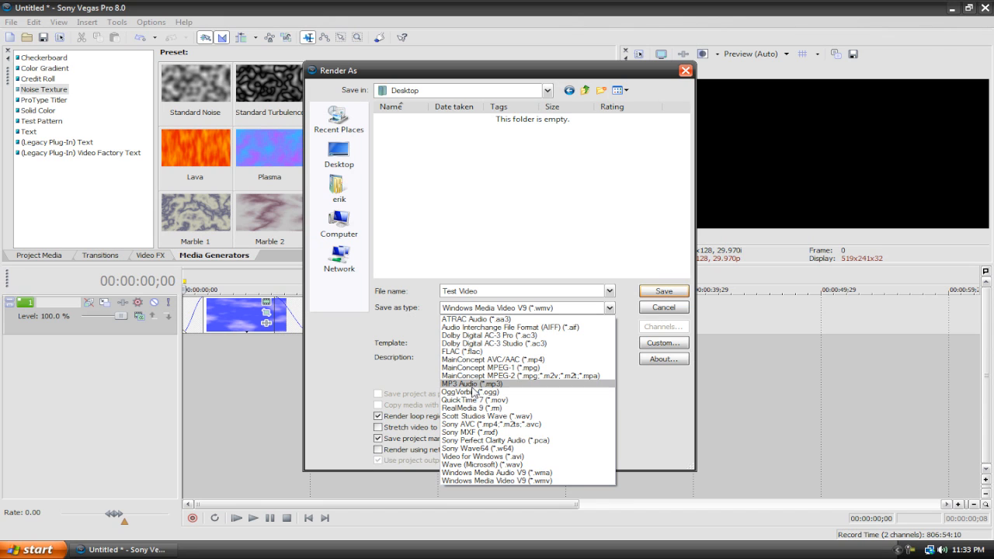
mouse_move(488, 392)
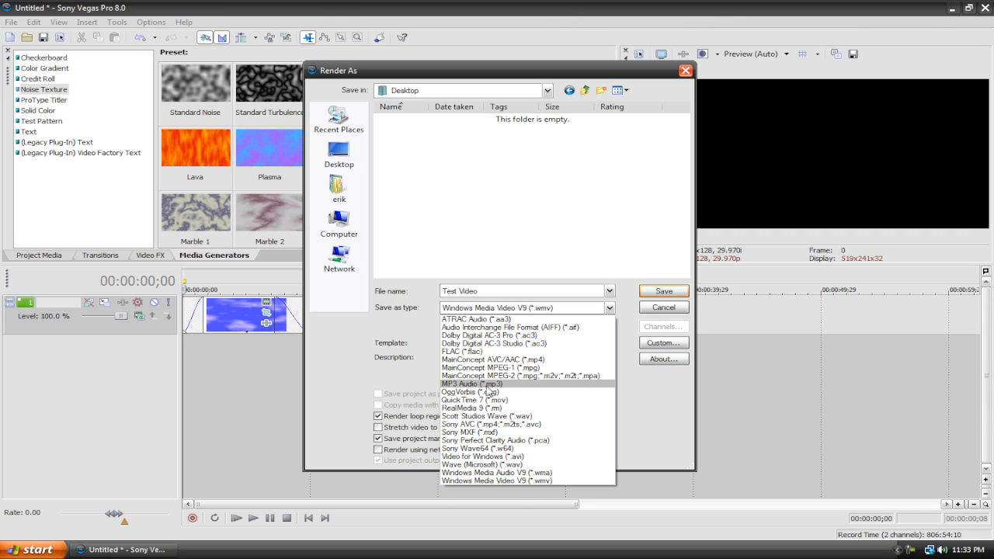
mouse_move(485, 392)
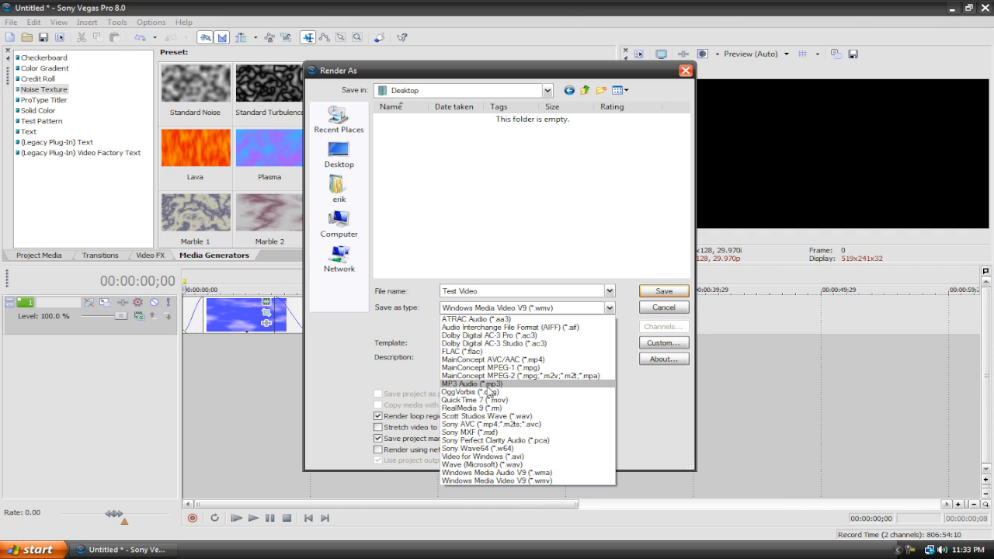
mouse_move(497, 480)
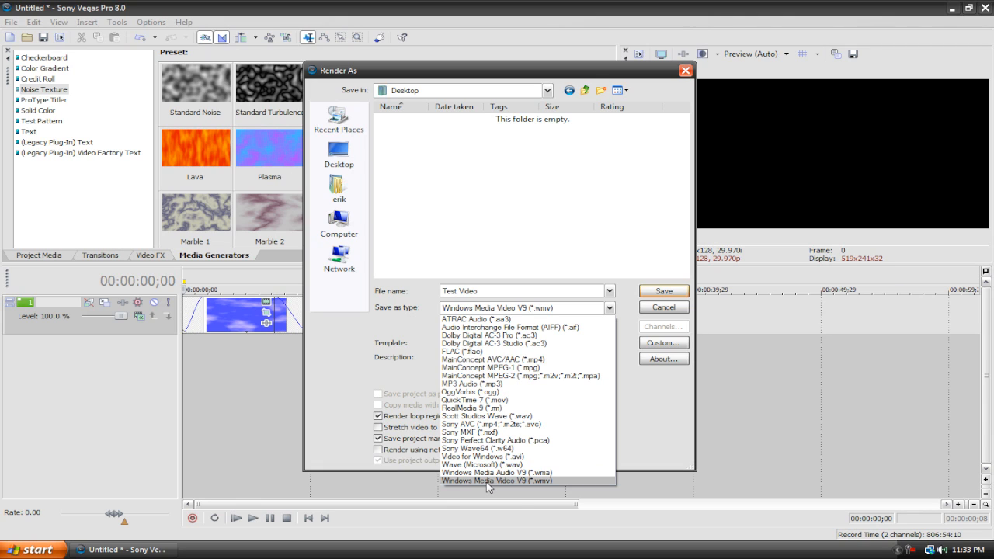
mouse_move(572, 484)
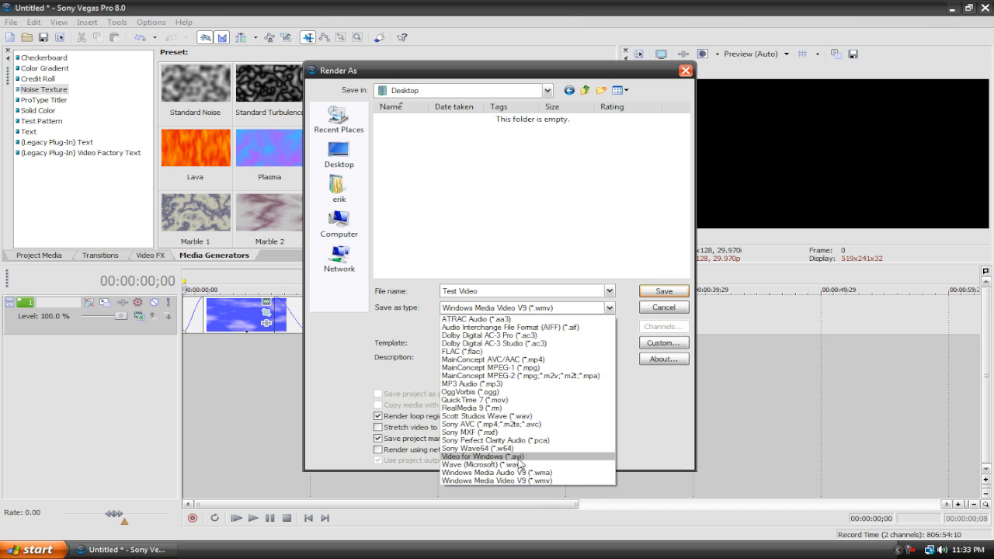
mouse_move(497, 401)
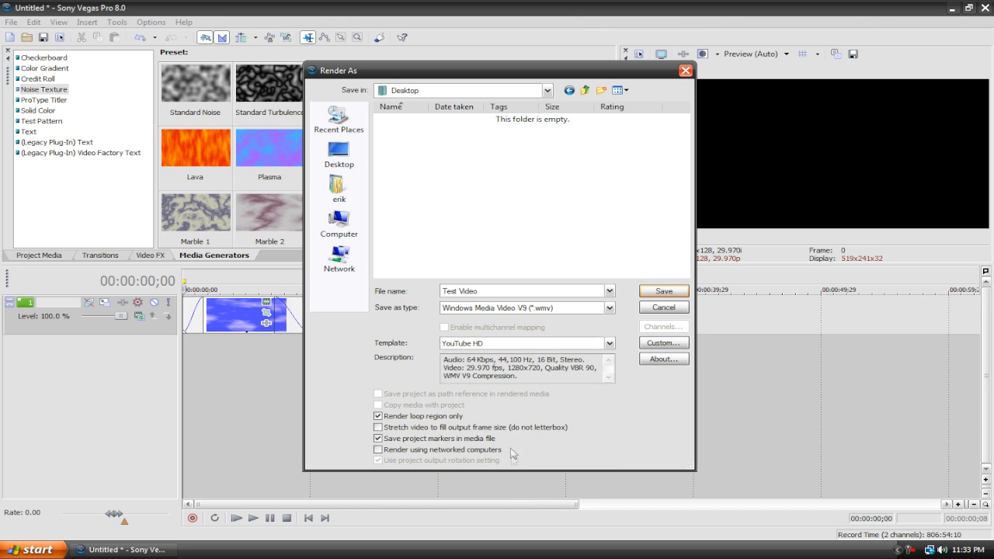
Step: Choose the Default Template (1280x720, 29.970 fps) and check its video rendering quality options
left_click(609, 343)
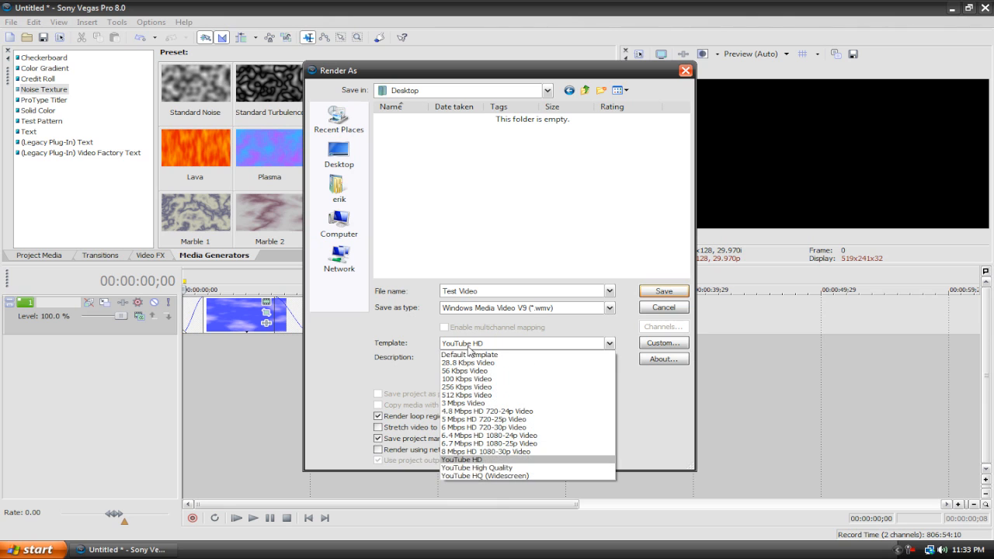
left_click(469, 354)
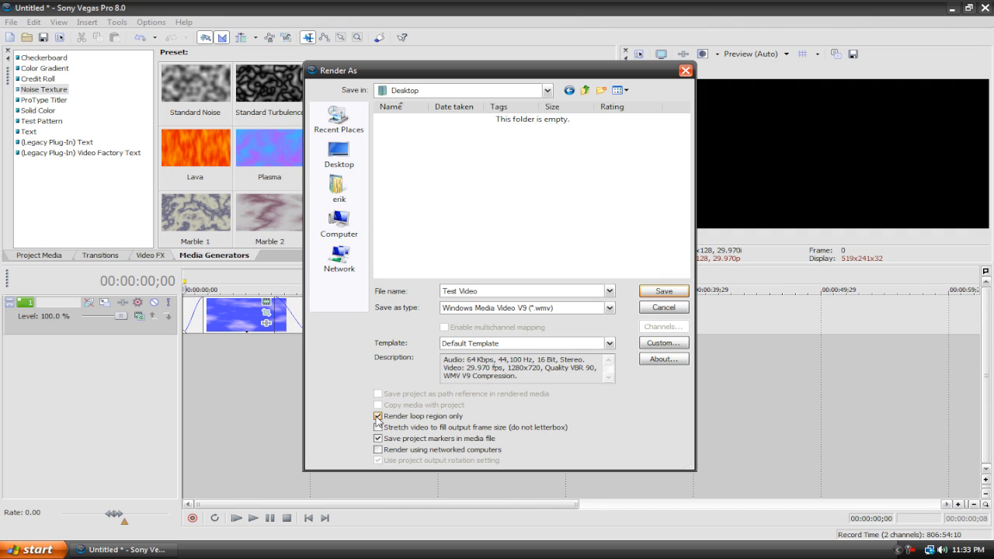
left_click(379, 416)
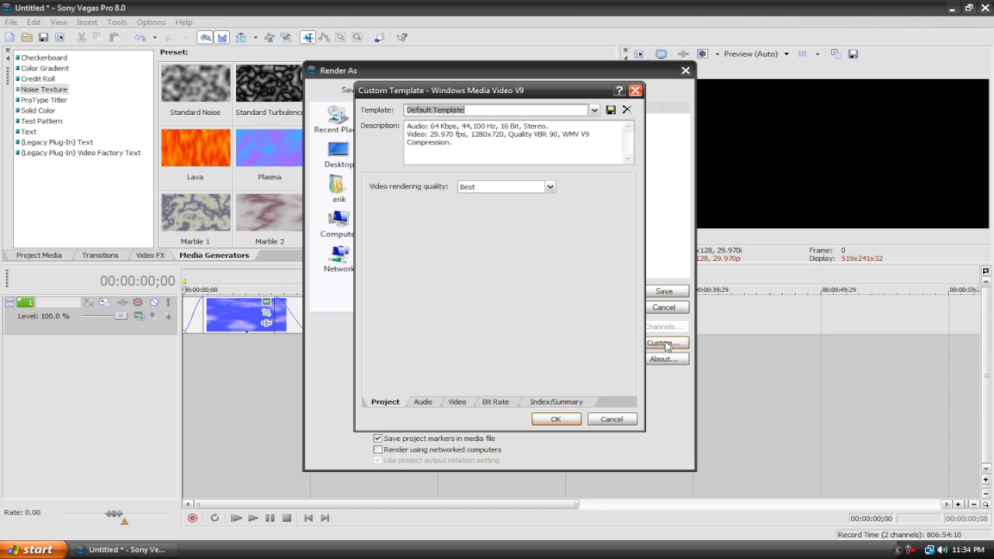
left_click(550, 187)
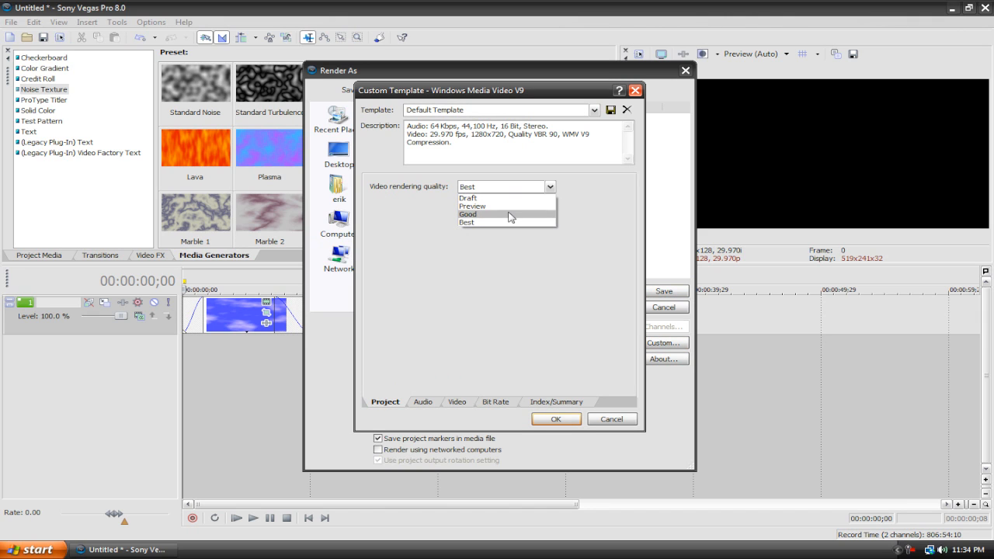
Step: Review the Audio, Bit Rate and Index/Summary settings and accept the template
left_click(423, 400)
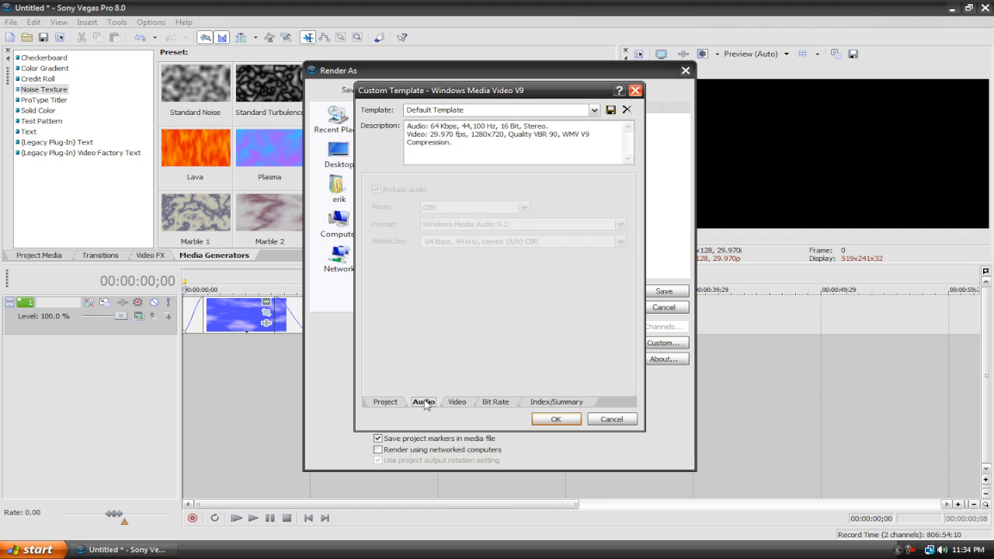
left_click(495, 400)
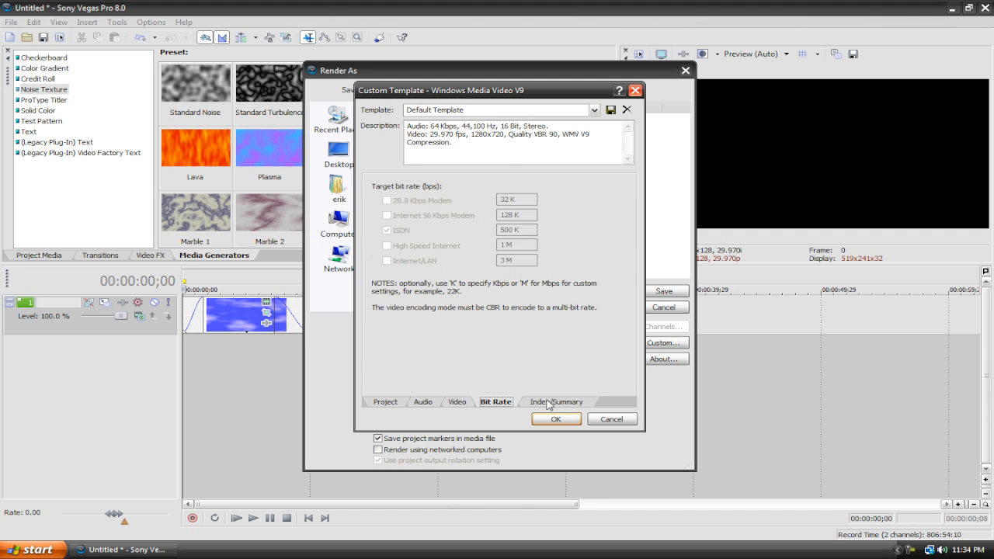
left_click(556, 401)
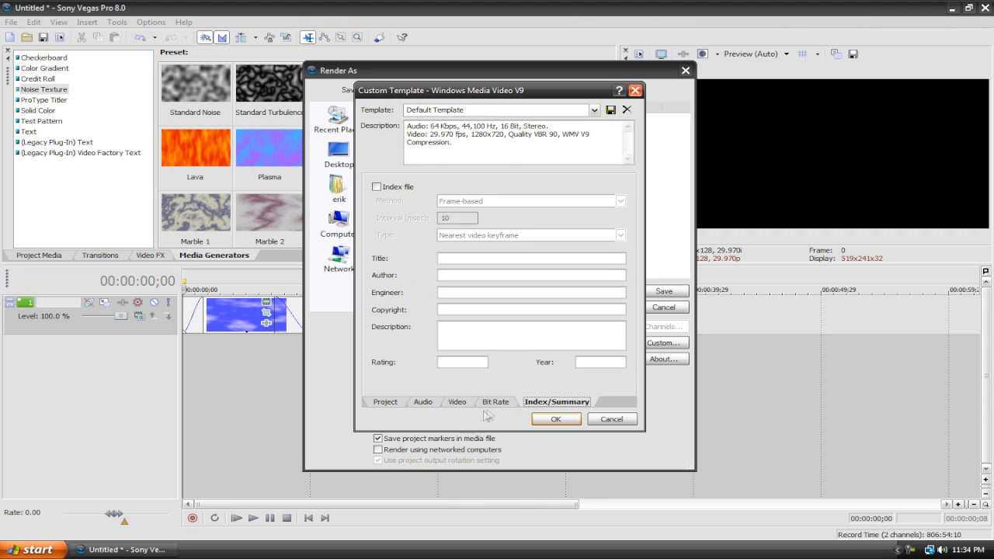
left_click(556, 419)
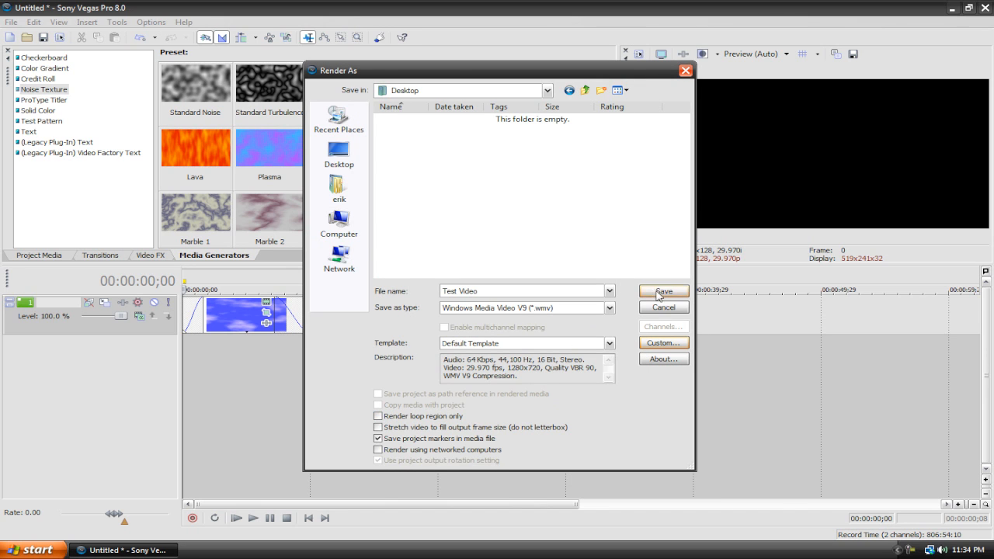
Step: Render the clouds clip to the Test Video WMV file and minimise Vegas to the desktop
left_click(663, 291)
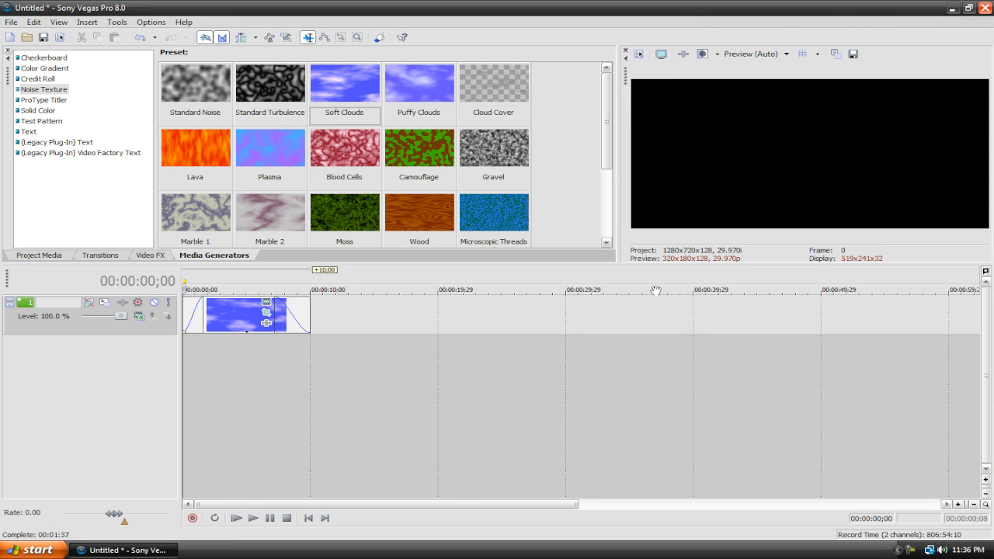
mouse_move(955, 19)
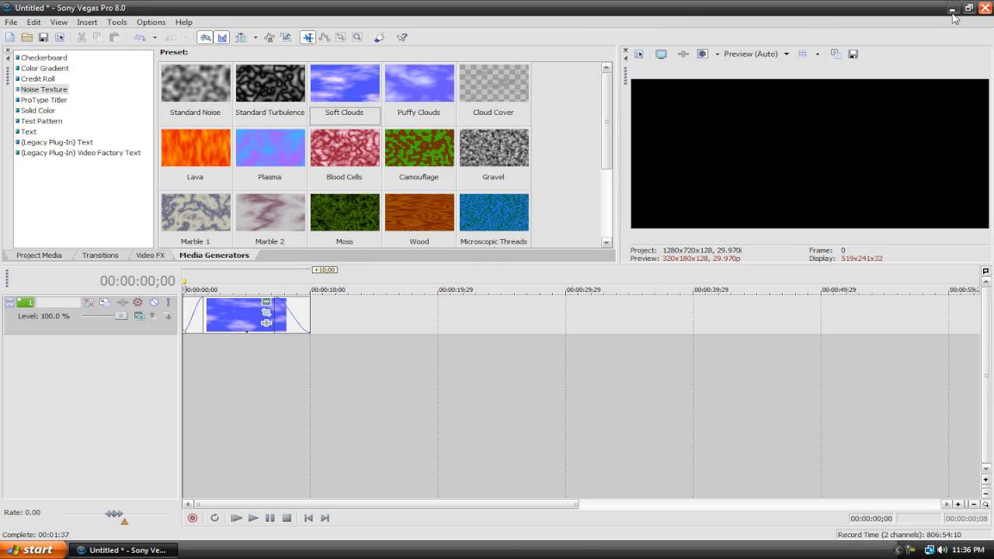
left_click(954, 7)
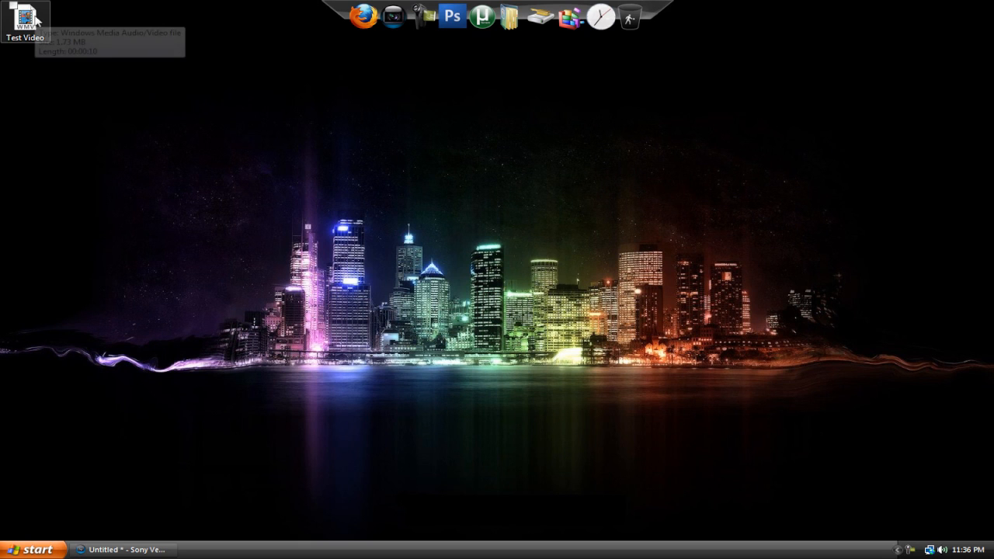
Step: Play the rendered Test Video from the desktop, then restore the Soft Clouds project in Vegas
double_click(25, 16)
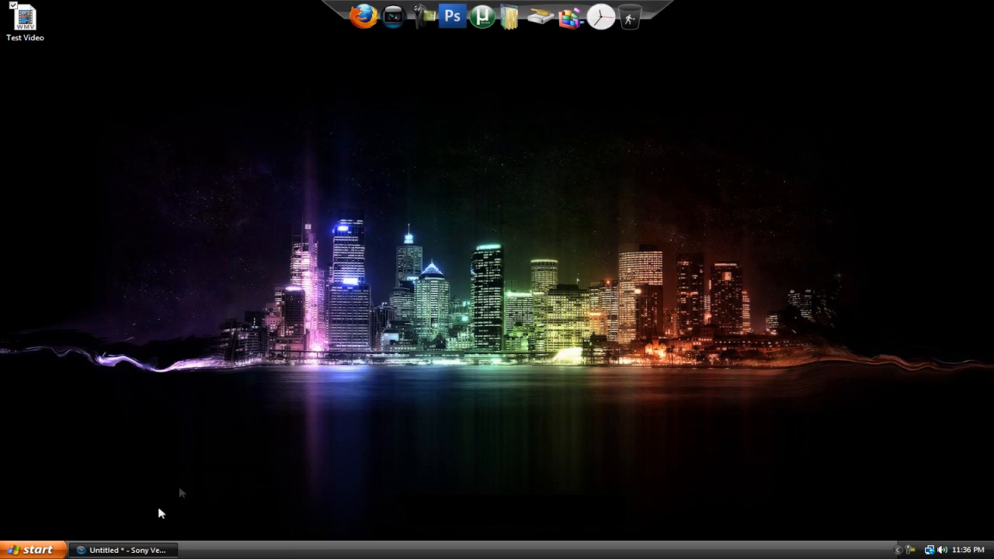
left_click(121, 550)
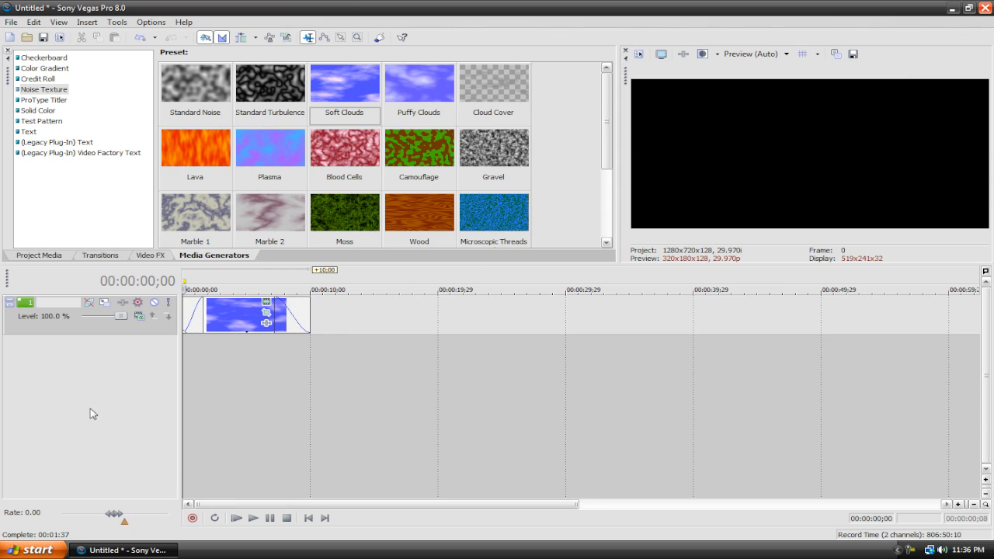